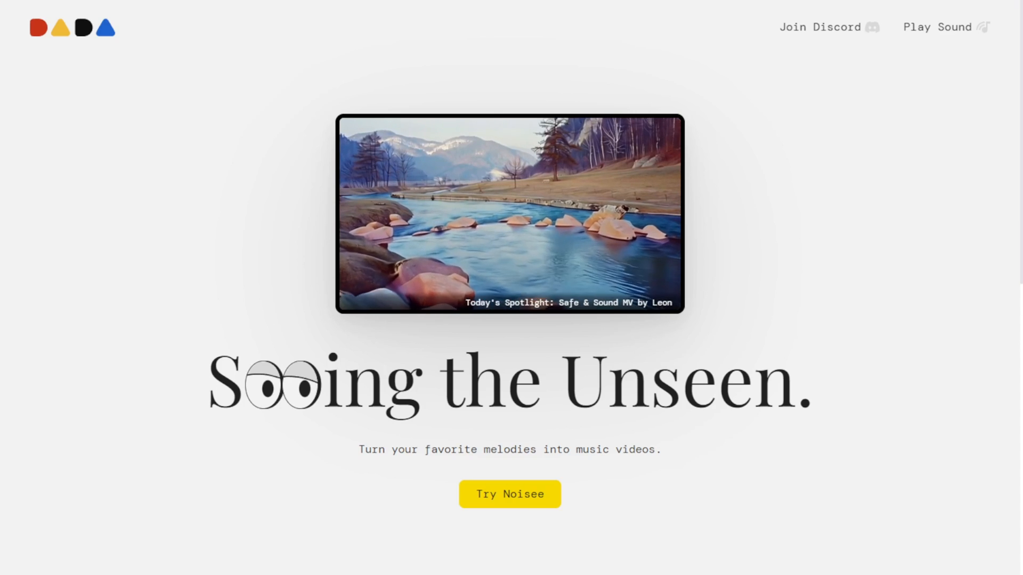
# - Join the Noisee community Discord server from the landing page header
pyautogui.click(821, 26)
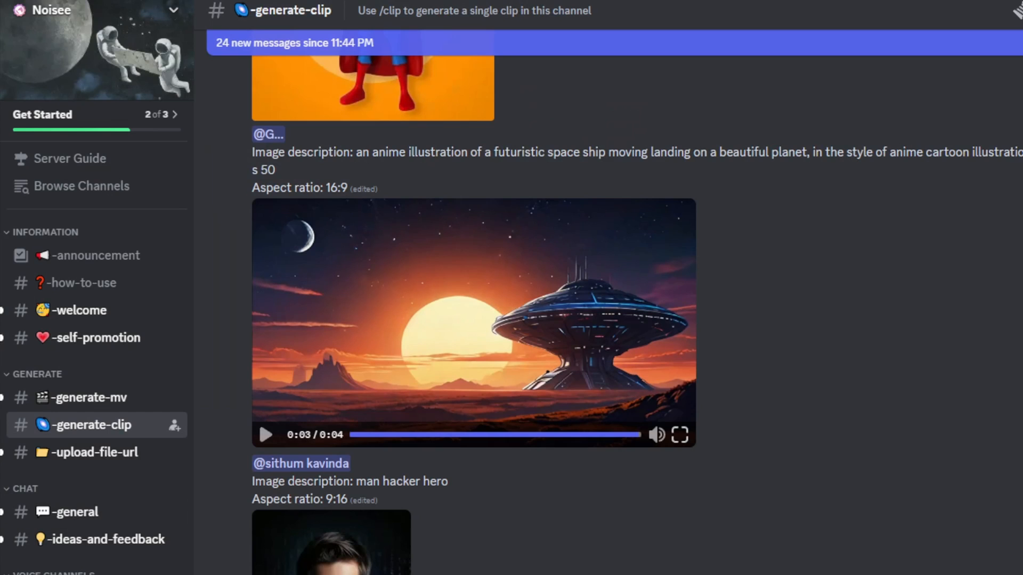
pyautogui.moveTo(462, 508)
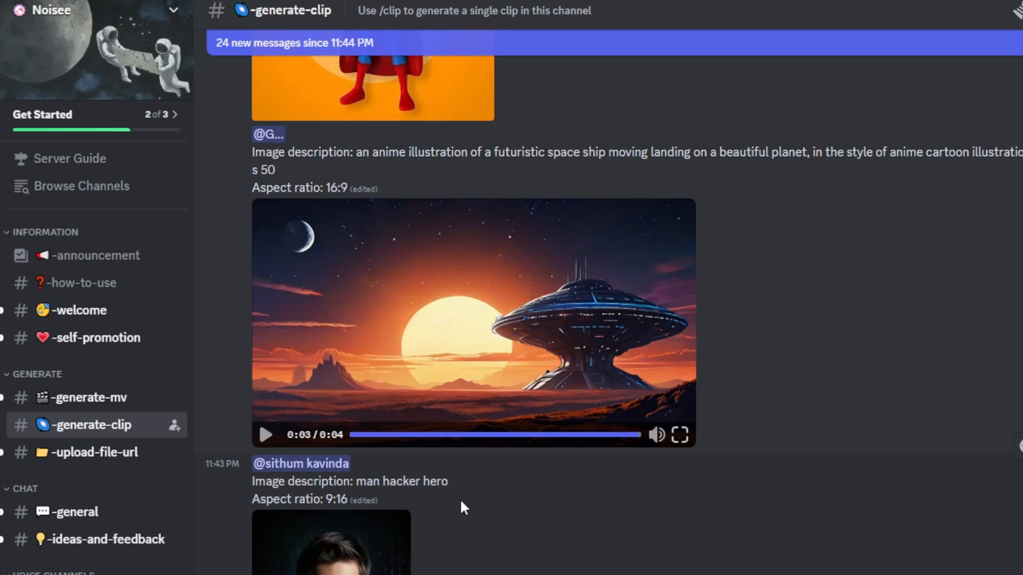
# - Scroll the #generate-clip channel to the 16:9 robot-dancing-in-disco clip and play it
pyautogui.scroll(3)
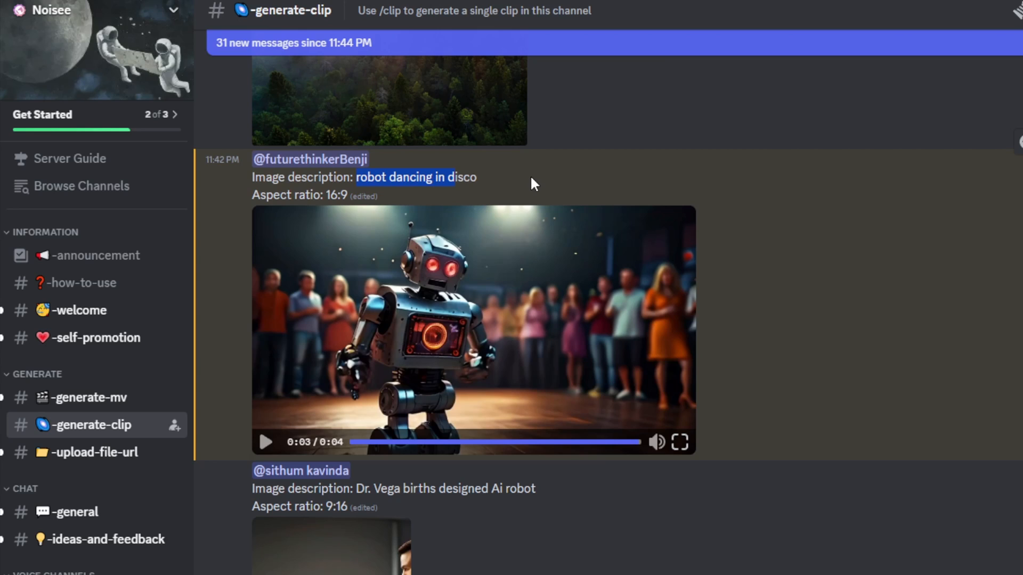
pyautogui.moveTo(266, 442)
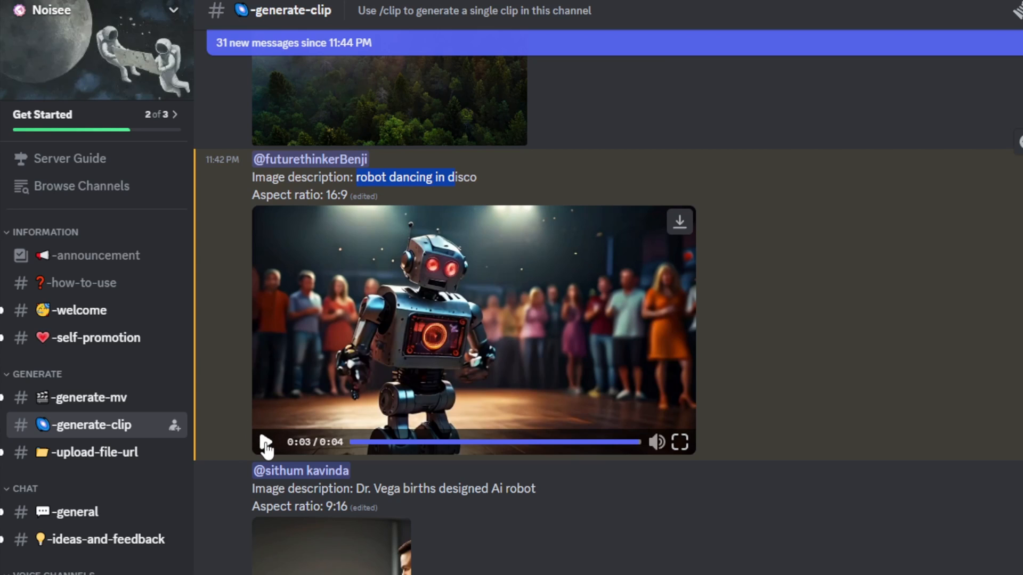
pyautogui.click(264, 441)
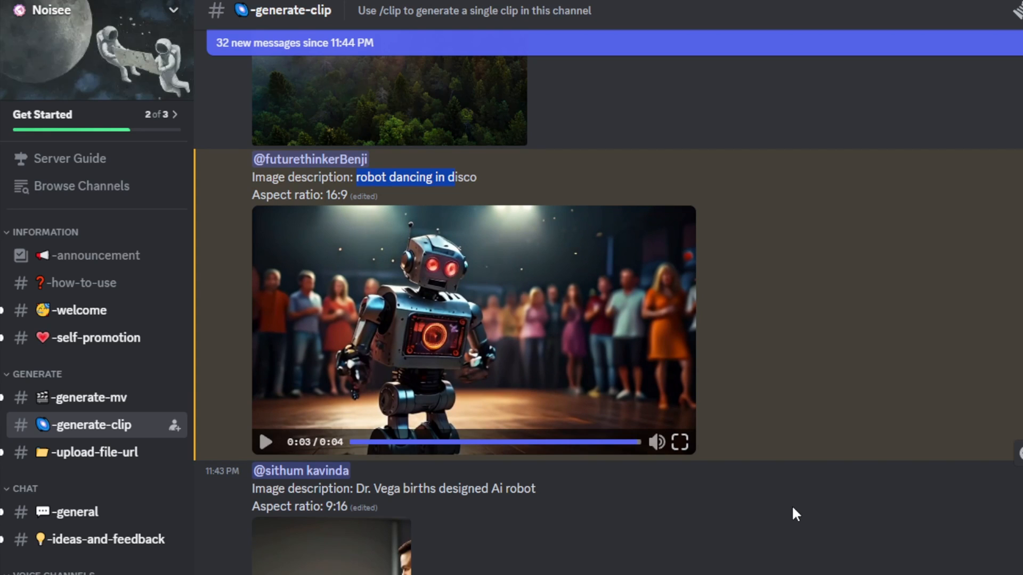
# - Play the vegetable cartoon clip of two children beside a giant tomato, pausing and resuming it
pyautogui.scroll(-3)
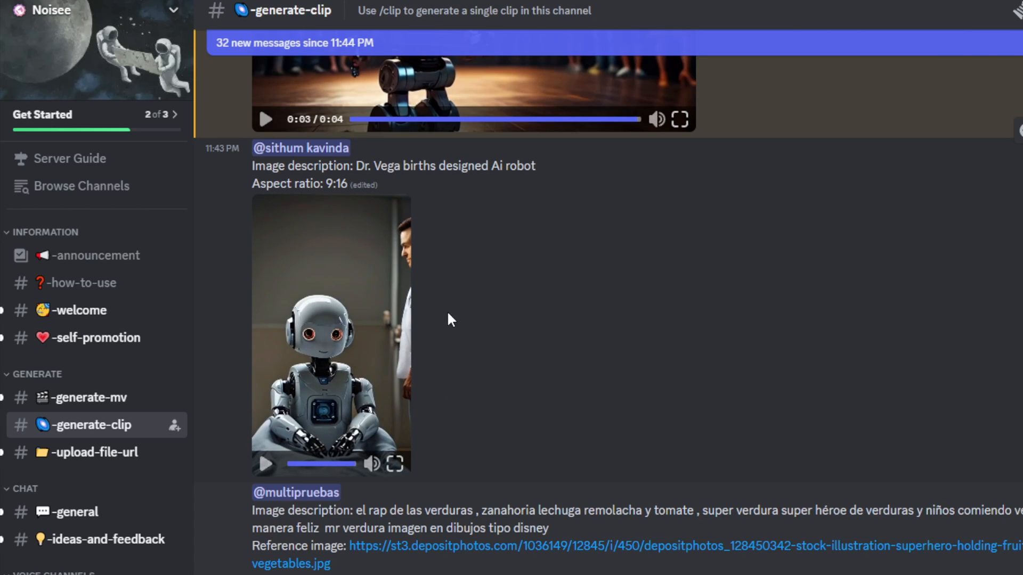
pyautogui.scroll(-3)
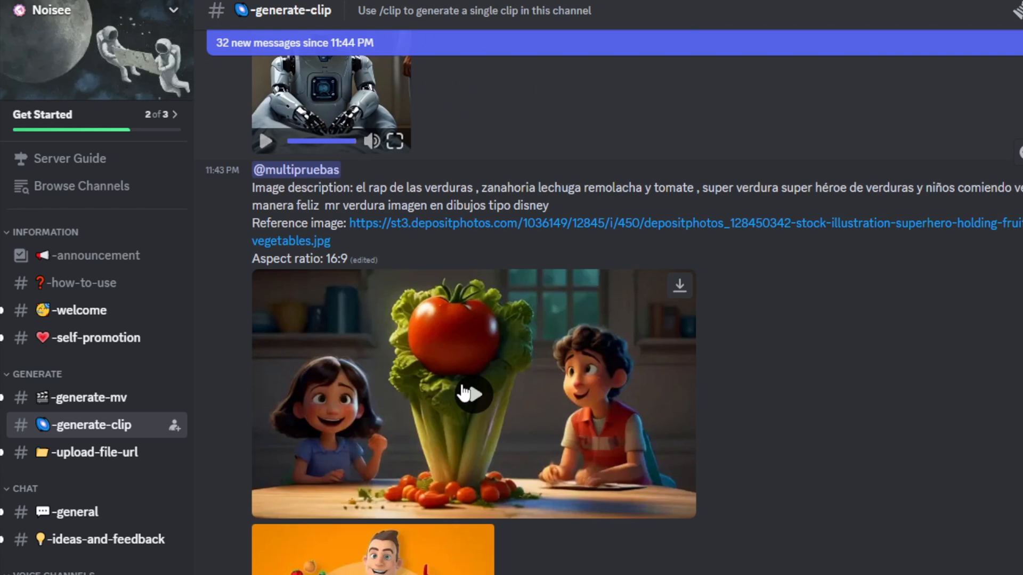
pyautogui.click(473, 393)
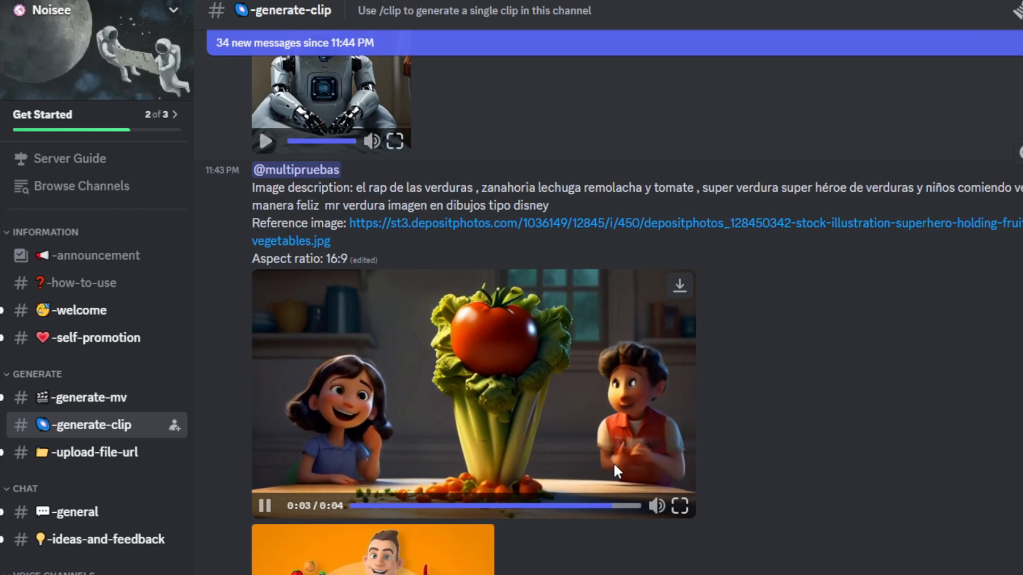
pyautogui.click(266, 505)
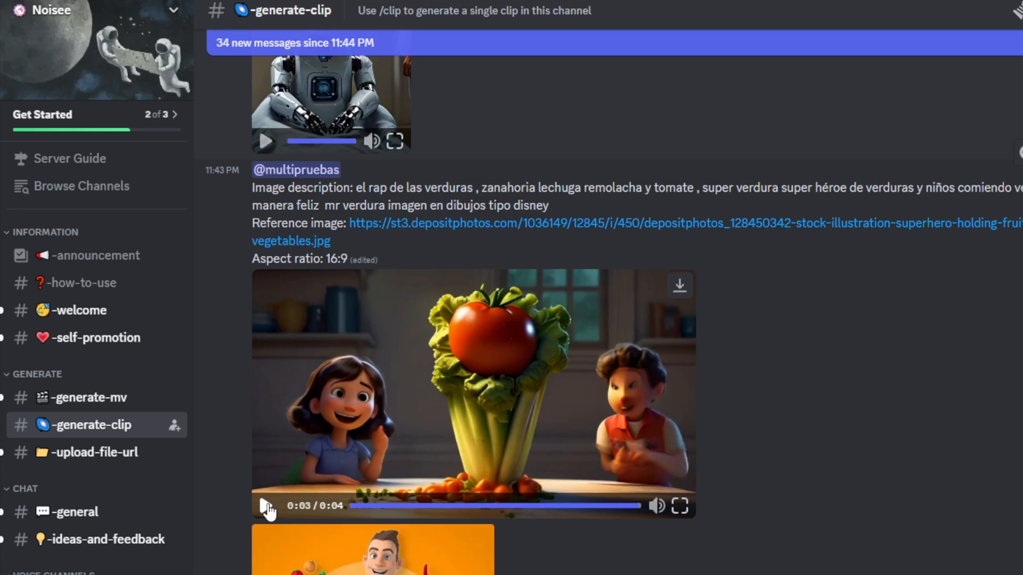
pyautogui.click(265, 505)
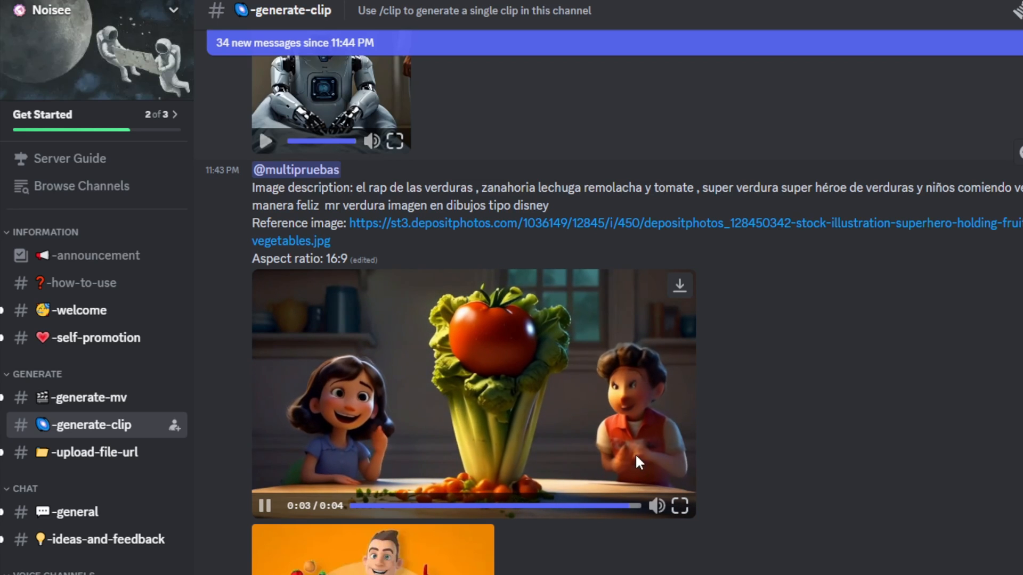
pyautogui.moveTo(681, 506)
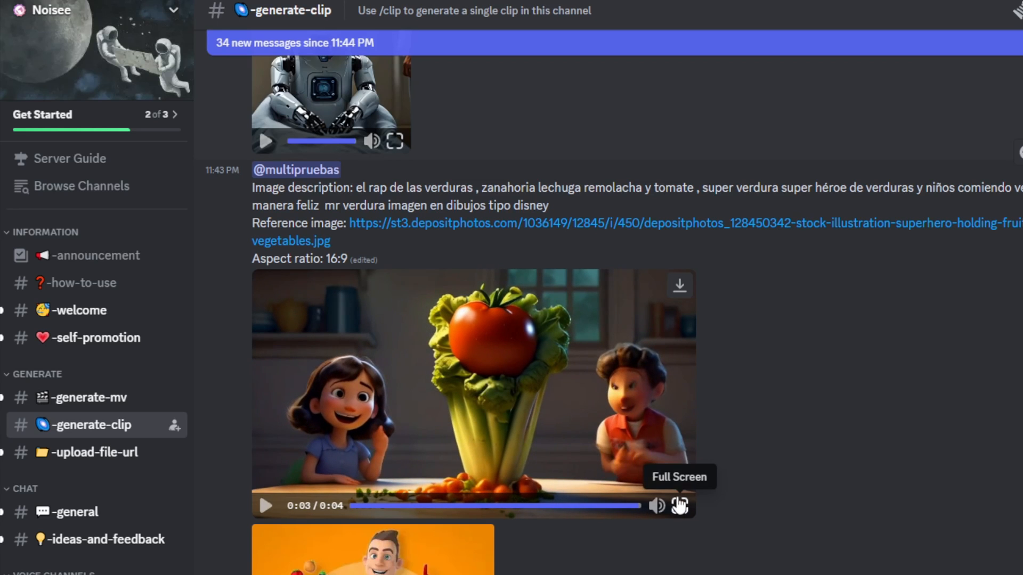
# - Browse further down the channel through more community-generated clips
pyautogui.scroll(-3)
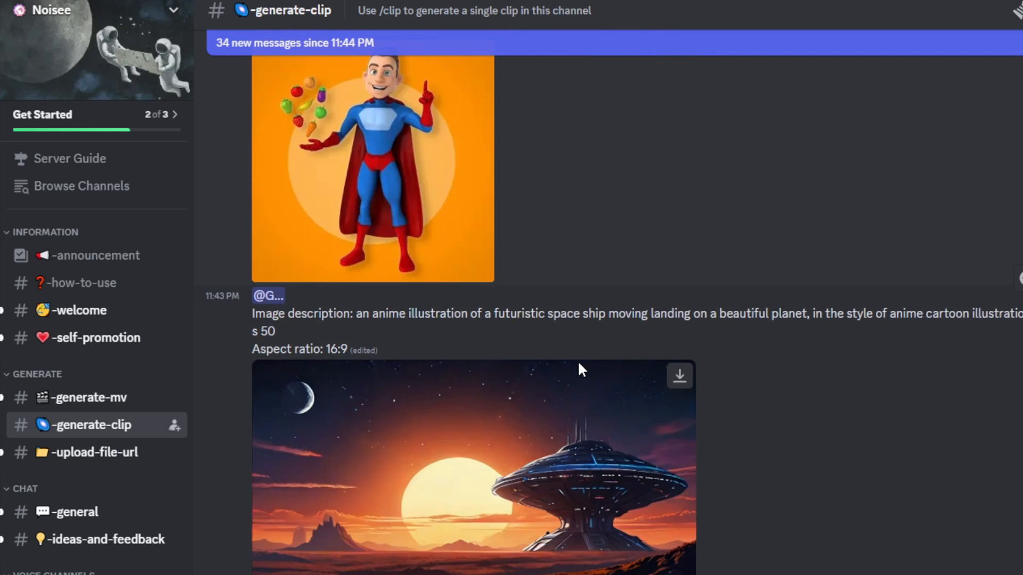
pyautogui.scroll(-3)
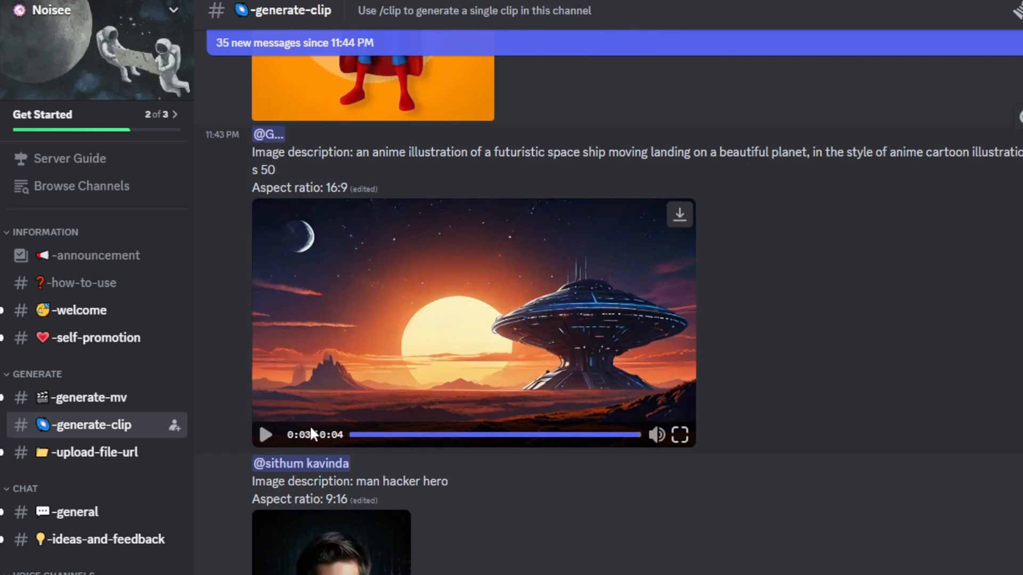
pyautogui.moveTo(399, 416)
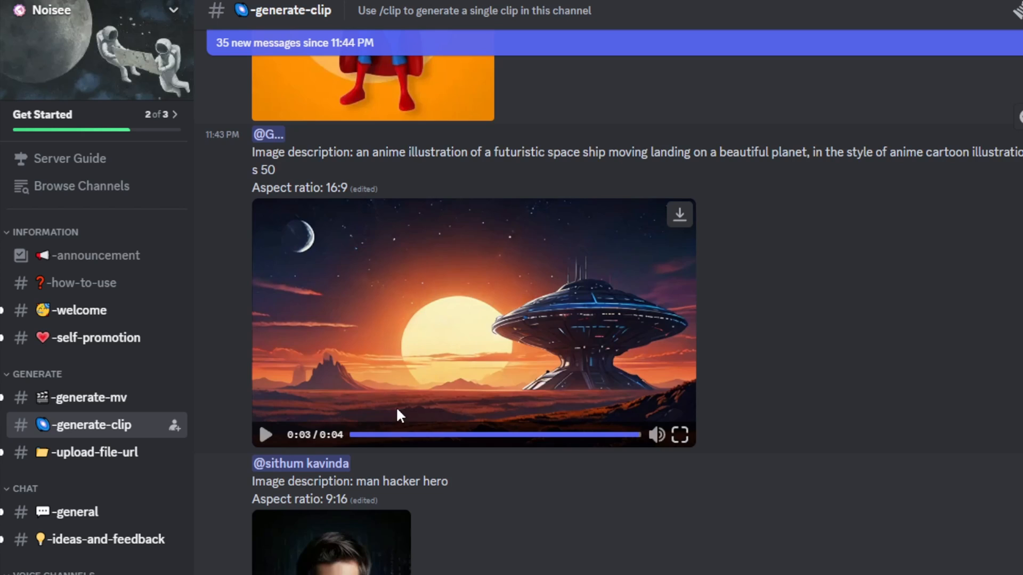
pyautogui.scroll(-3)
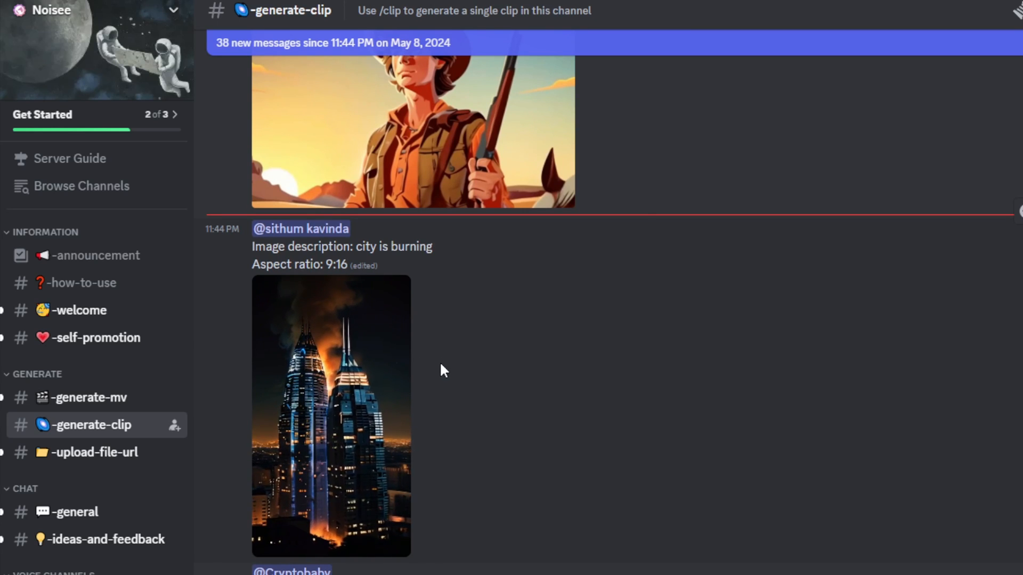
pyautogui.scroll(-3)
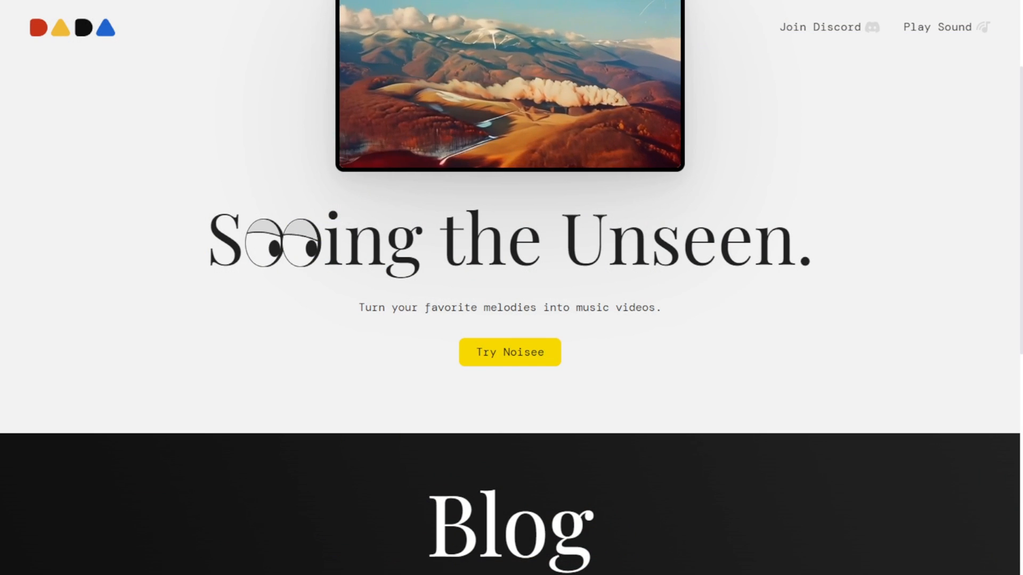
# - Go back from the Noisee homepage to the community Discord server
pyautogui.scroll(3)
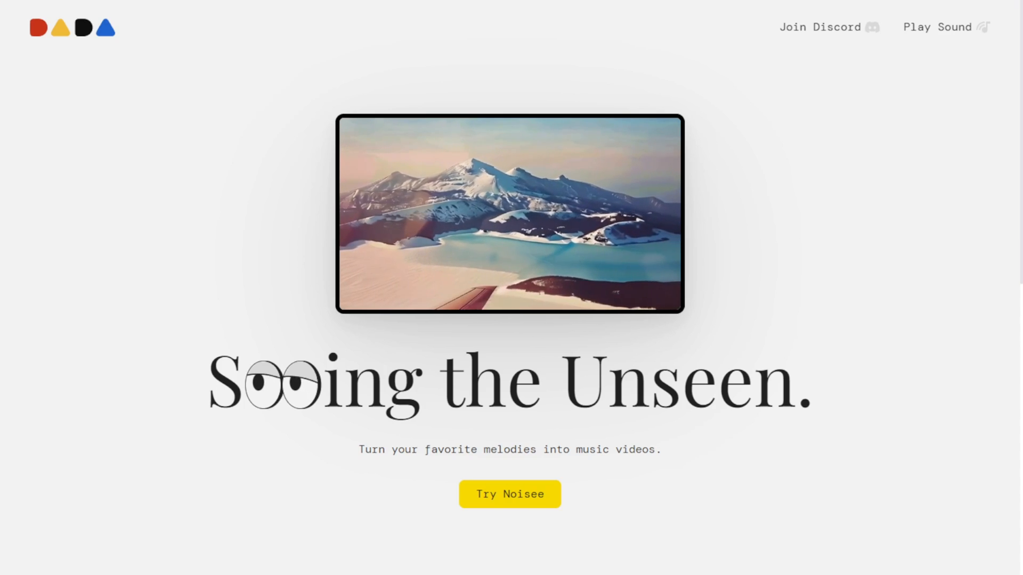
pyautogui.click(819, 27)
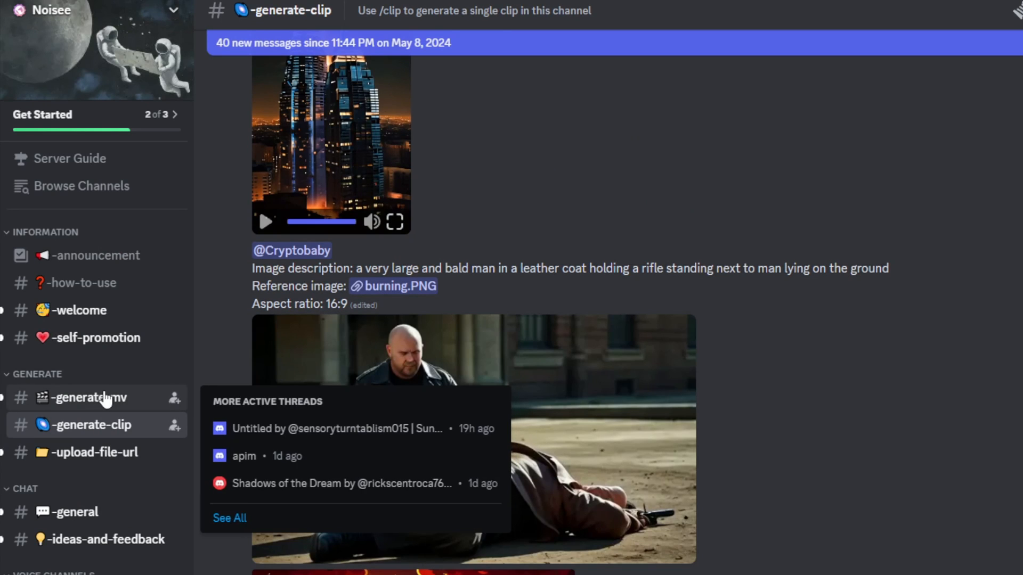
pyautogui.moveTo(95, 400)
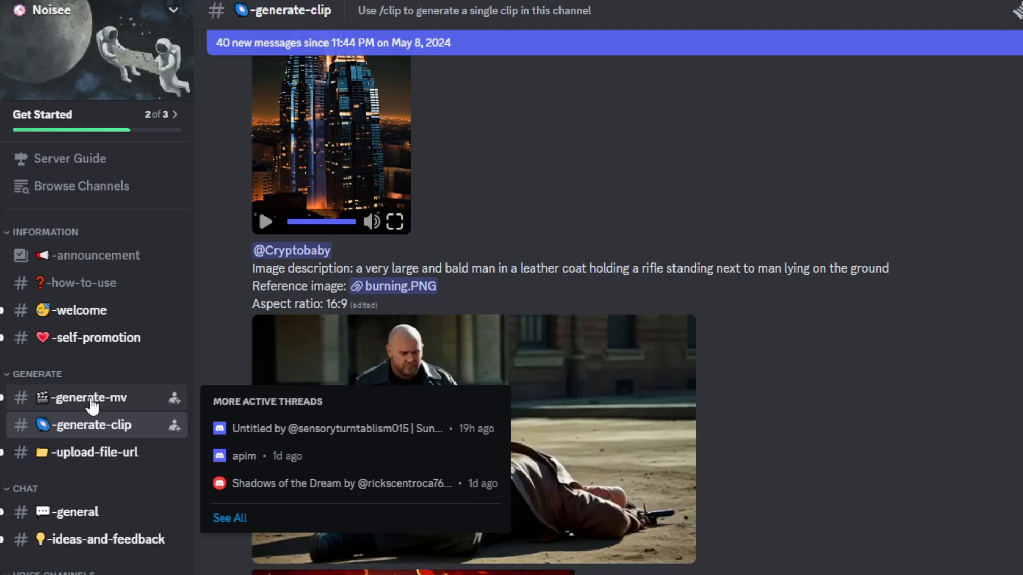
# - Switch to the #generate-mv channel and view the Suno-link lavender field music video
pyautogui.click(85, 397)
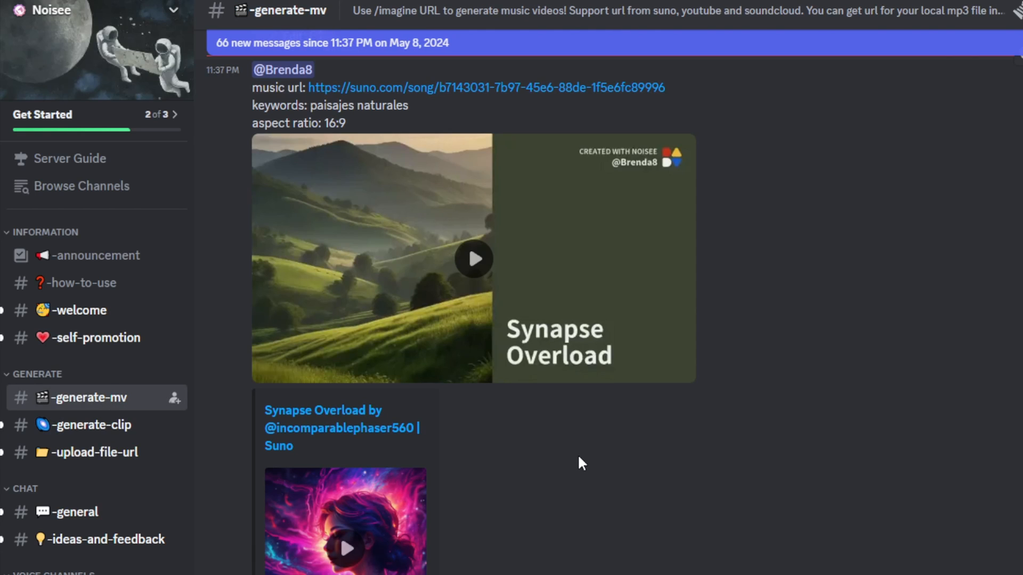
pyautogui.moveTo(625, 499)
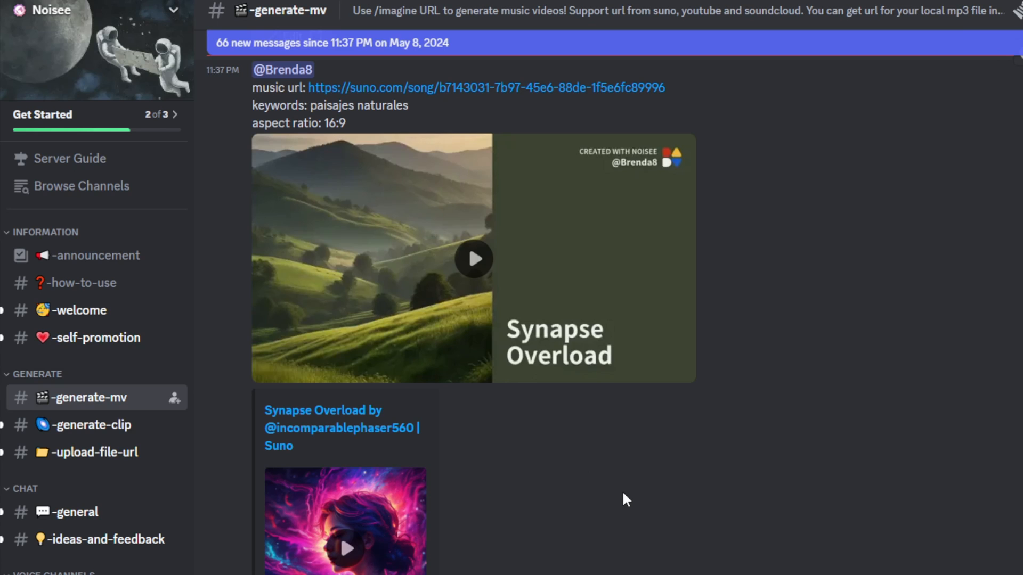
pyautogui.click(473, 258)
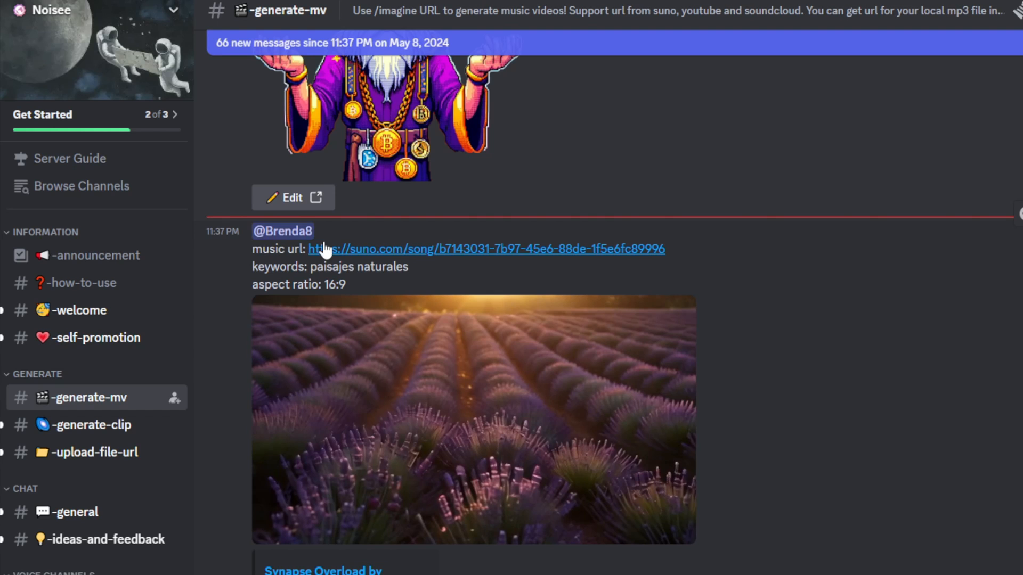
pyautogui.moveTo(670, 261)
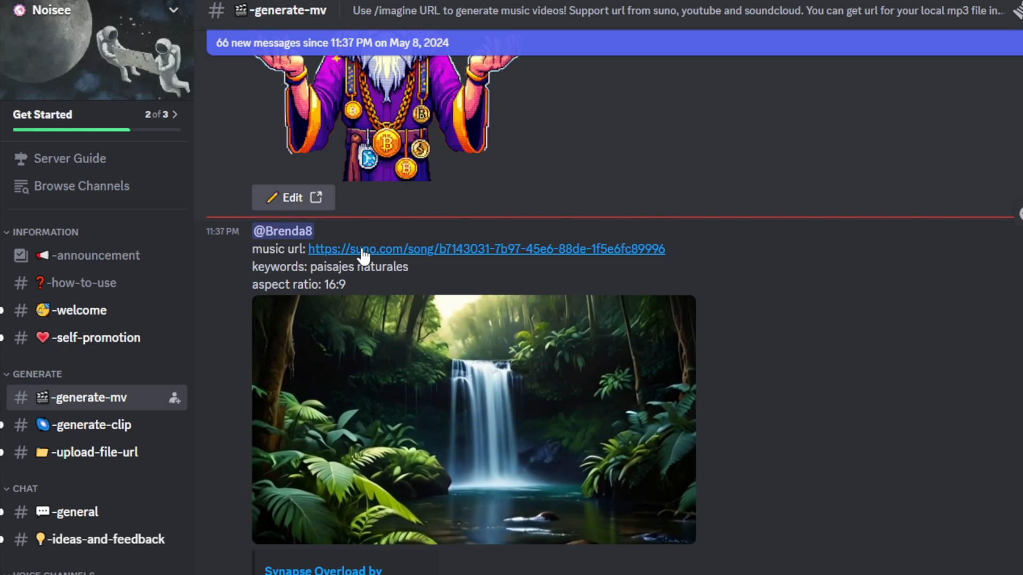
# - Locate the Udio 'Falling Down' music video and highlight its keywords time range 00:00-01:00
pyautogui.scroll(-3)
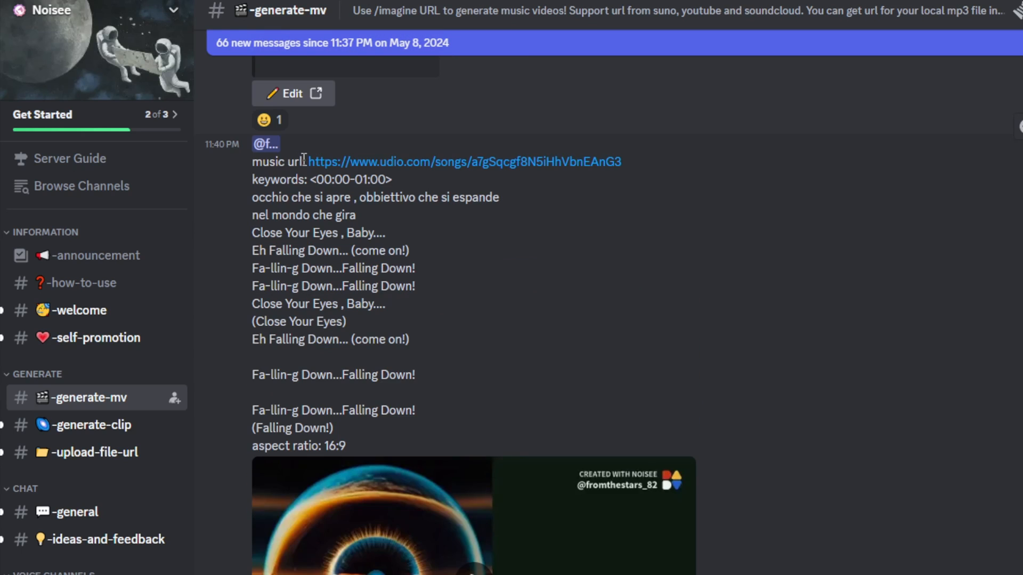
pyautogui.moveTo(398, 169)
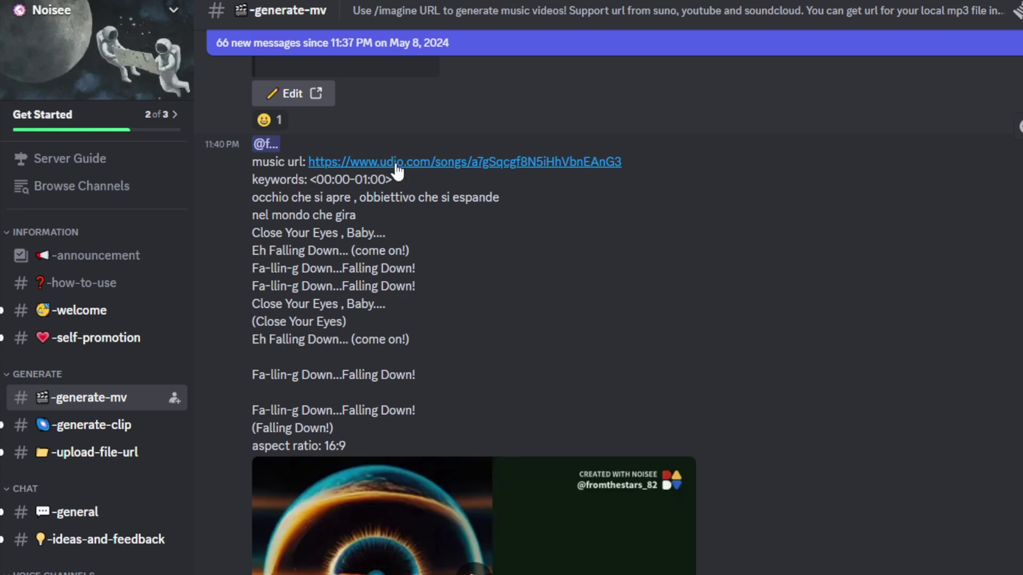
pyautogui.scroll(-3)
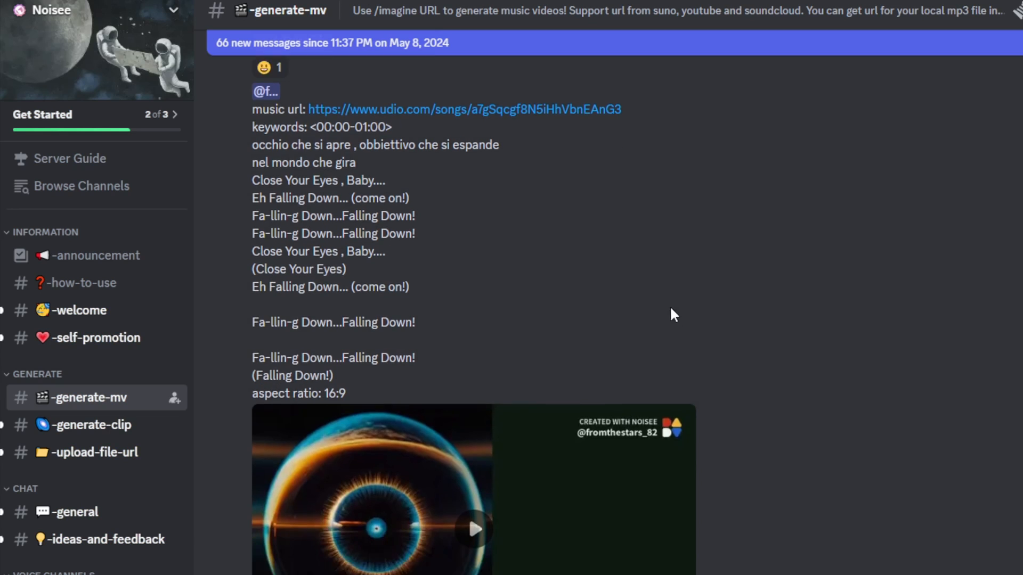
pyautogui.scroll(3)
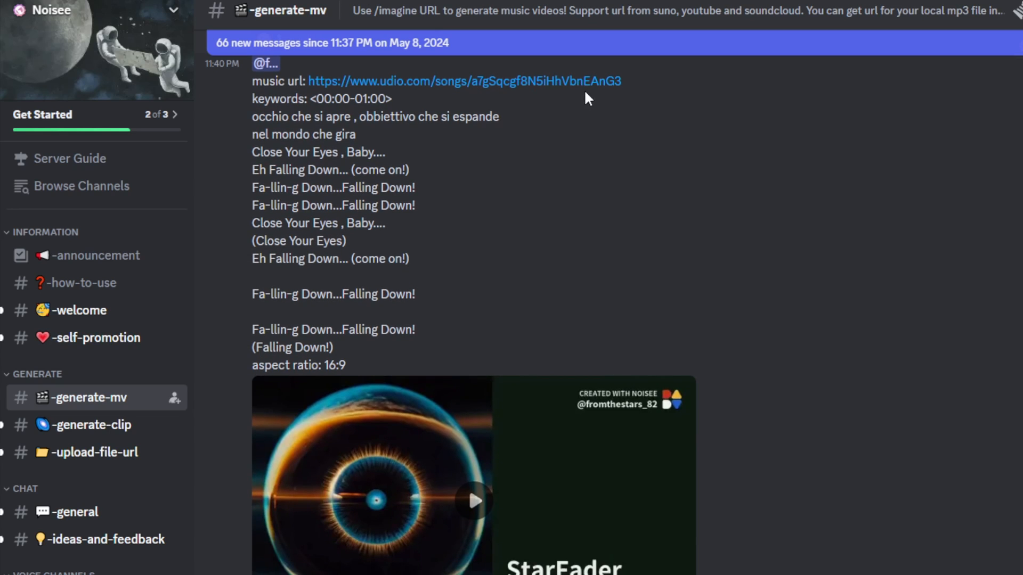
pyautogui.moveTo(326, 115)
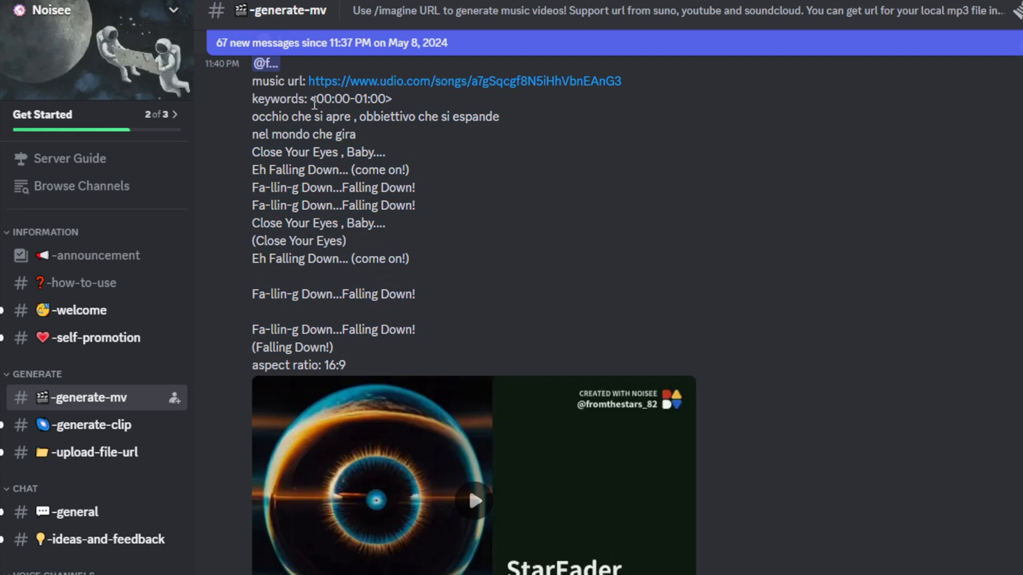
pyautogui.doubleClick(351, 98)
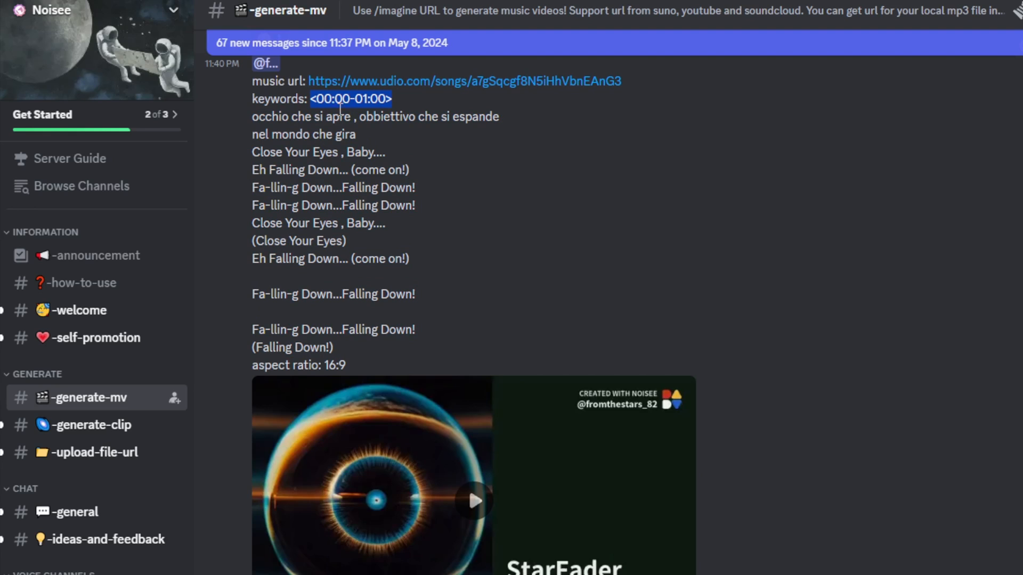
pyautogui.moveTo(260, 153)
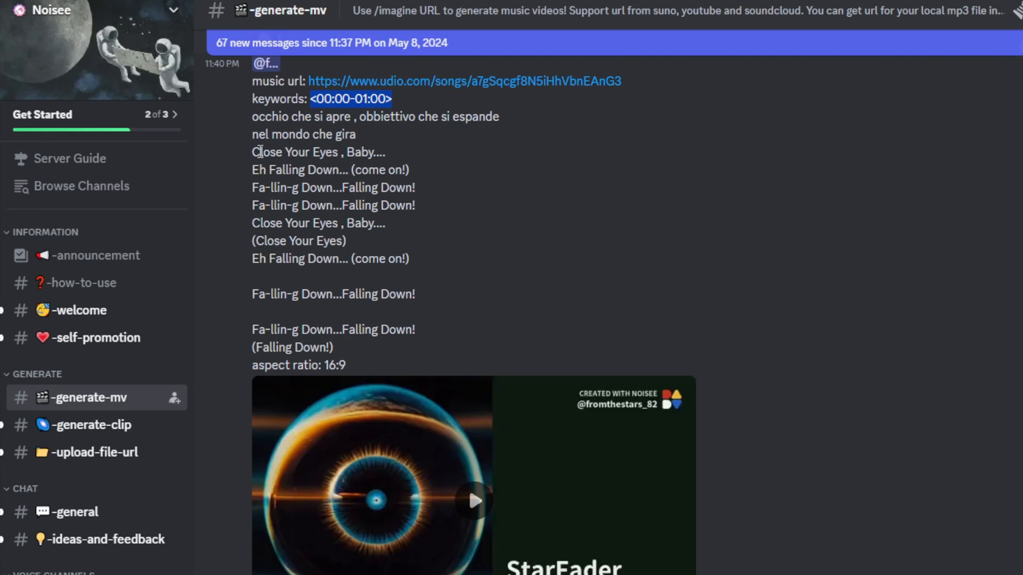
pyautogui.moveTo(330, 322)
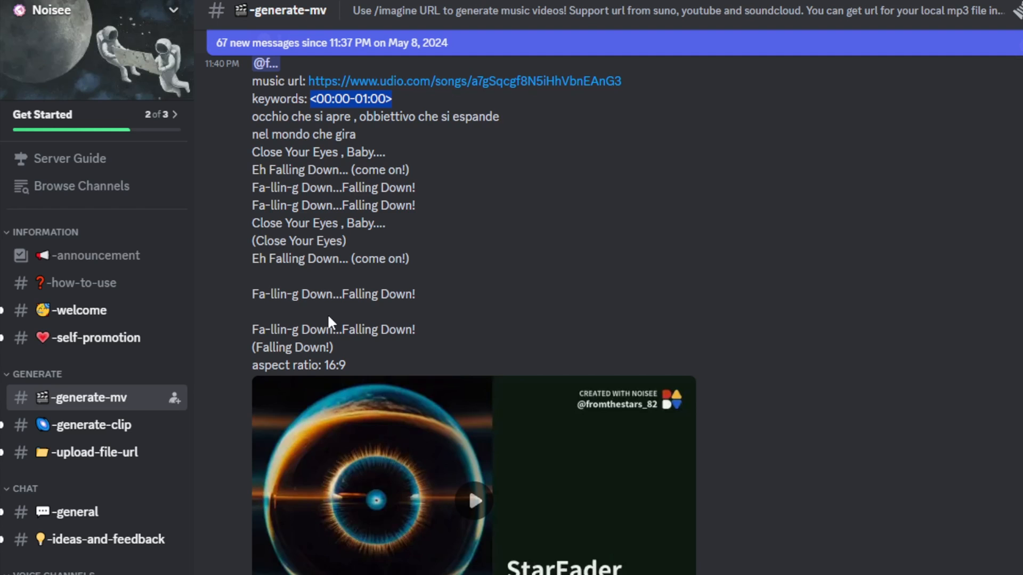
pyautogui.scroll(-3)
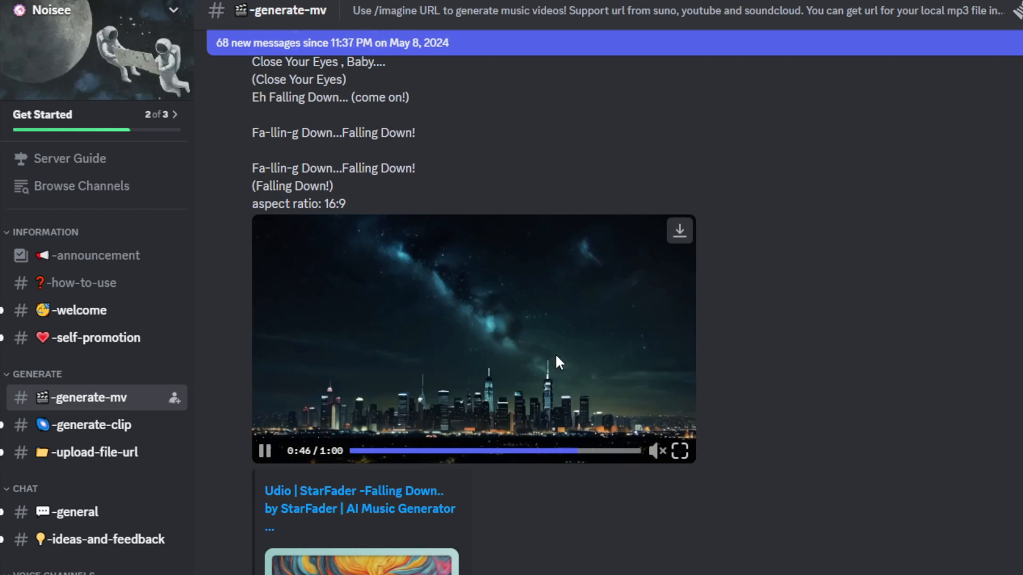
# - Play the music video, jumping back to 0:17 then skipping ahead to 0:43
pyautogui.click(427, 450)
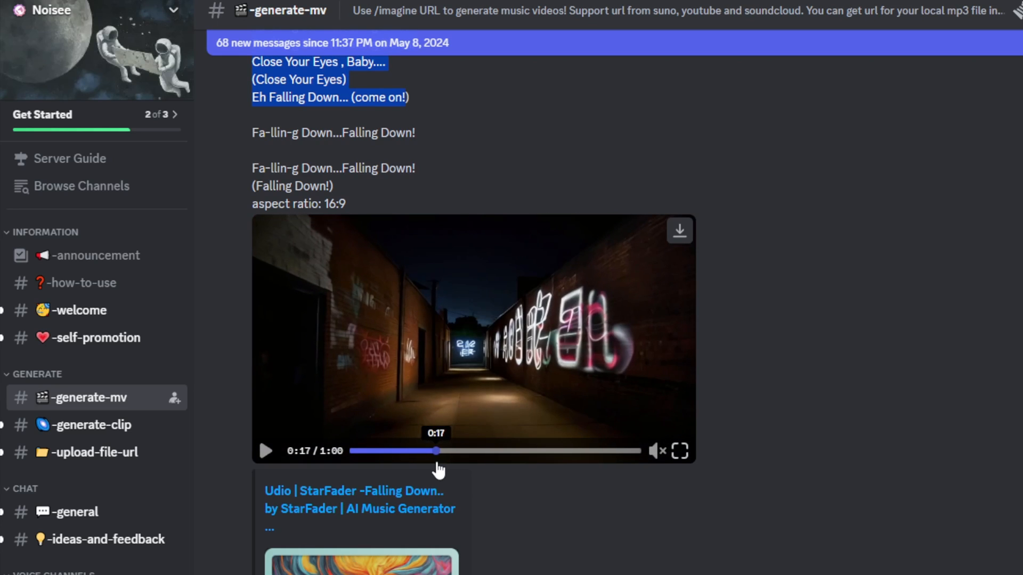
pyautogui.moveTo(491, 307)
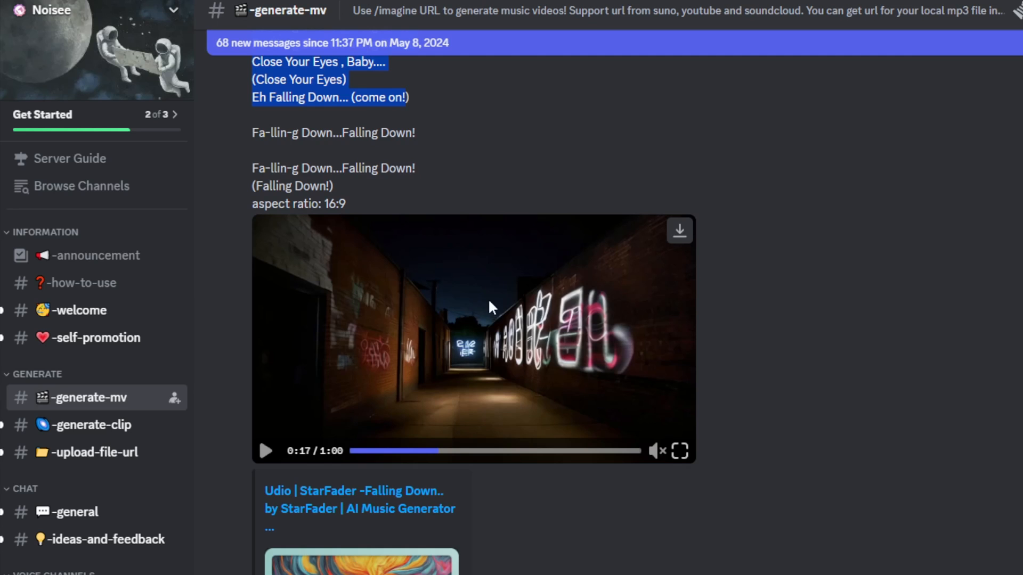
pyautogui.moveTo(437, 450)
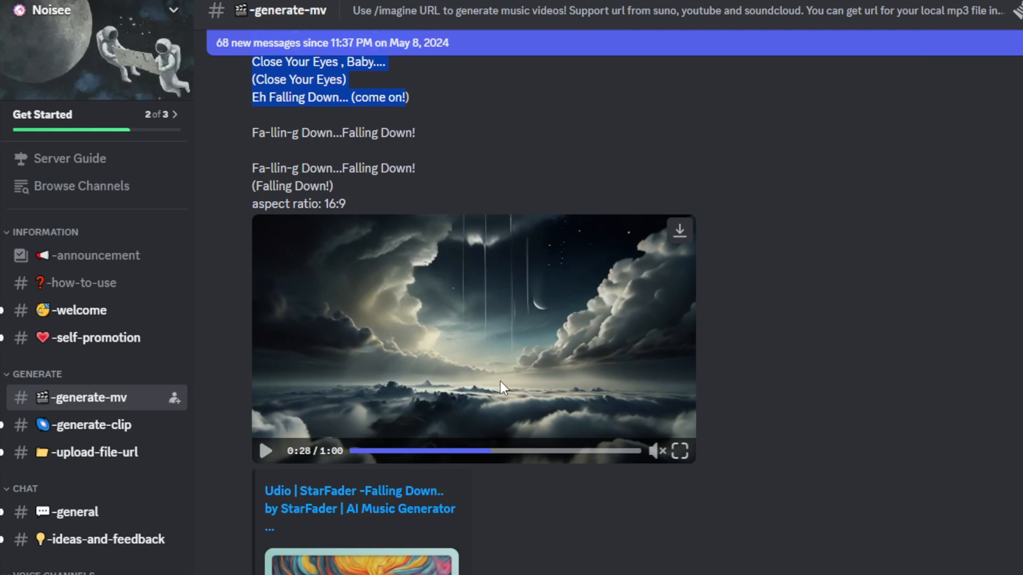
pyautogui.scroll(3)
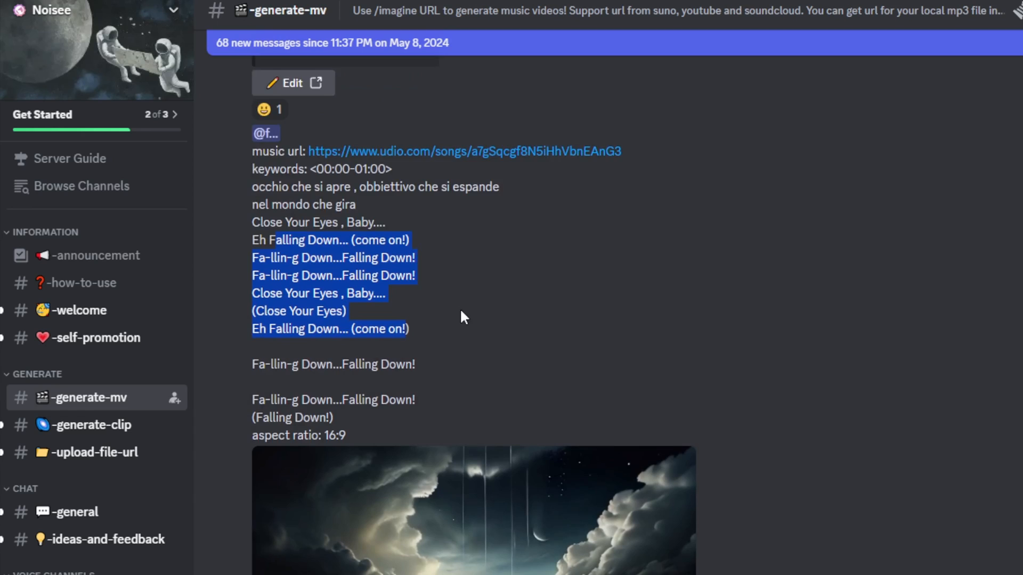
pyautogui.scroll(-3)
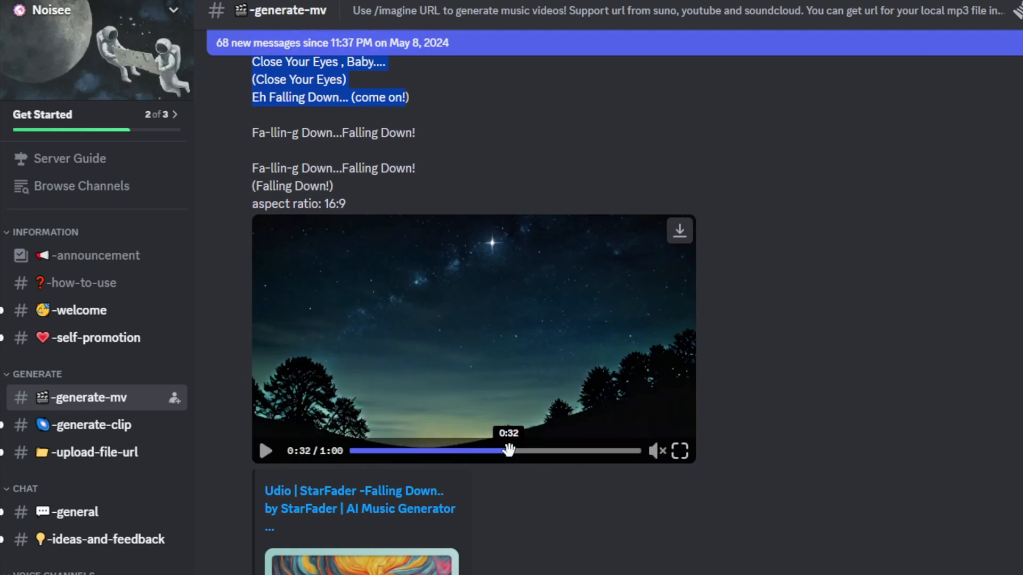
pyautogui.click(560, 451)
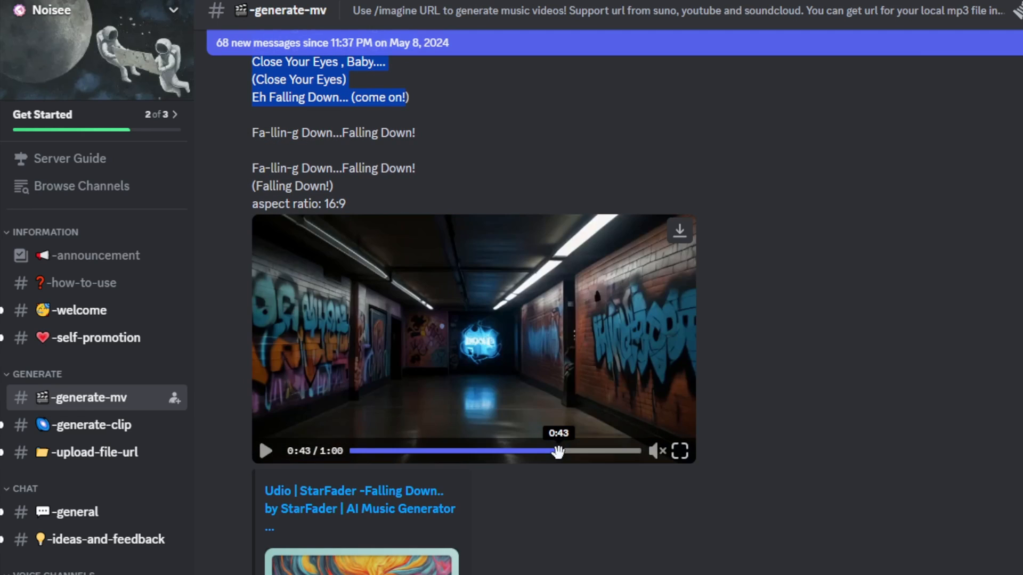
pyautogui.scroll(3)
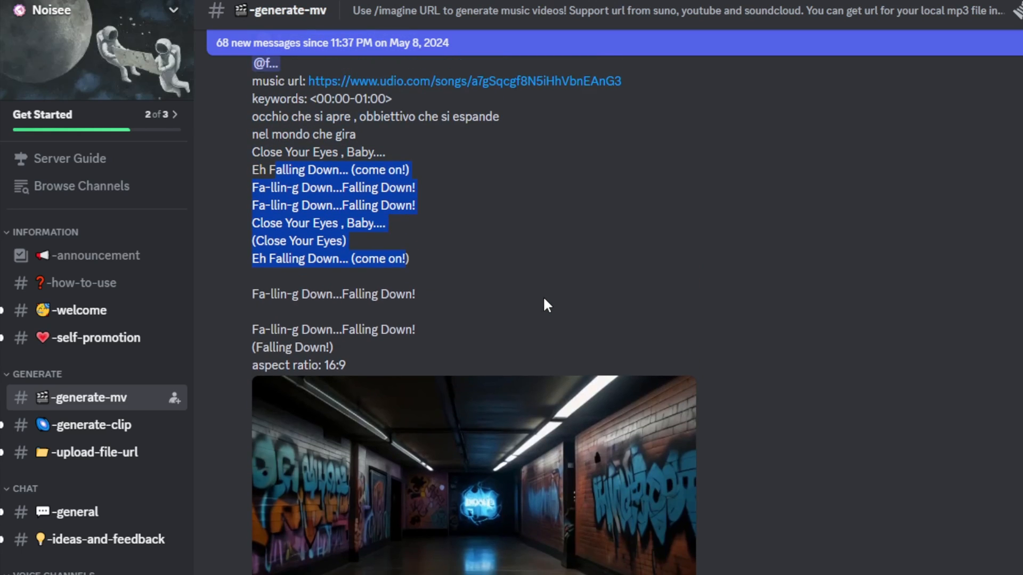
pyautogui.moveTo(479, 218)
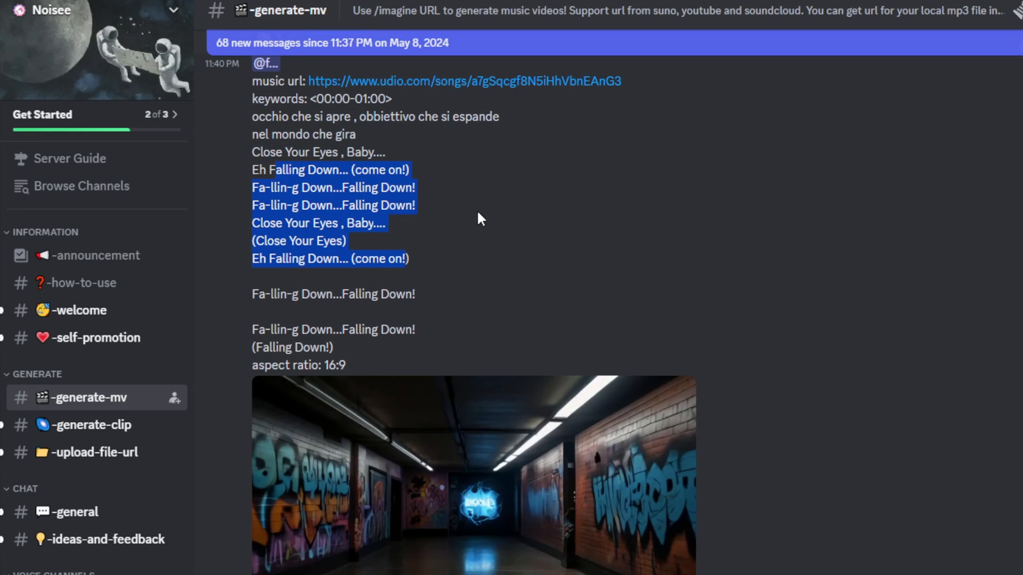
pyautogui.moveTo(452, 219)
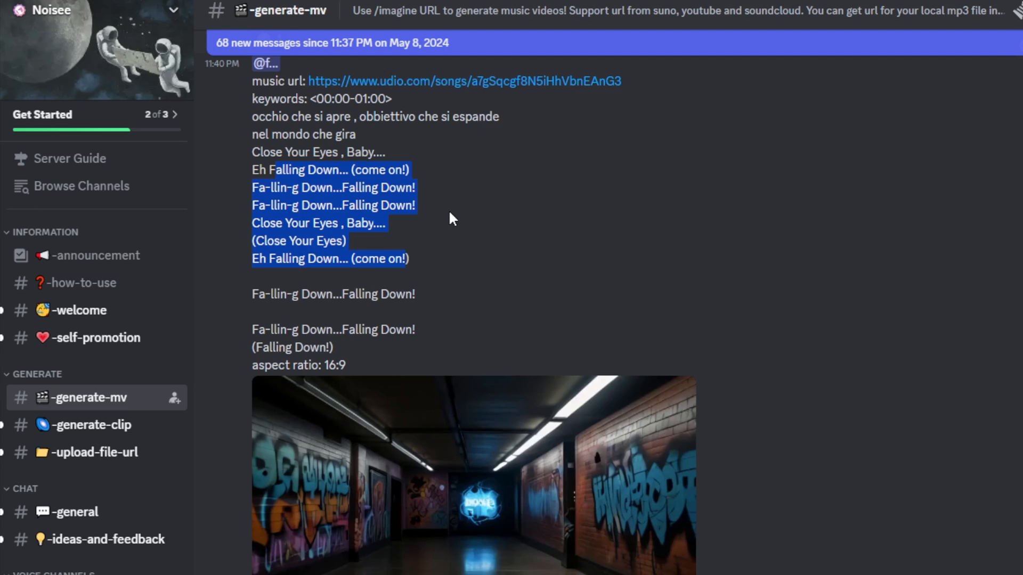
pyautogui.moveTo(404, 194)
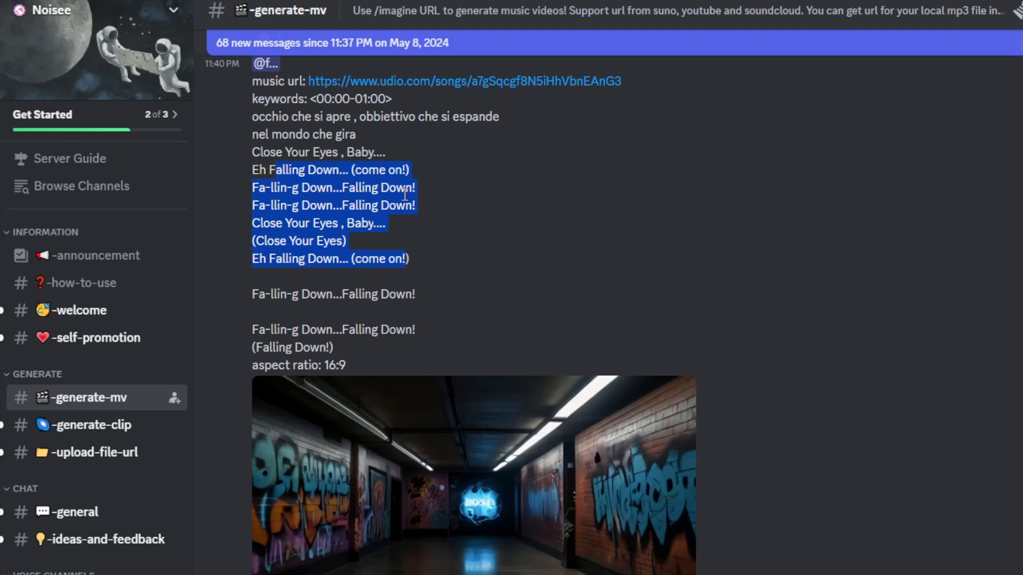
pyautogui.moveTo(441, 503)
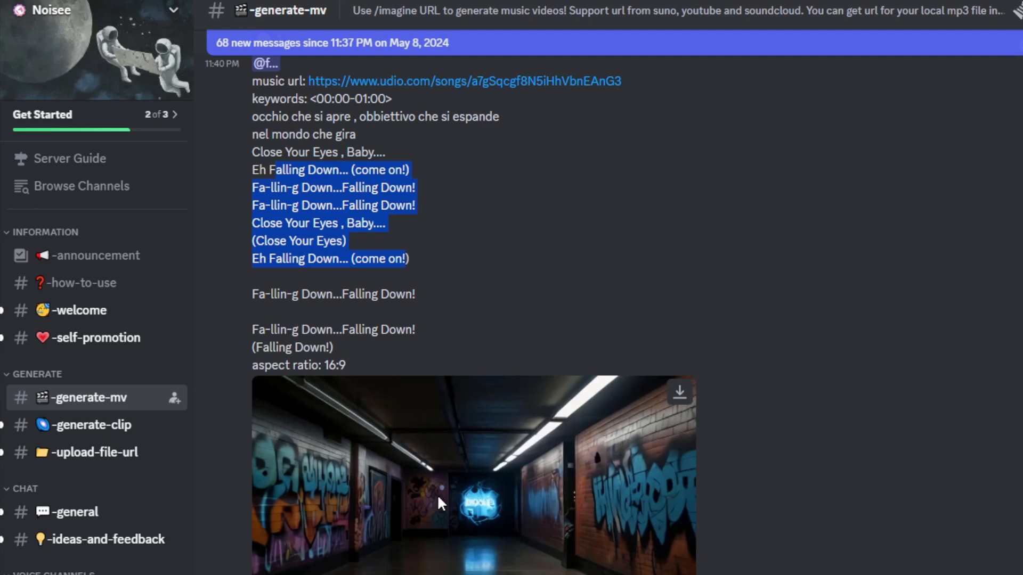
pyautogui.moveTo(490, 417)
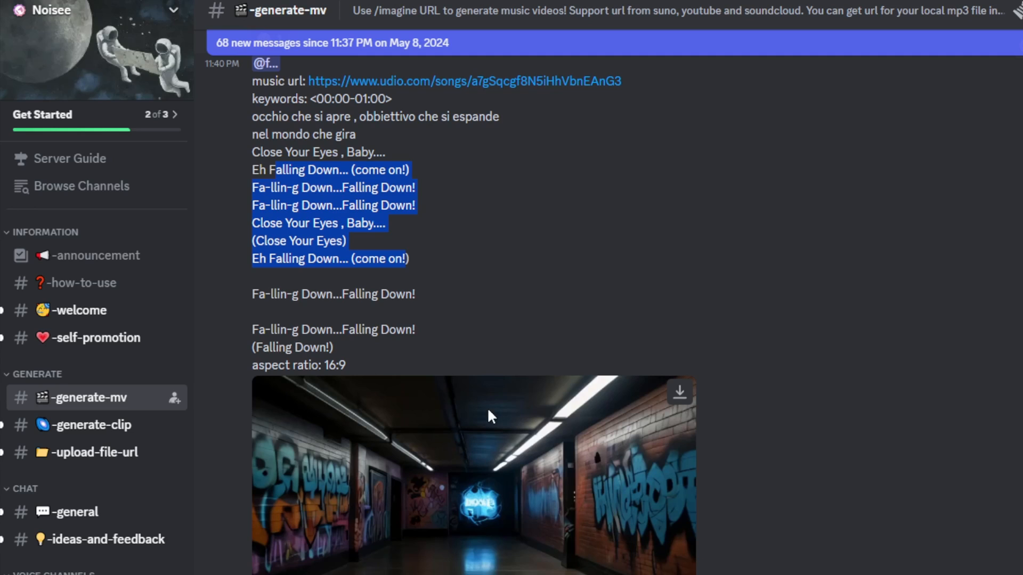
pyautogui.moveTo(507, 464)
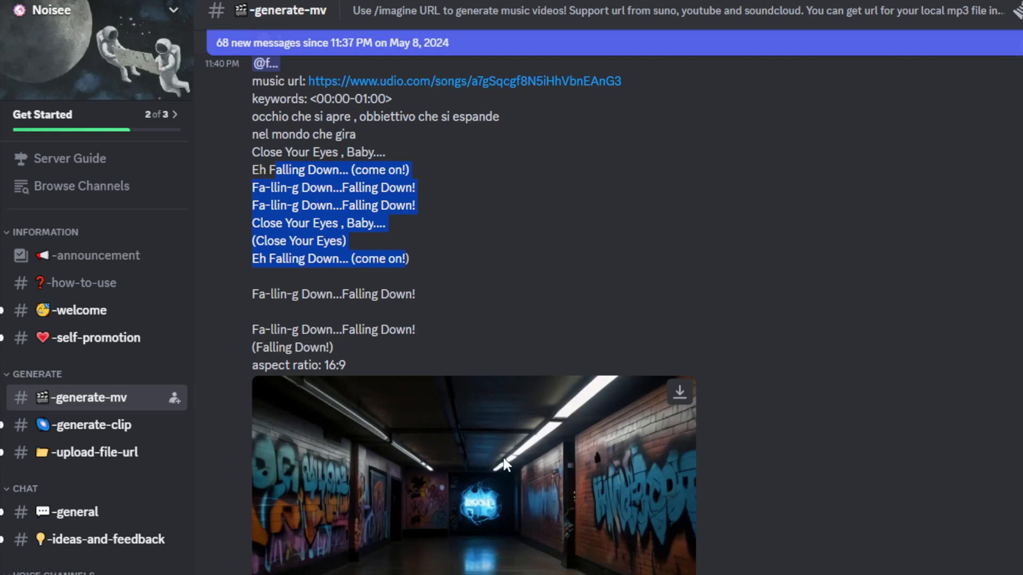
pyautogui.moveTo(394, 458)
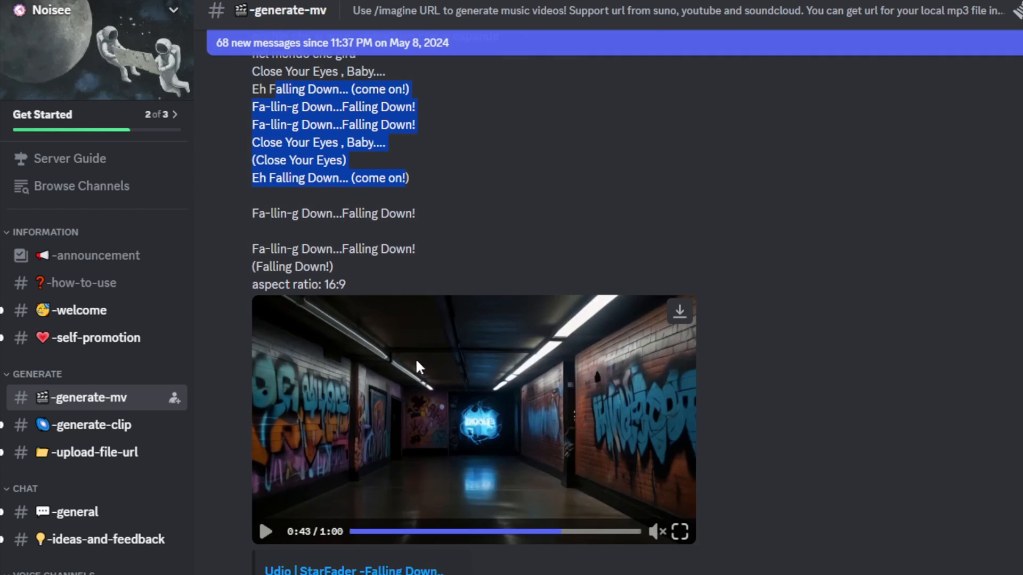
pyautogui.moveTo(571, 532)
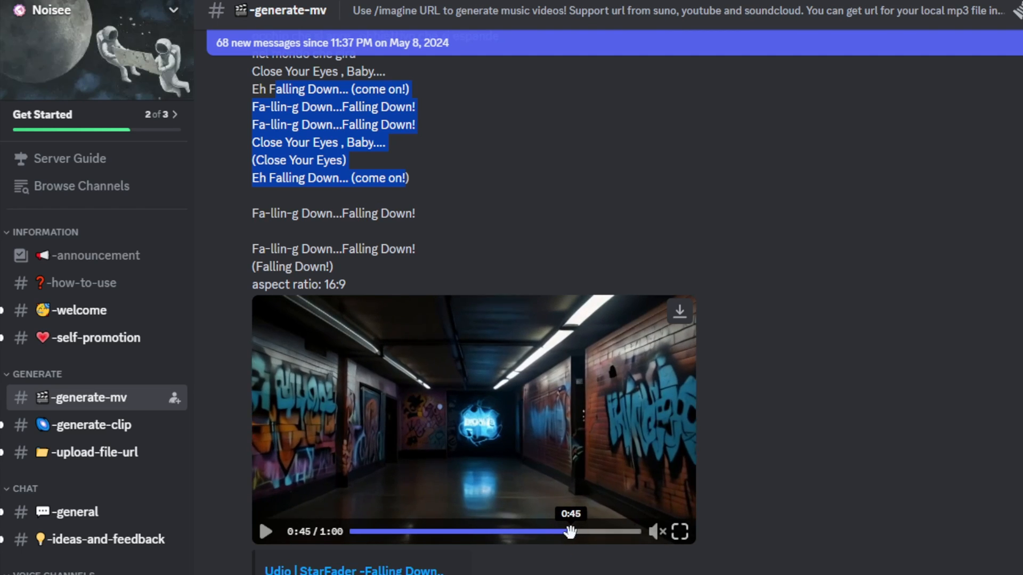
# - Skip the video ahead to 0:49 and 0:55, then browse further song-link posts
pyautogui.click(589, 532)
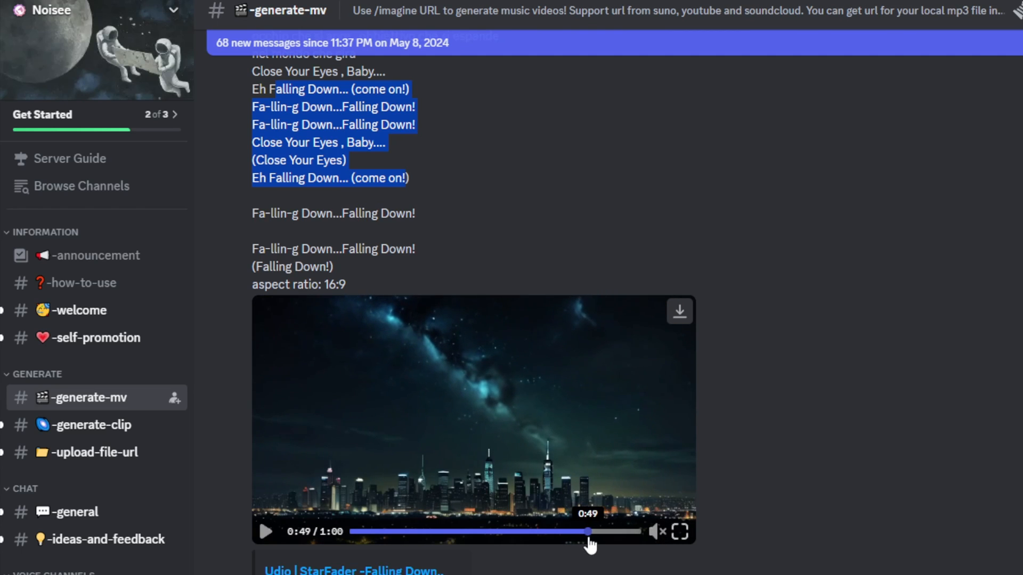
pyautogui.click(600, 532)
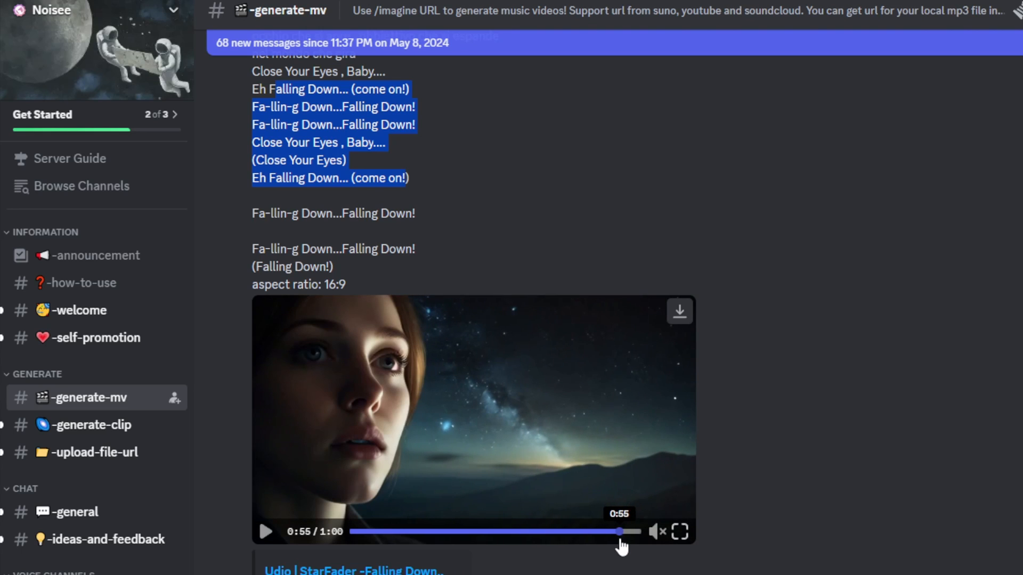
pyautogui.moveTo(608, 540)
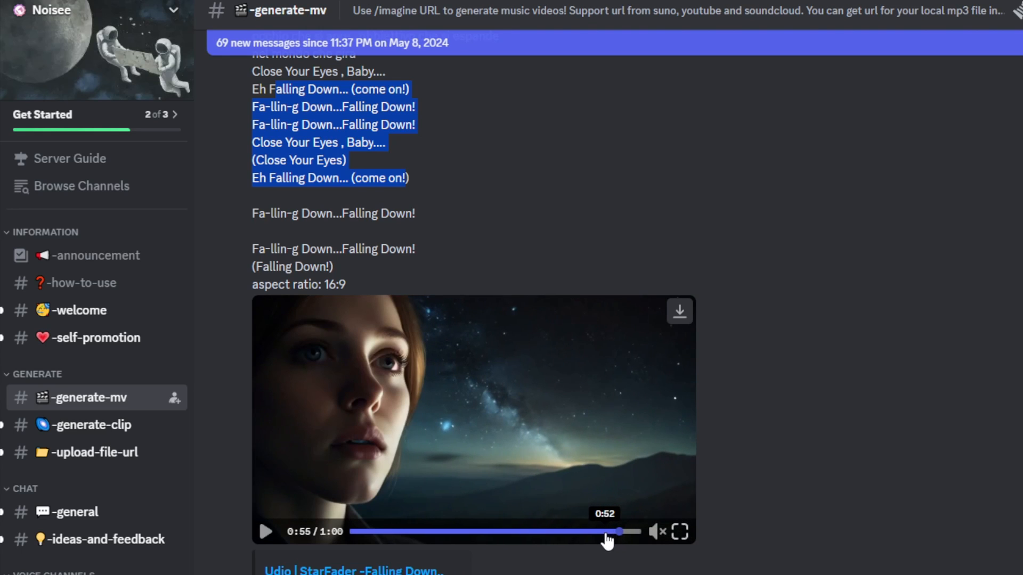
pyautogui.moveTo(339, 328)
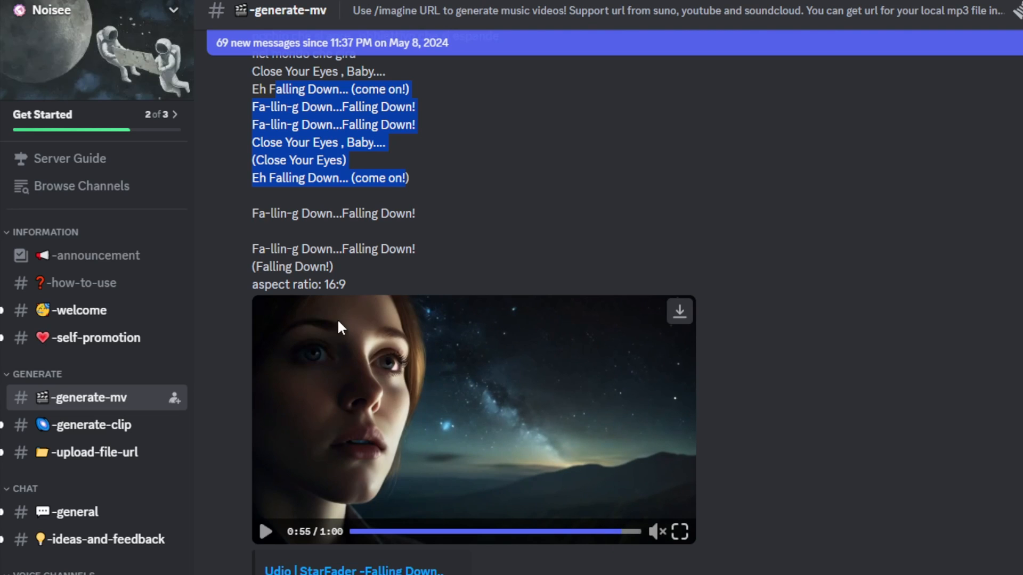
pyautogui.scroll(3)
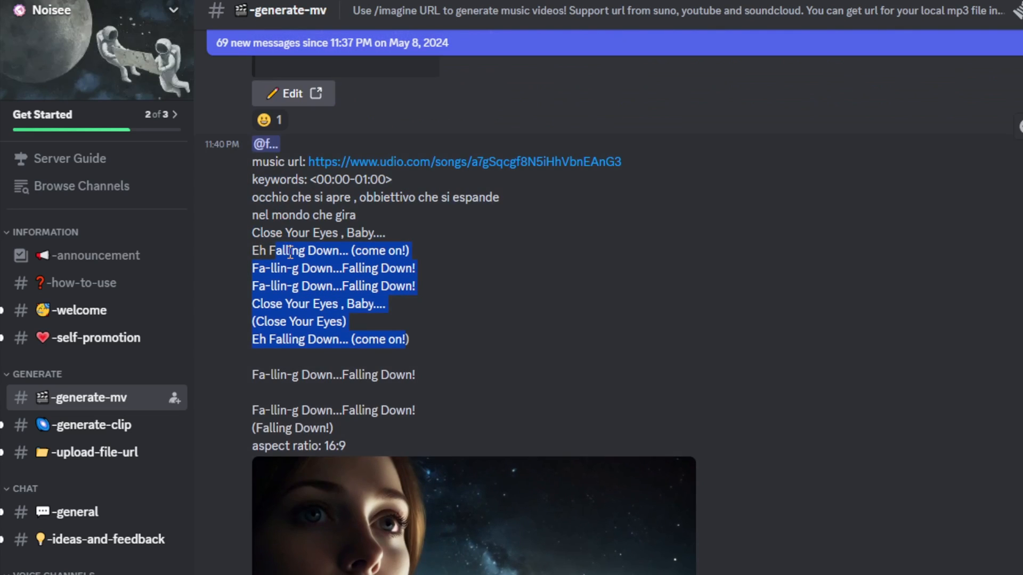
pyautogui.moveTo(356, 268)
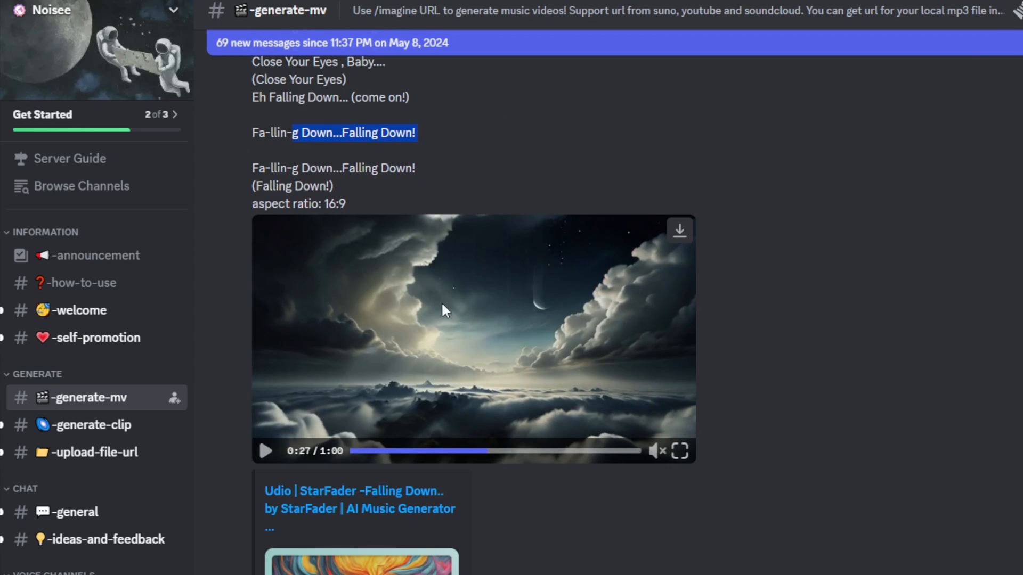
pyautogui.moveTo(480, 450)
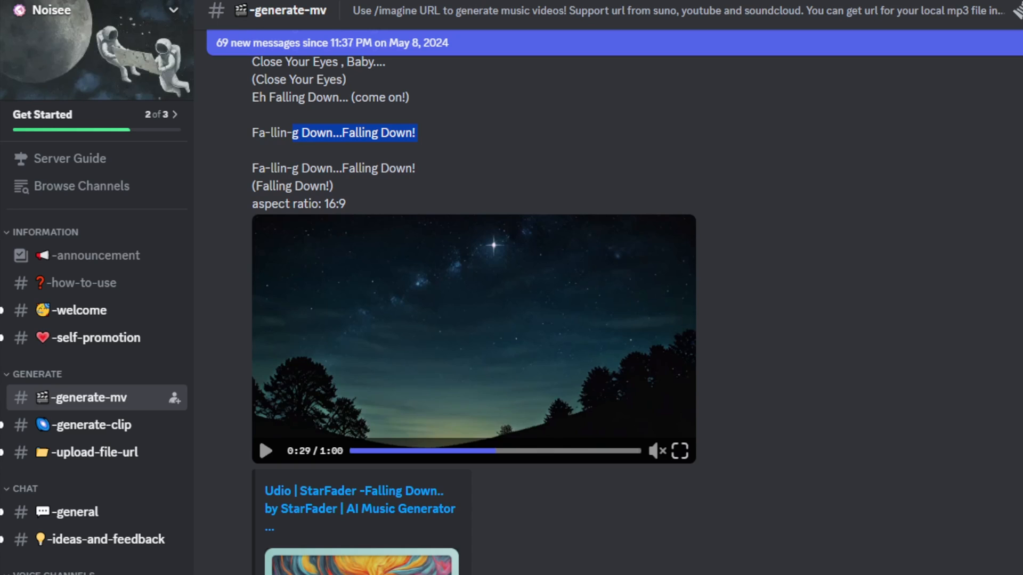
pyautogui.scroll(-3)
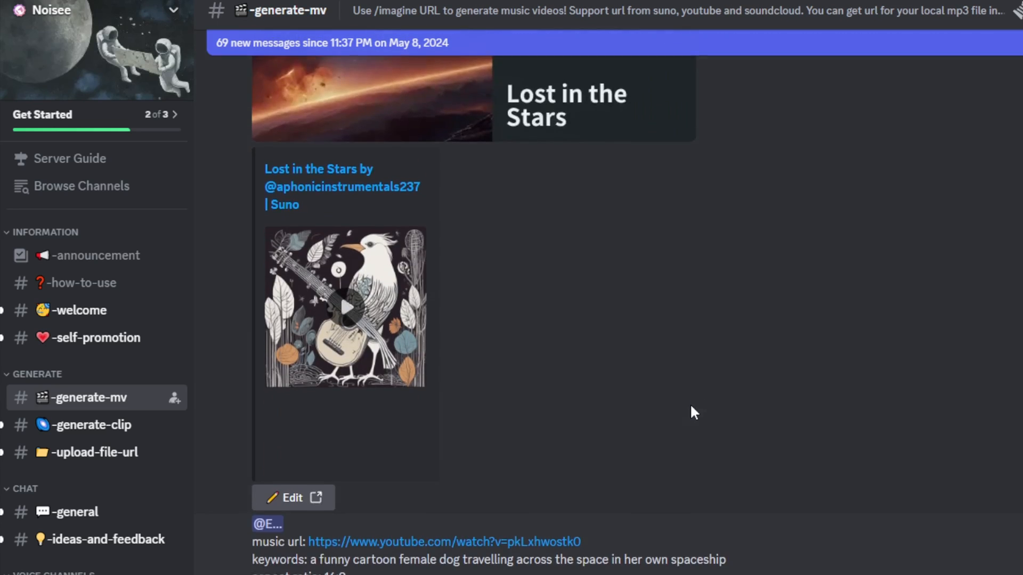
pyautogui.scroll(-3)
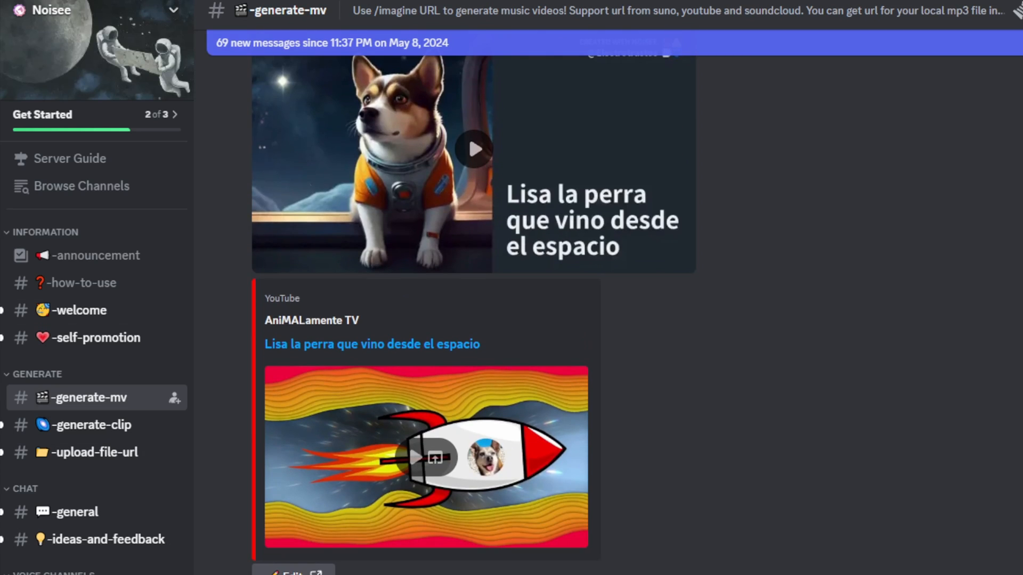
pyautogui.scroll(3)
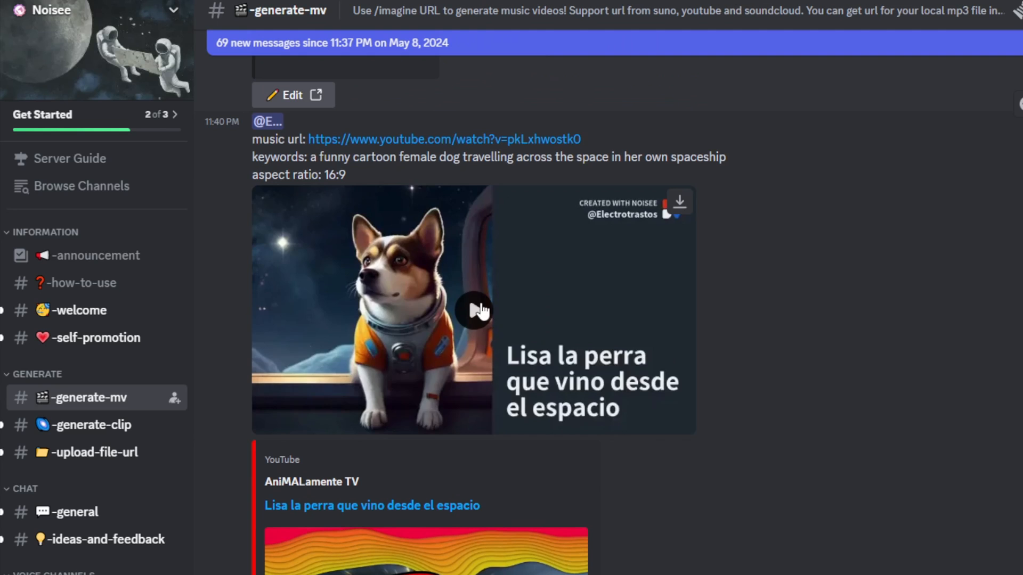
pyautogui.click(474, 310)
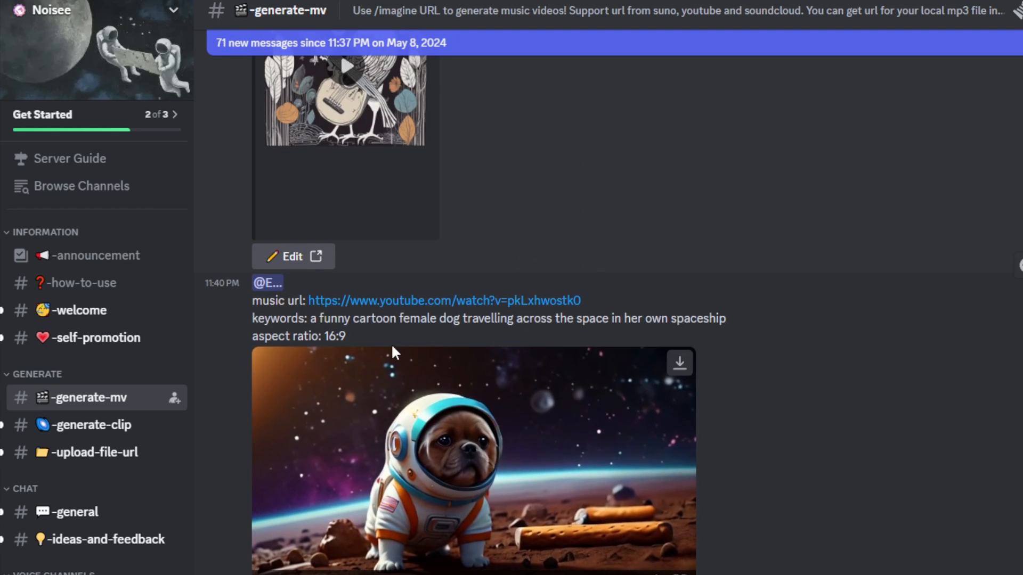
pyautogui.moveTo(594, 331)
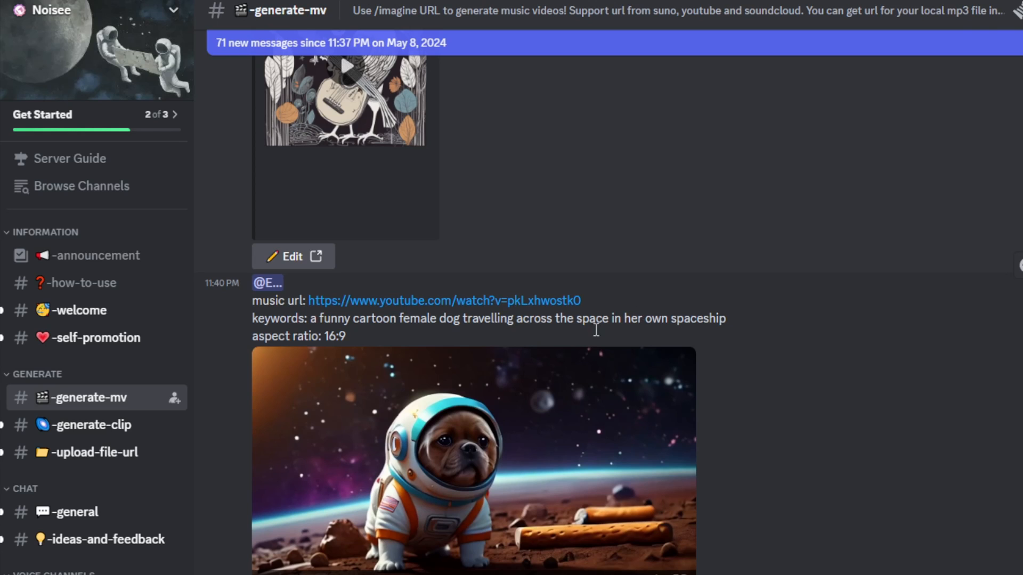
pyautogui.moveTo(409, 314)
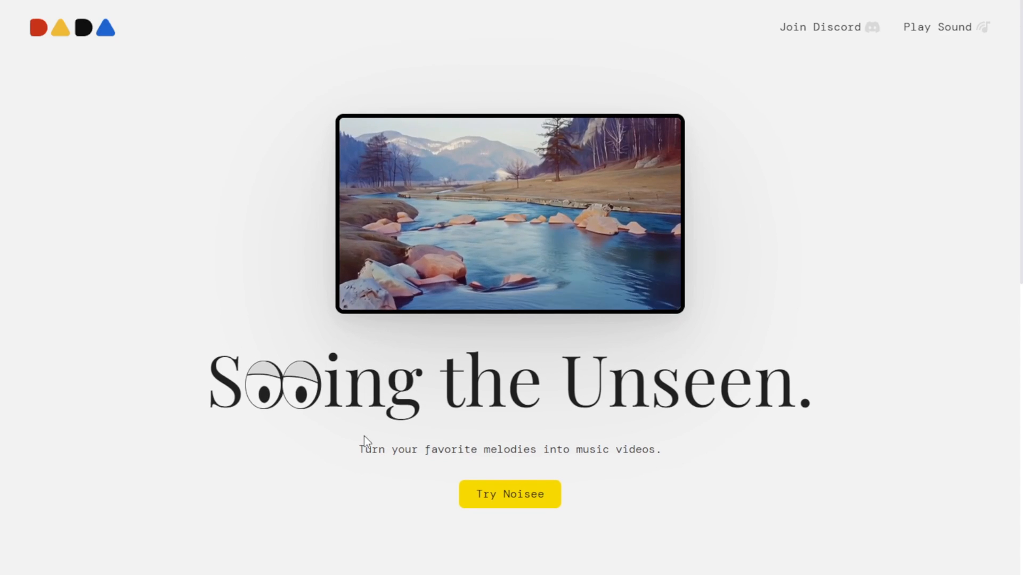
pyautogui.moveTo(464, 448)
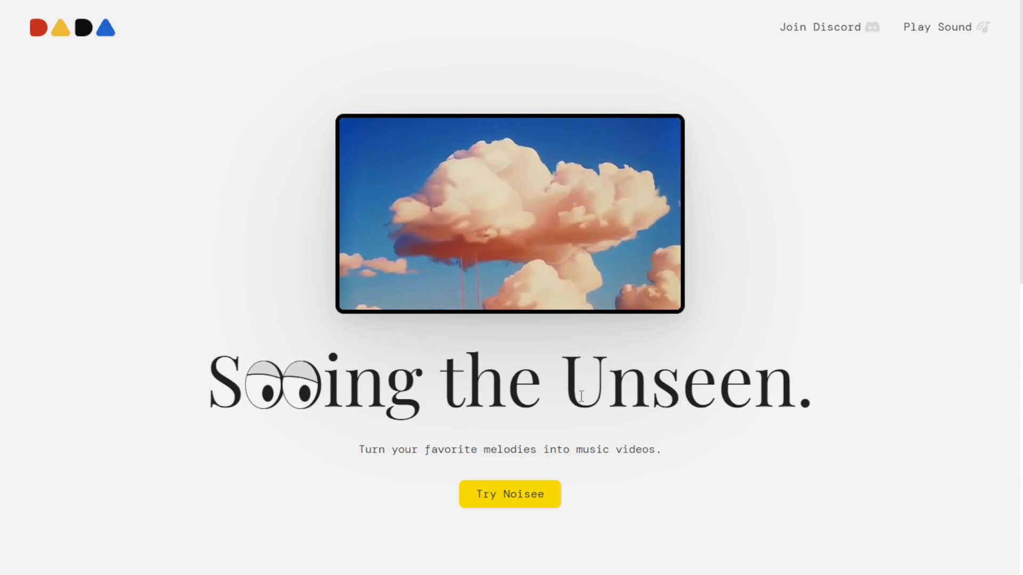
# - Return to Discord #generate-mv and rewind the canyon landscape Suno music video
pyautogui.click(820, 27)
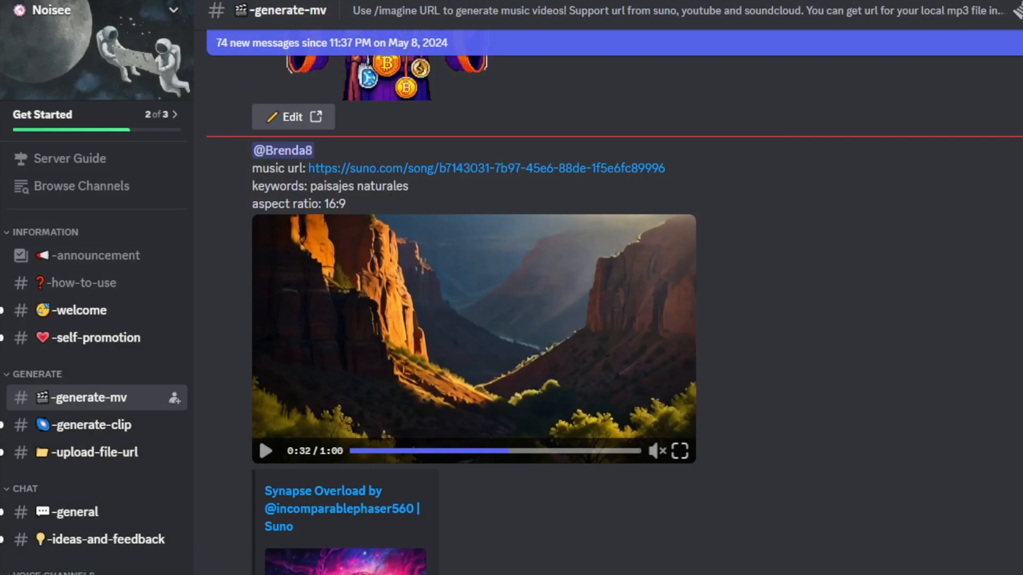
pyautogui.moveTo(419, 450)
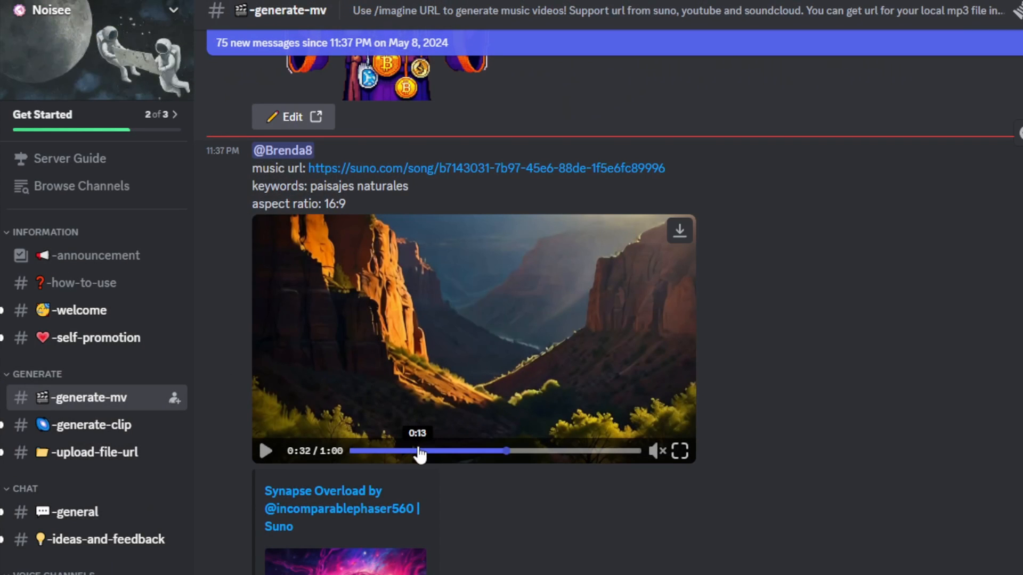
pyautogui.click(438, 450)
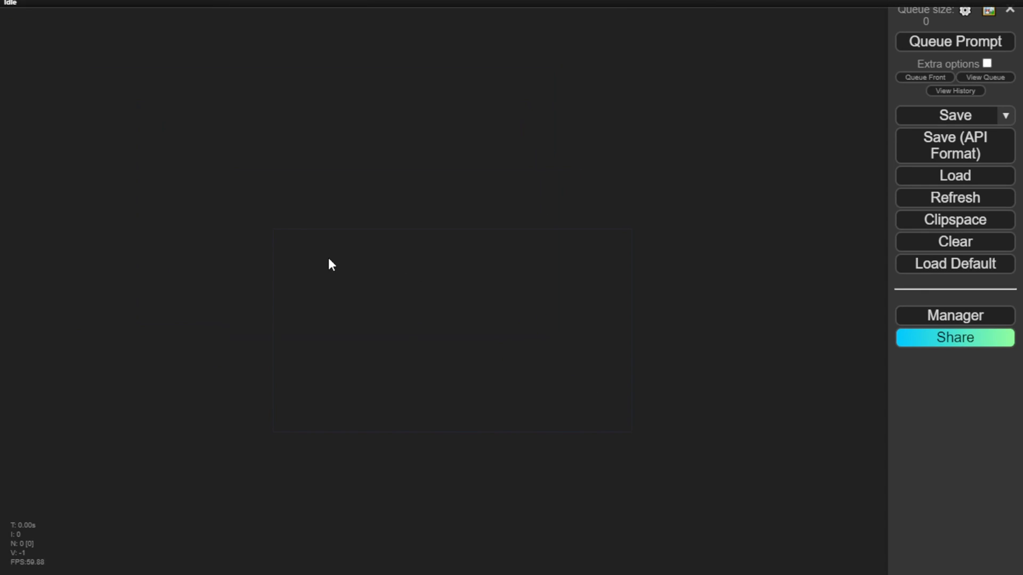
pyautogui.moveTo(181, 222)
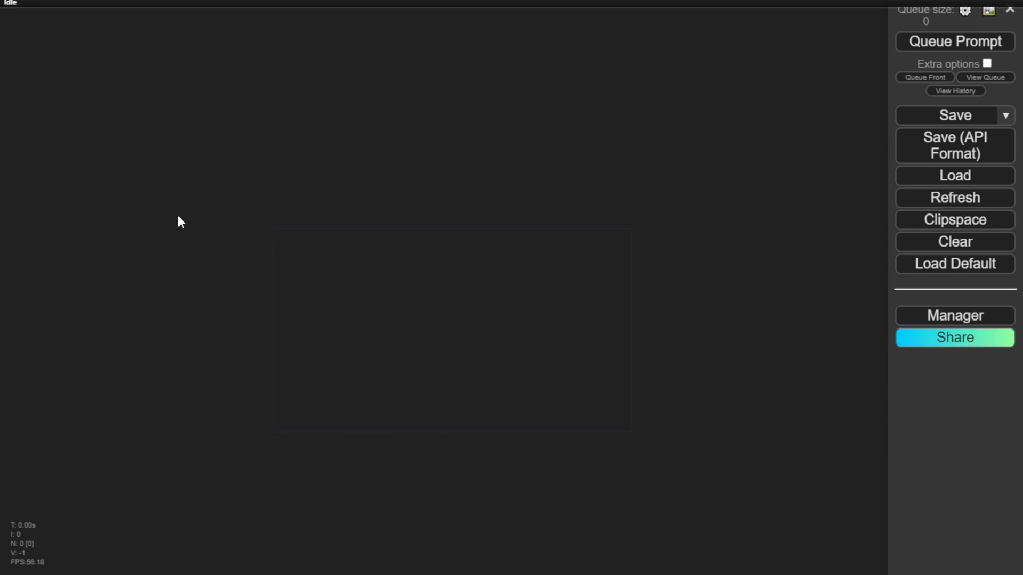
pyautogui.moveTo(35, 224)
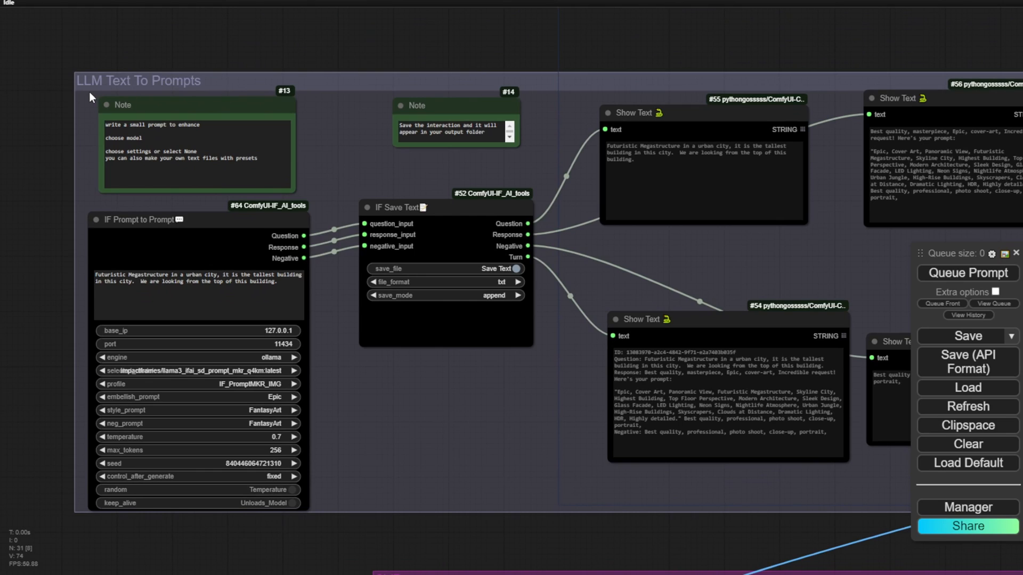
pyautogui.moveTo(297, 383)
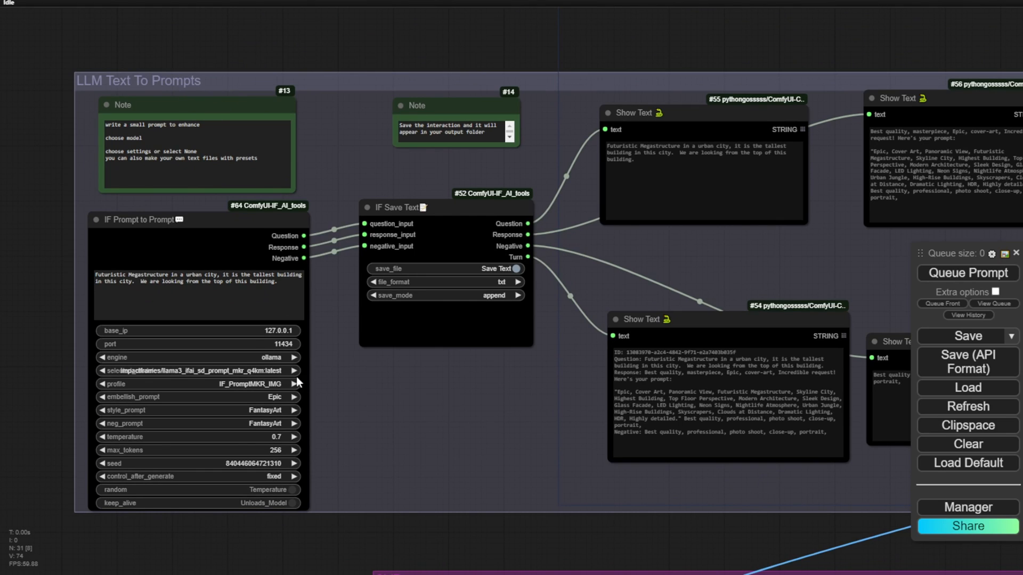
pyautogui.moveTo(164, 294)
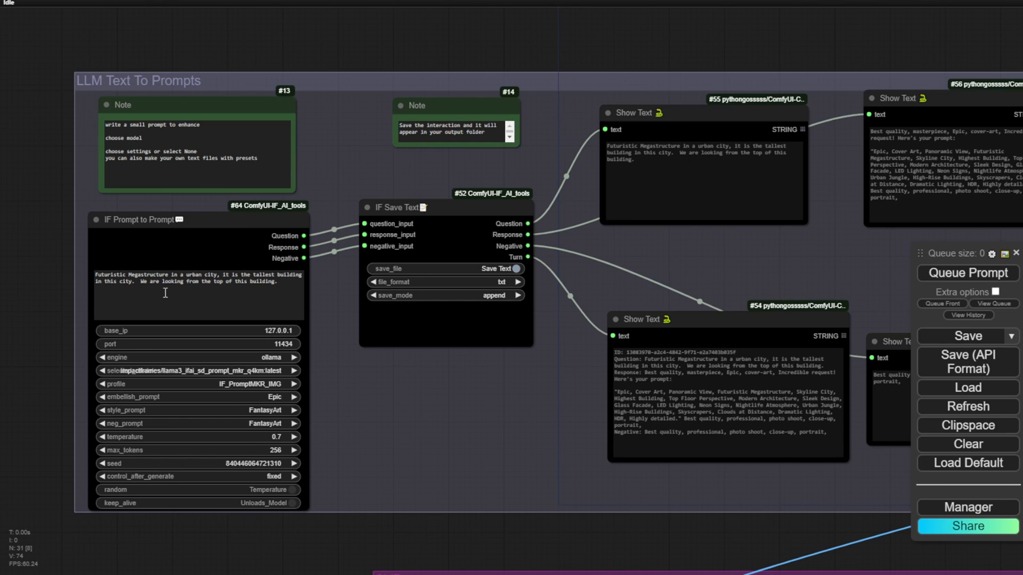
pyautogui.moveTo(624, 534)
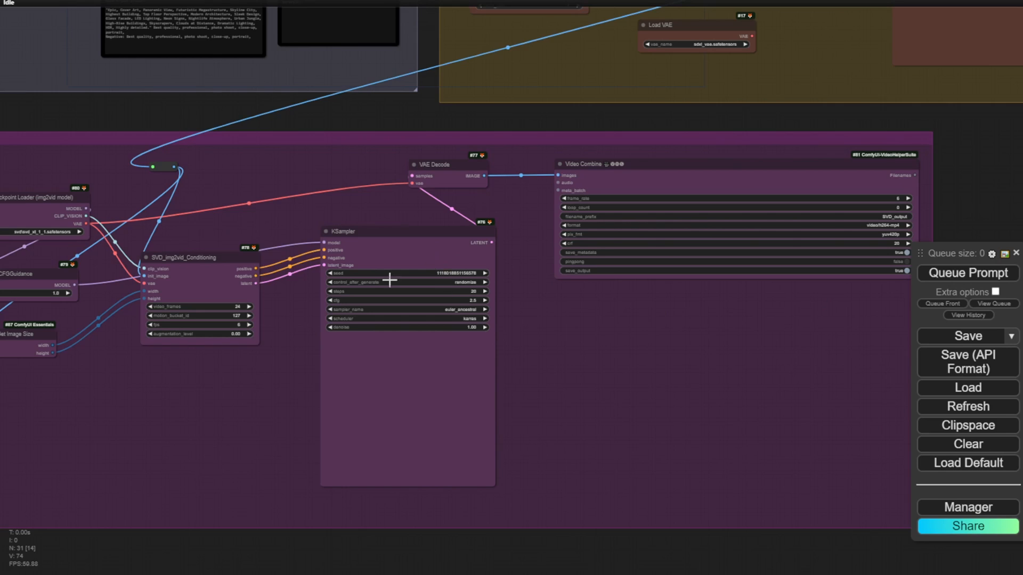
pyautogui.moveTo(248, 310)
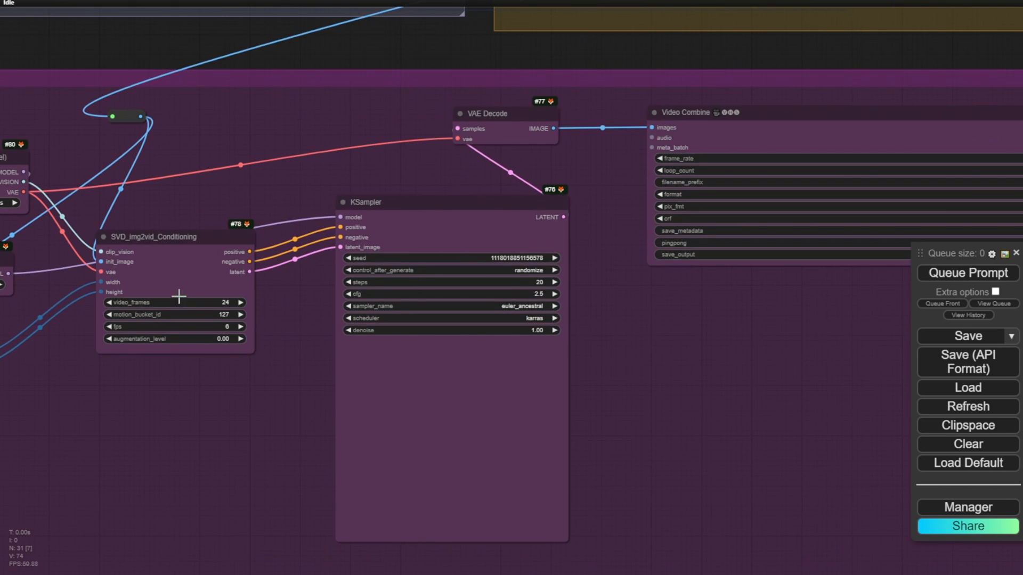
# - Scroll the LLM Text To Prompts + SVD workflow canvas to inspect its image-to-video nodes
pyautogui.scroll(-3)
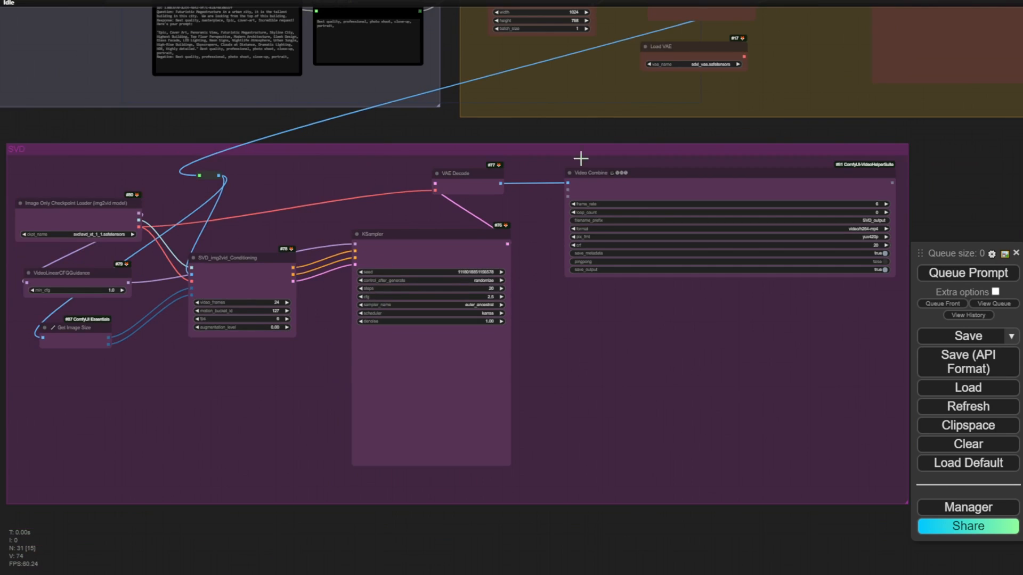
pyautogui.moveTo(235, 150)
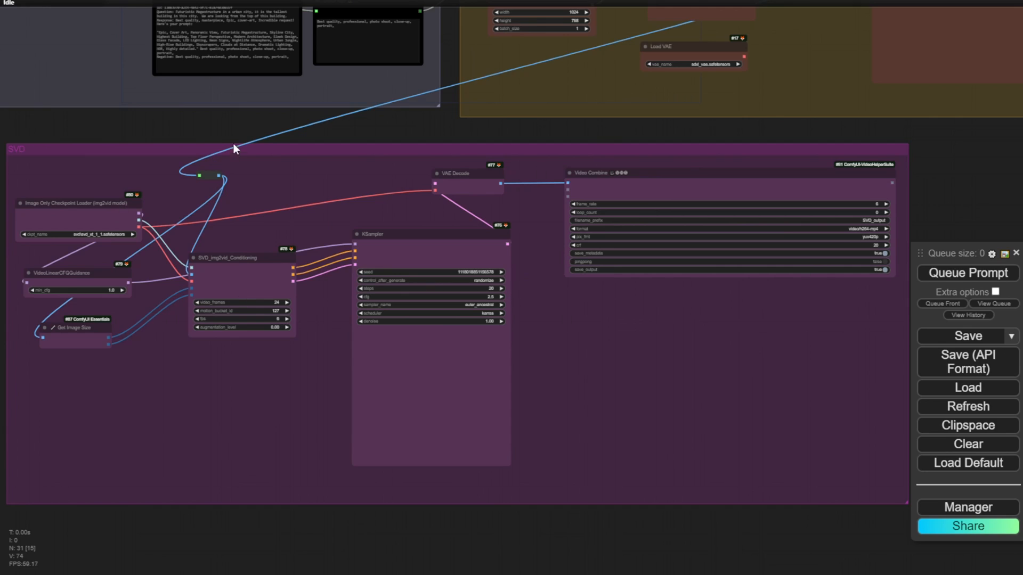
pyautogui.moveTo(127, 142)
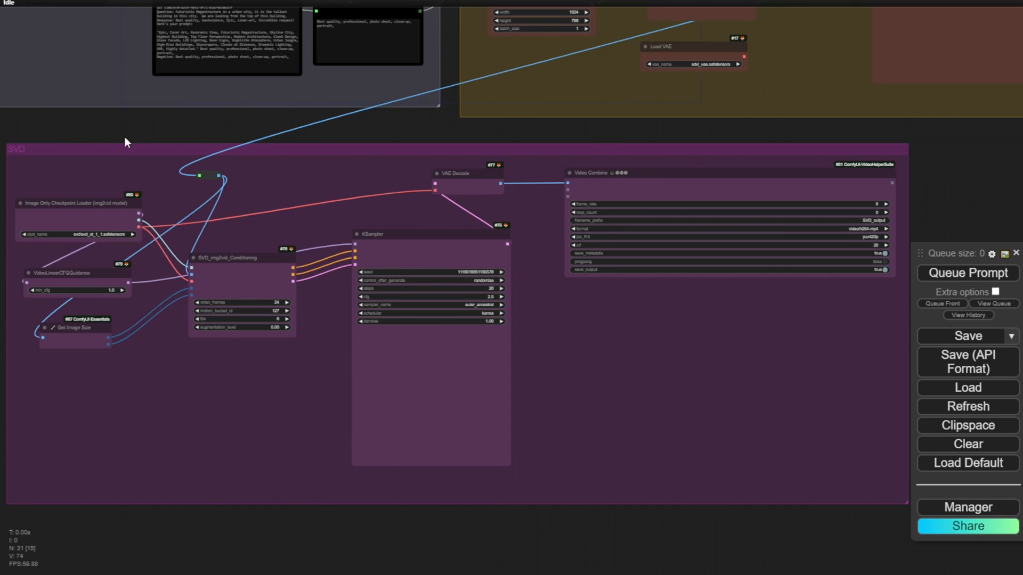
pyautogui.moveTo(255, 126)
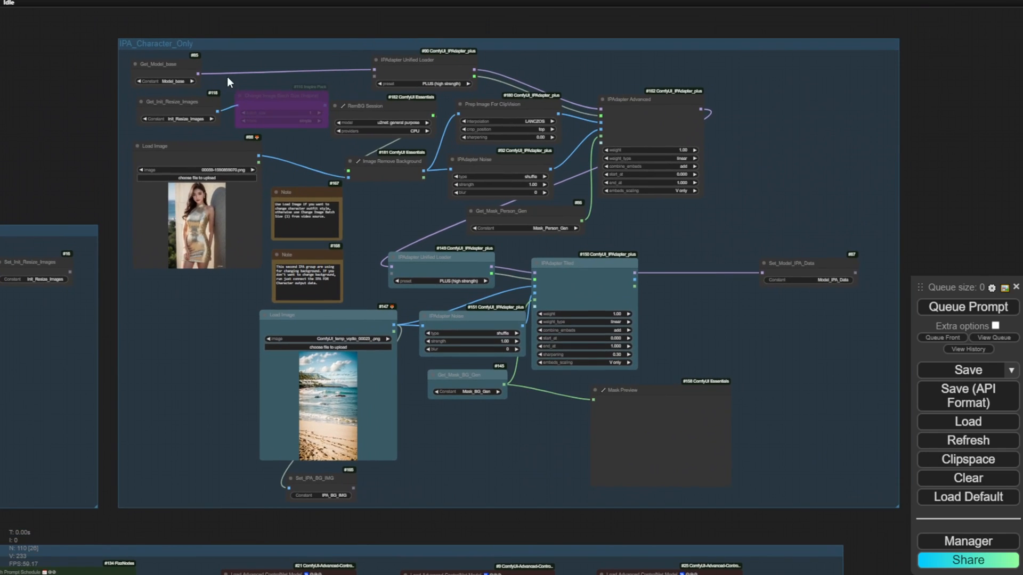
pyautogui.moveTo(161, 152)
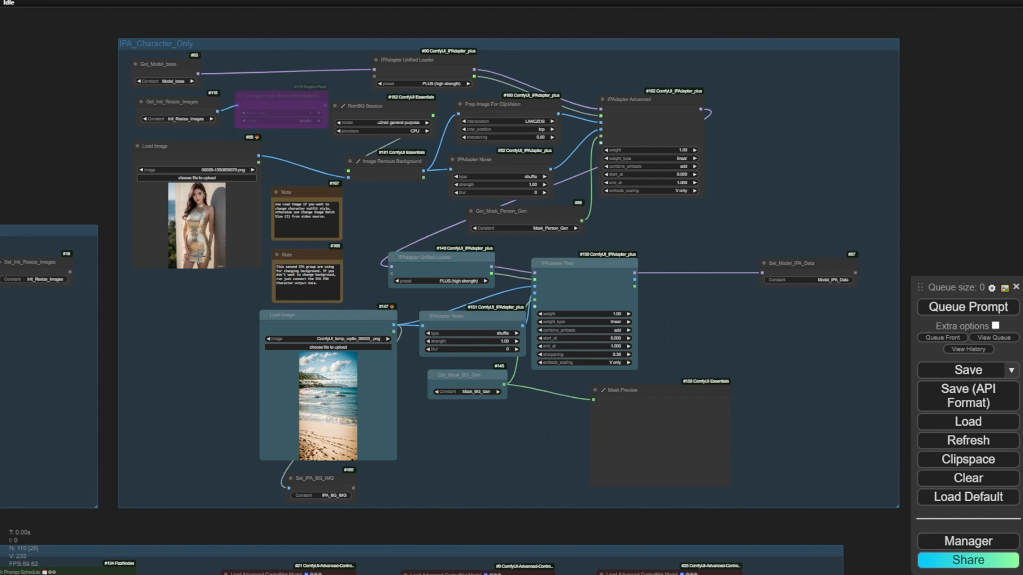
# - Zoom out the IPAdapter/AnimateDiff character workflow to see all node groups
pyautogui.scroll(-3)
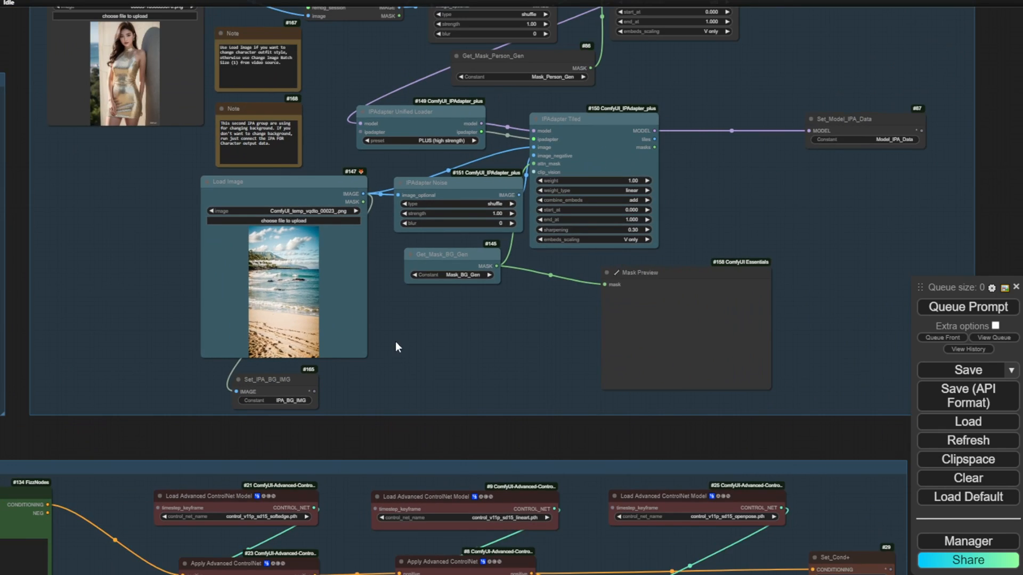
pyautogui.scroll(-3)
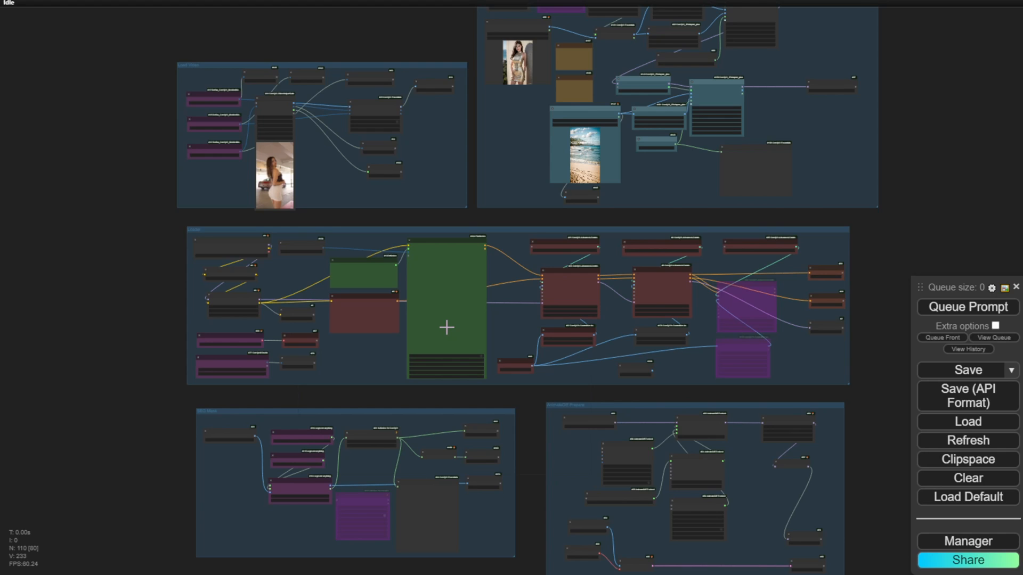
pyautogui.scroll(-3)
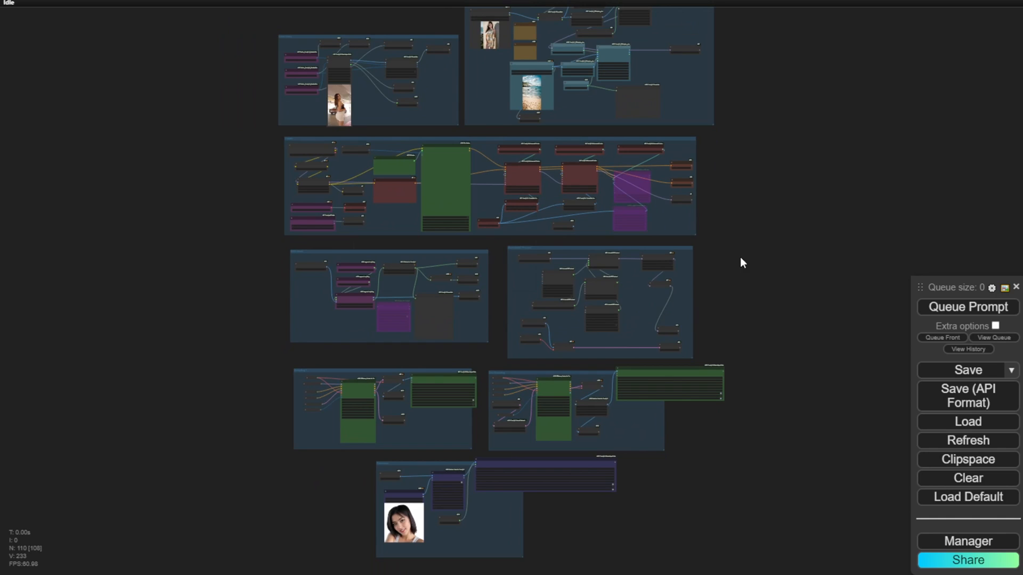
pyautogui.moveTo(607, 225)
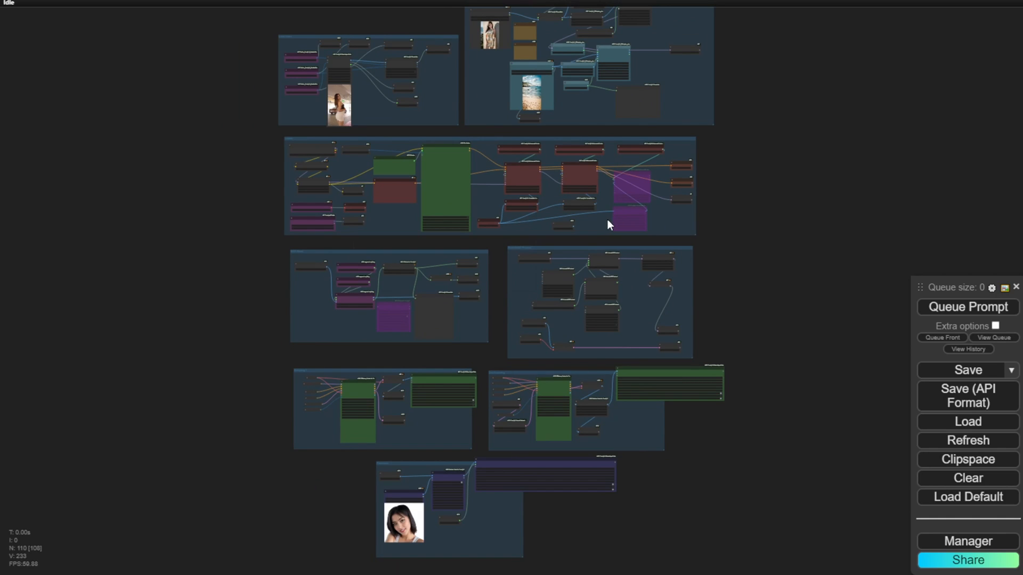
pyautogui.moveTo(347, 308)
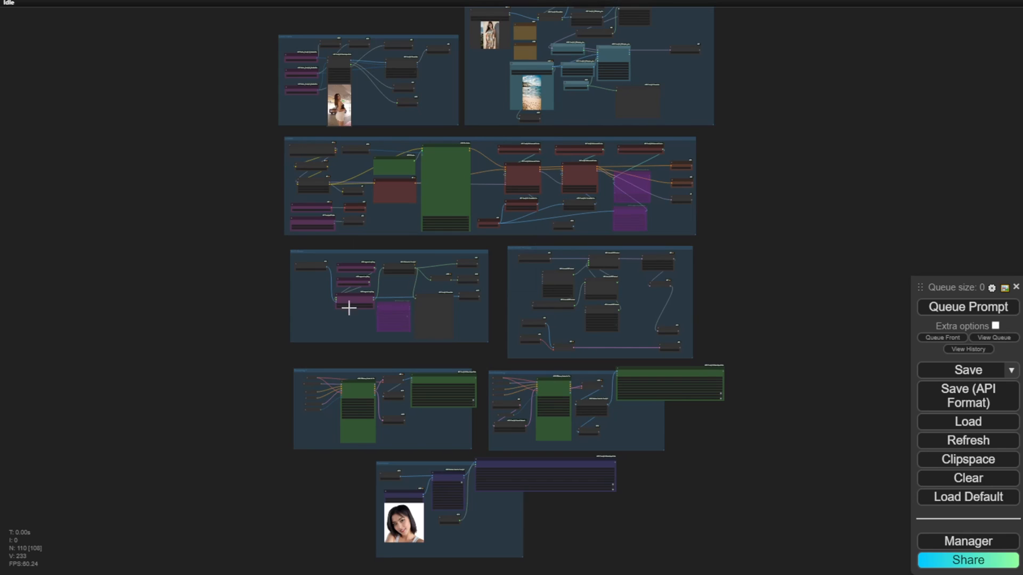
pyautogui.moveTo(716, 246)
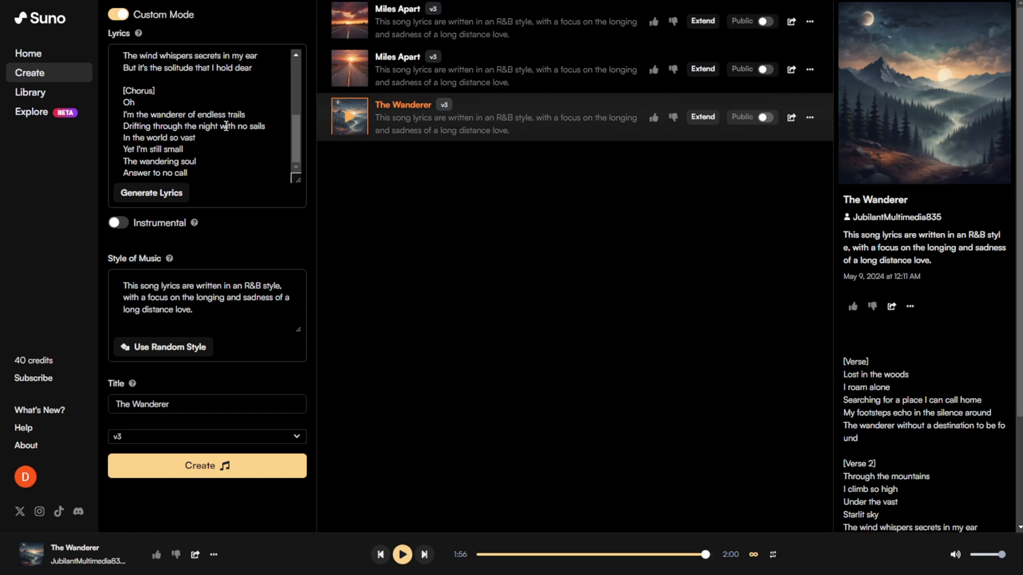
pyautogui.moveTo(454, 130)
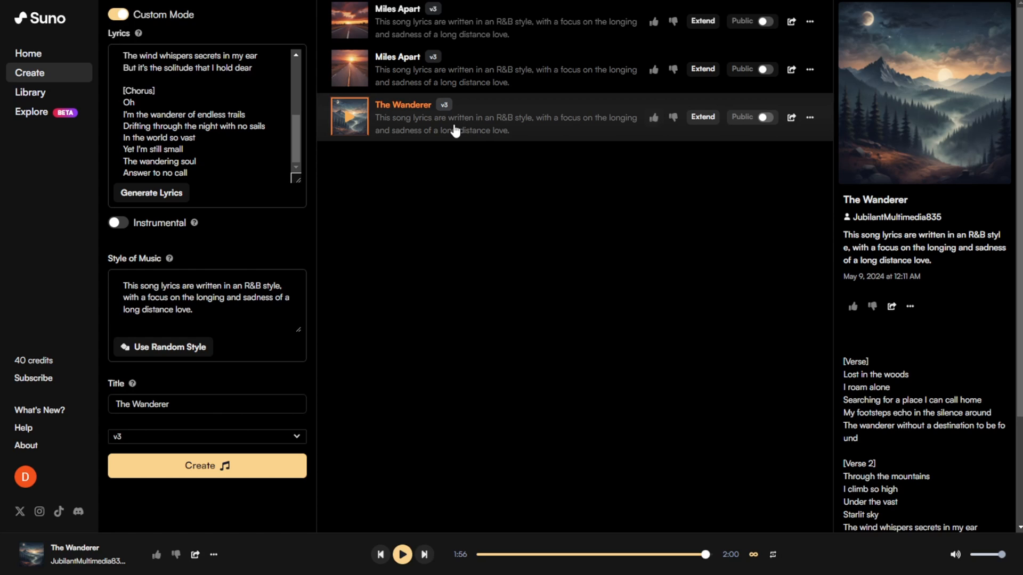
pyautogui.moveTo(516, 130)
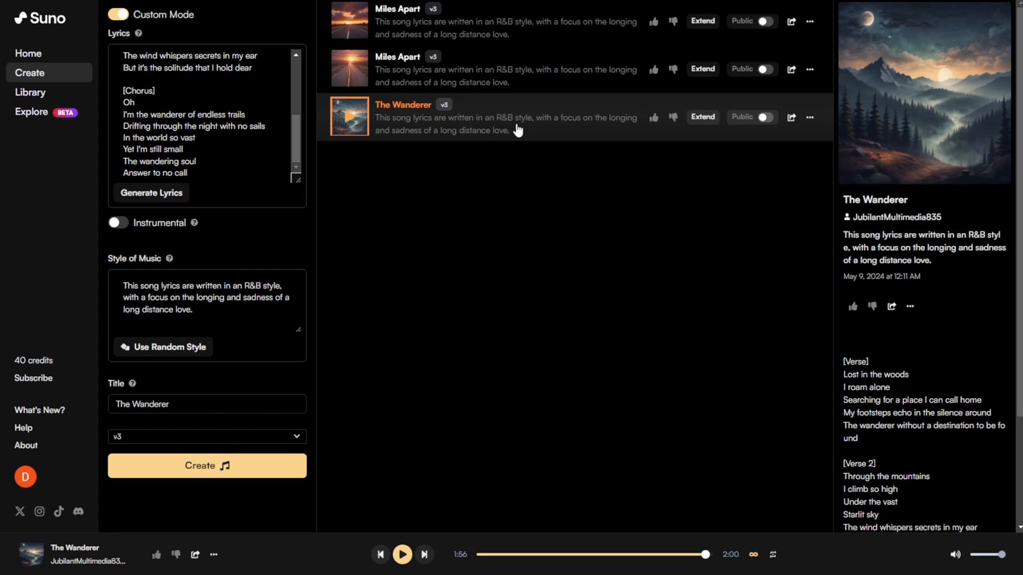
pyautogui.moveTo(516, 130)
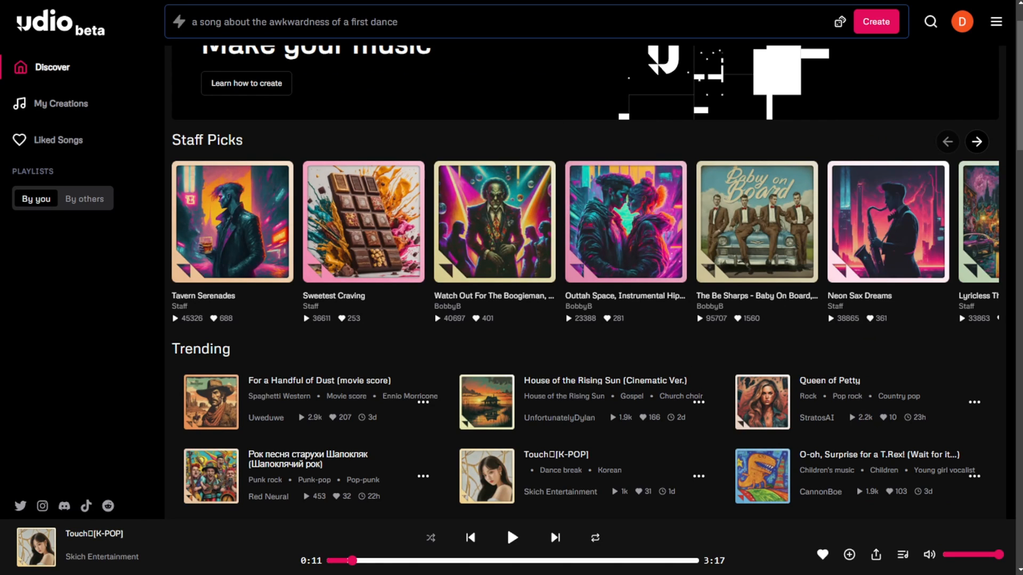
pyautogui.moveTo(270, 195)
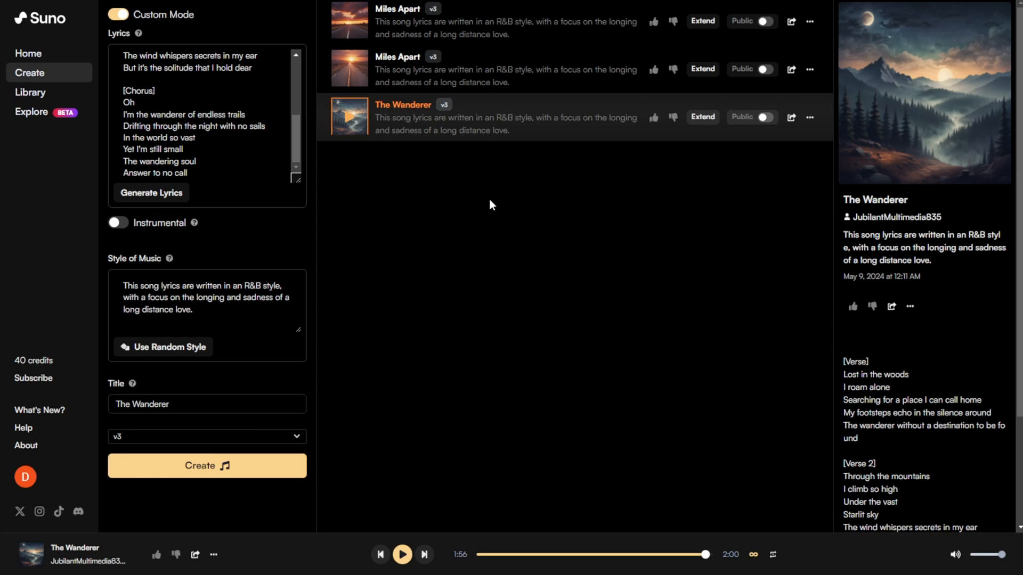
pyautogui.moveTo(547, 264)
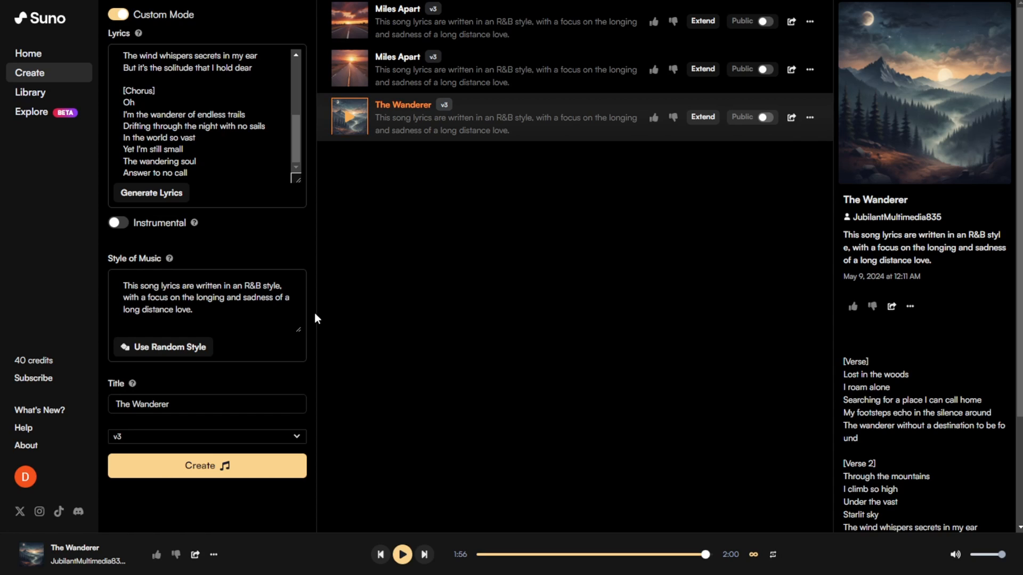
# - Play The Wanderer track from the bottom player and pause it at about 0:47
pyautogui.click(402, 554)
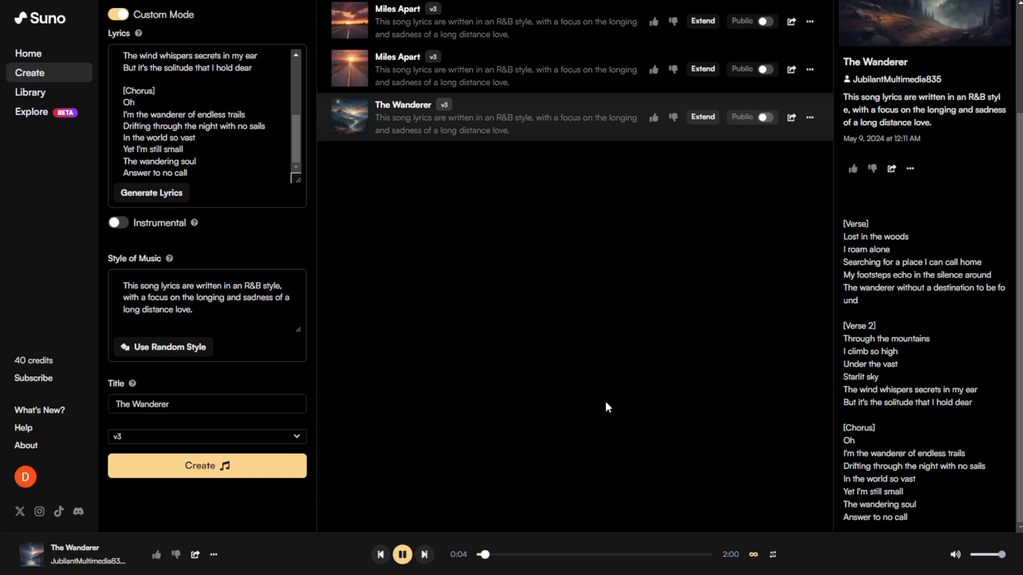
pyautogui.moveTo(801, 431)
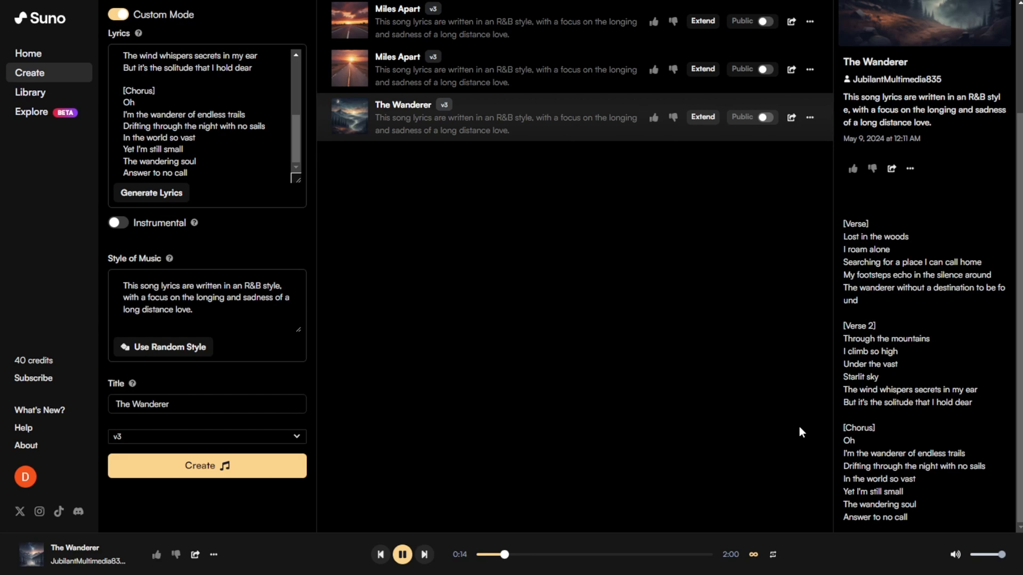
pyautogui.moveTo(787, 438)
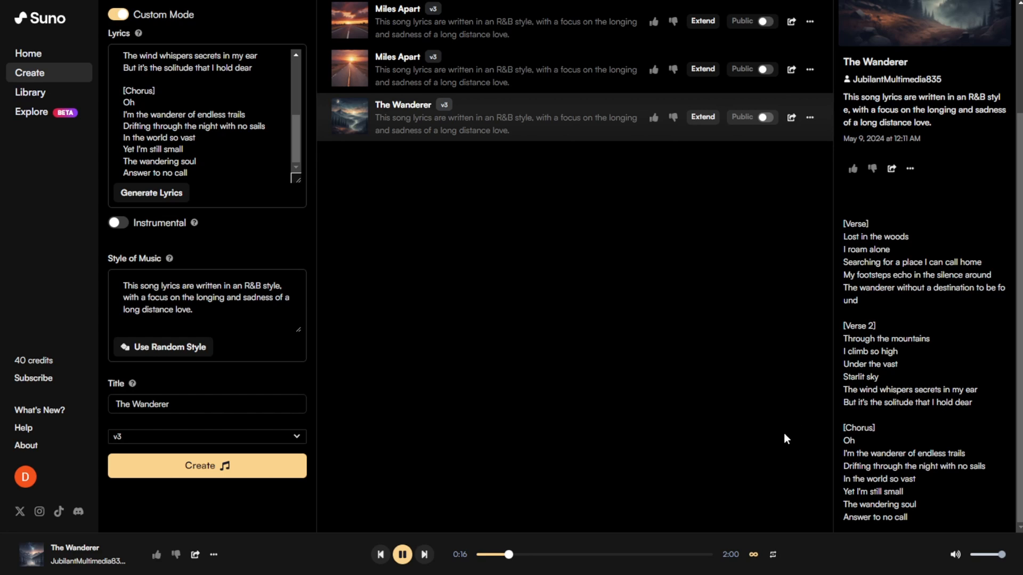
pyautogui.moveTo(801, 371)
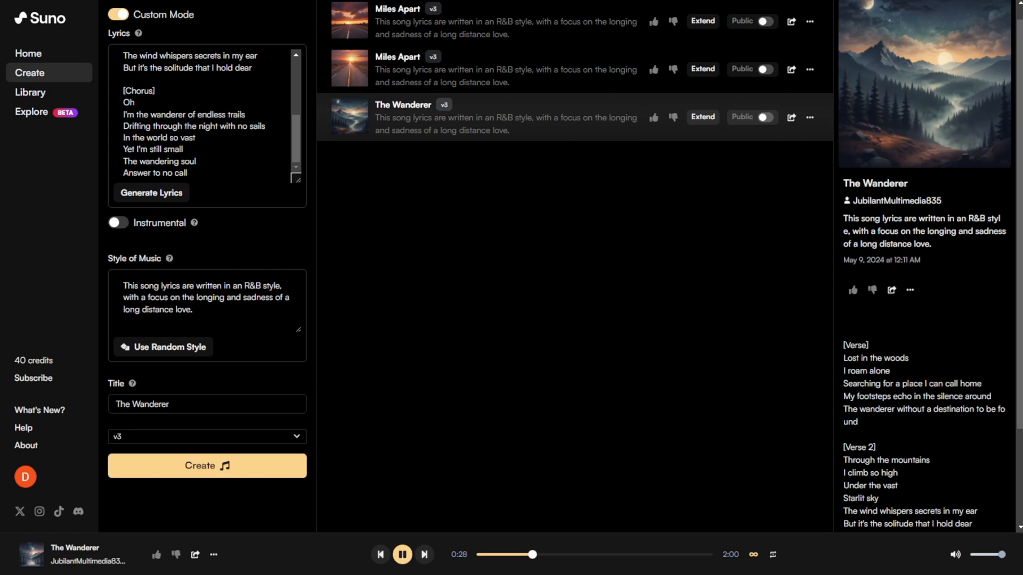
pyautogui.moveTo(605, 498)
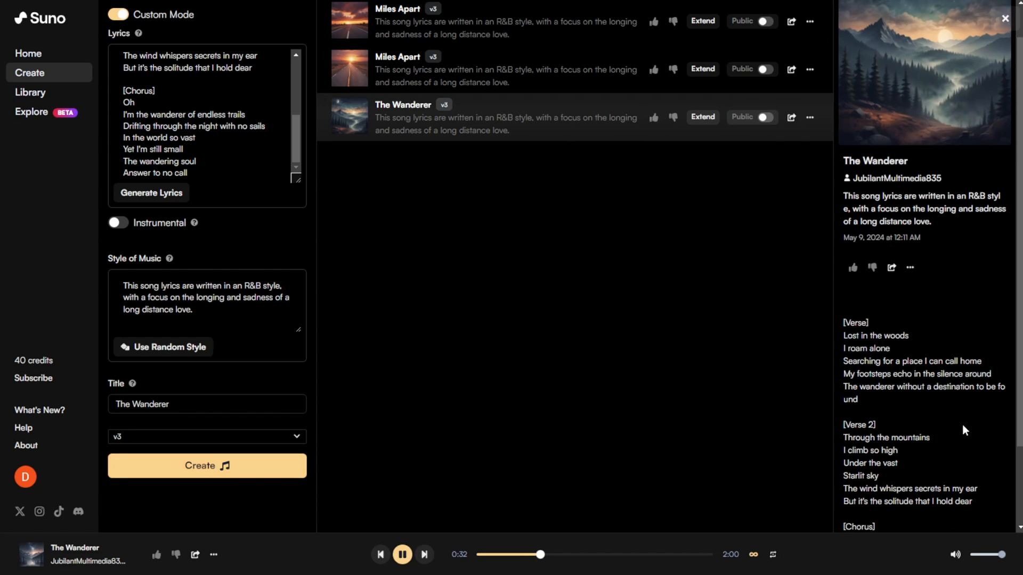
pyautogui.scroll(-3)
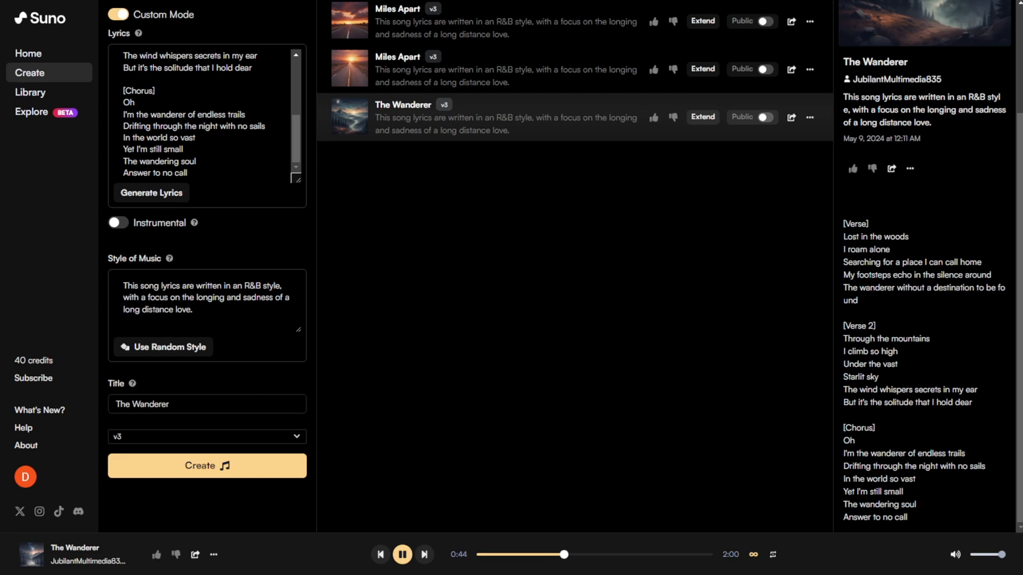
pyautogui.moveTo(354, 549)
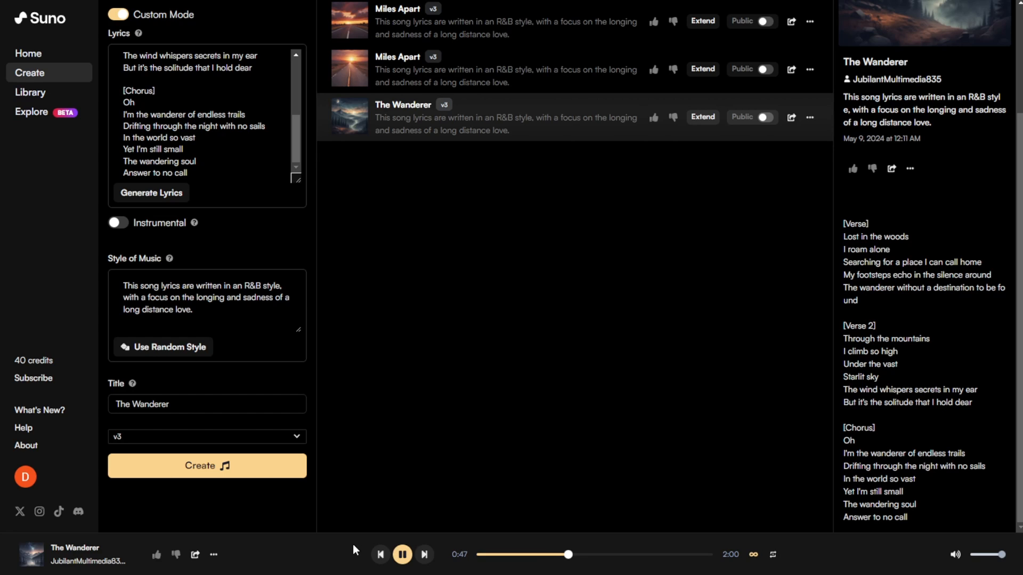
pyautogui.click(401, 554)
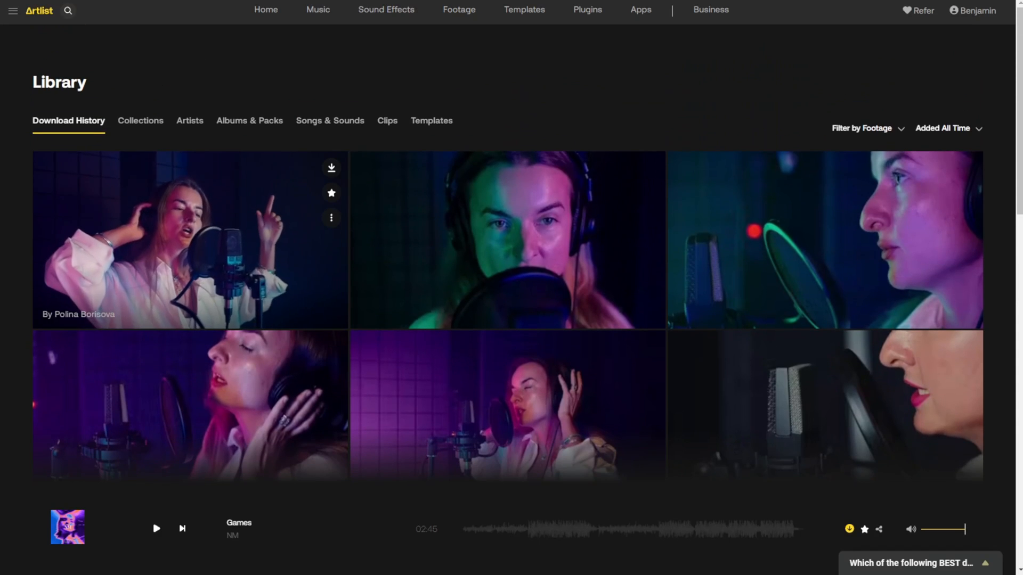
pyautogui.moveTo(507, 239)
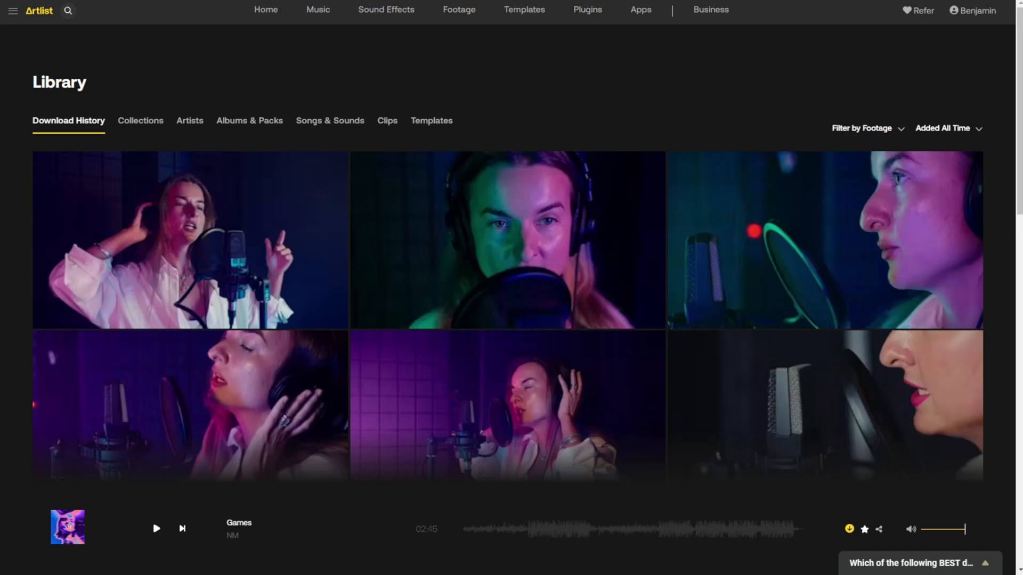
pyautogui.scroll(-3)
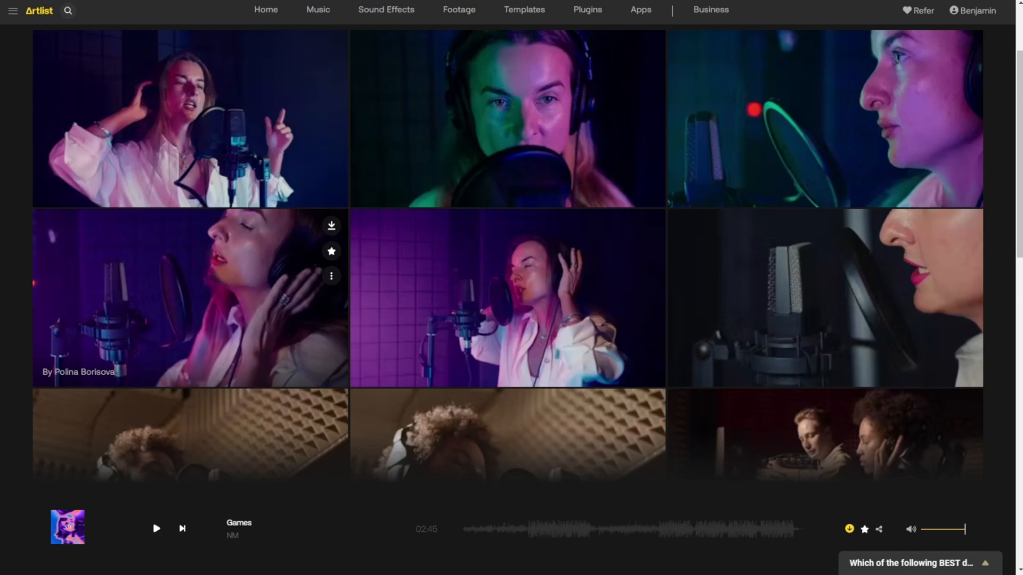
pyautogui.scroll(-3)
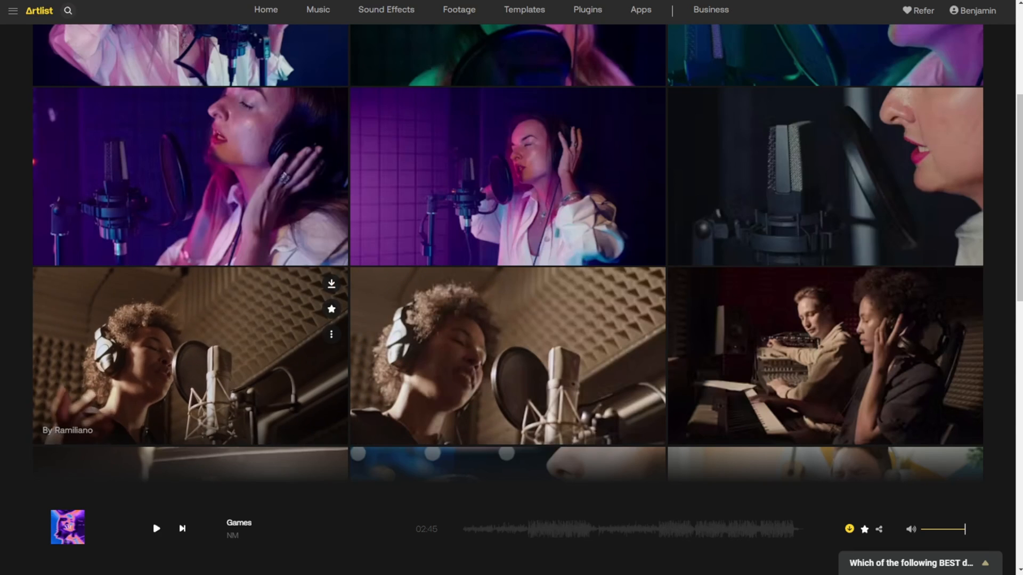
pyautogui.scroll(-3)
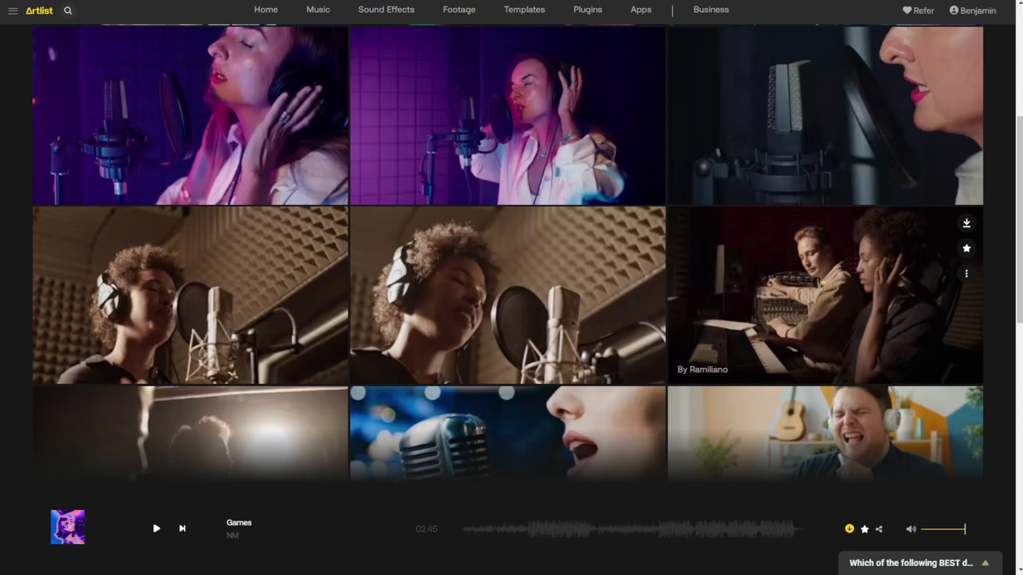
pyautogui.scroll(-3)
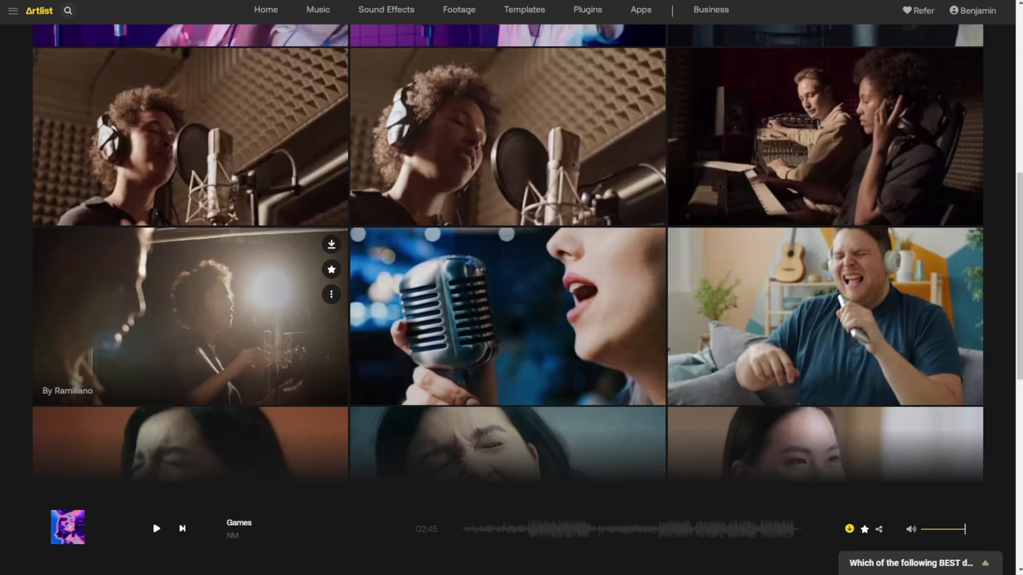
pyautogui.scroll(3)
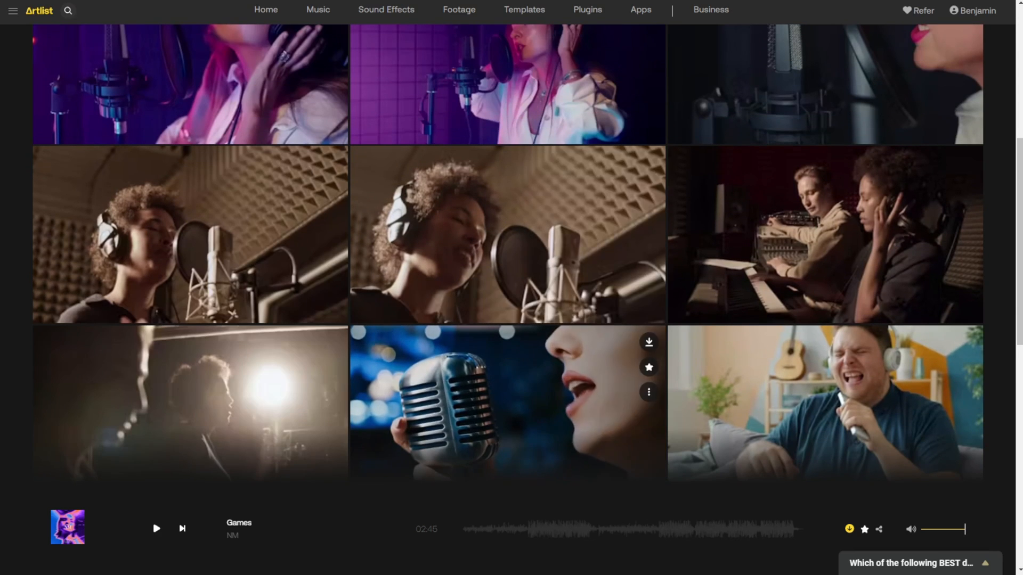
pyautogui.scroll(3)
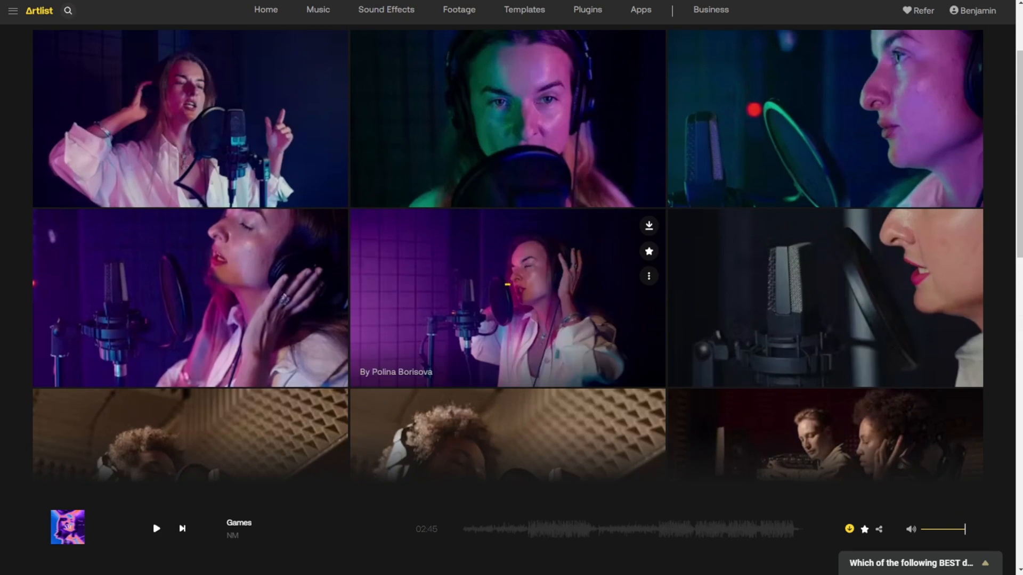
pyautogui.moveTo(190, 117)
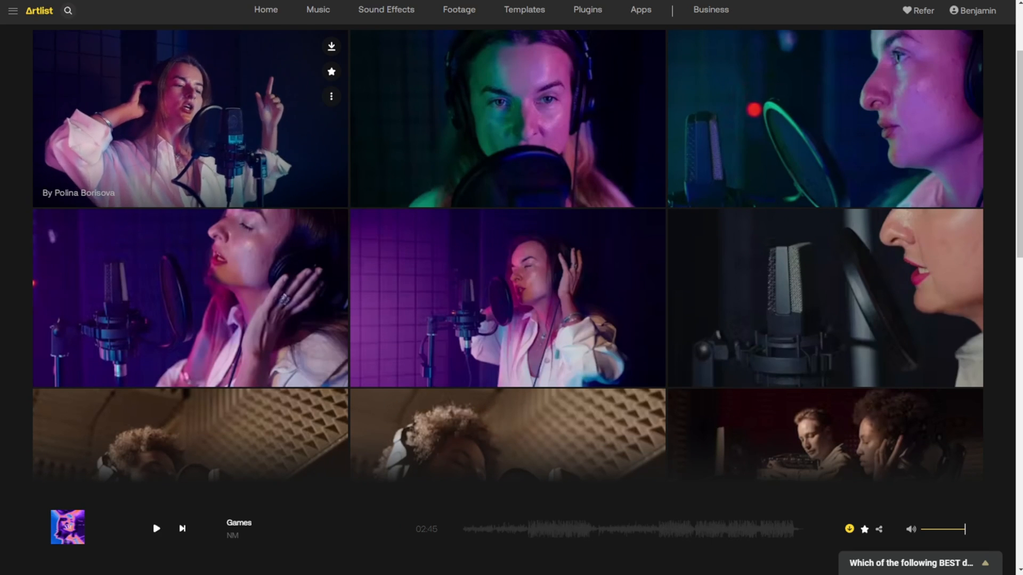
pyautogui.scroll(-3)
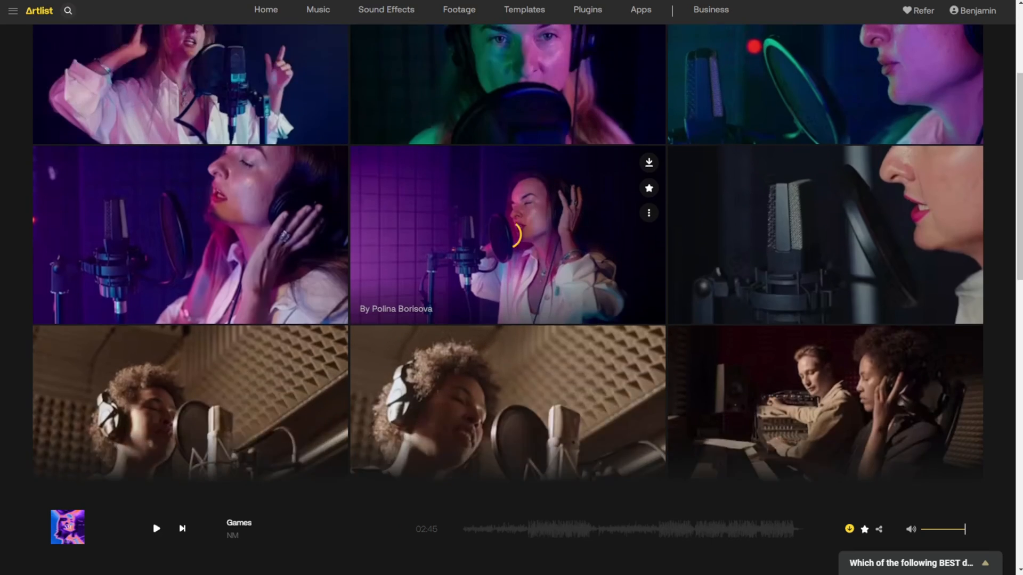
pyautogui.scroll(-3)
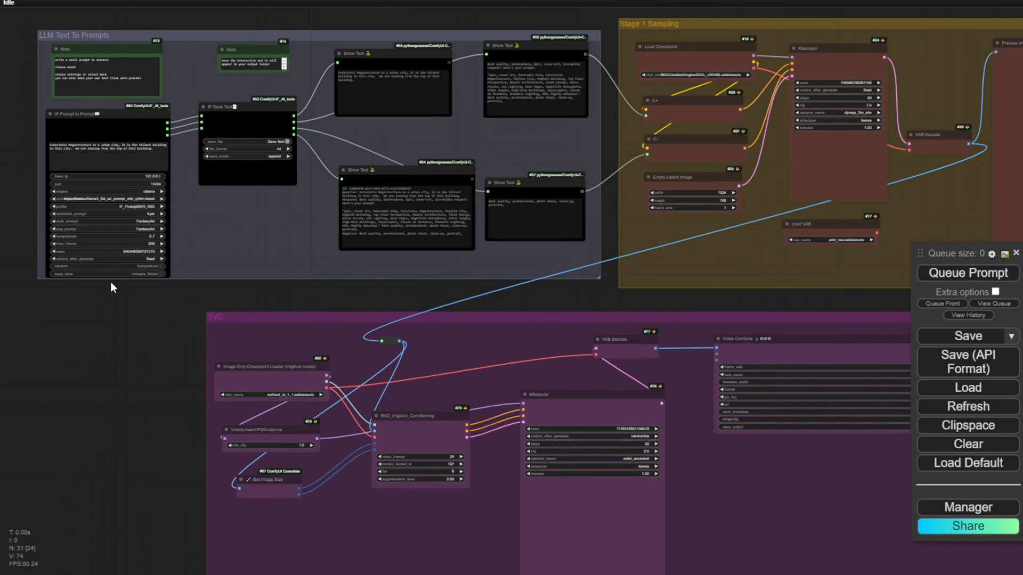
pyautogui.scroll(-3)
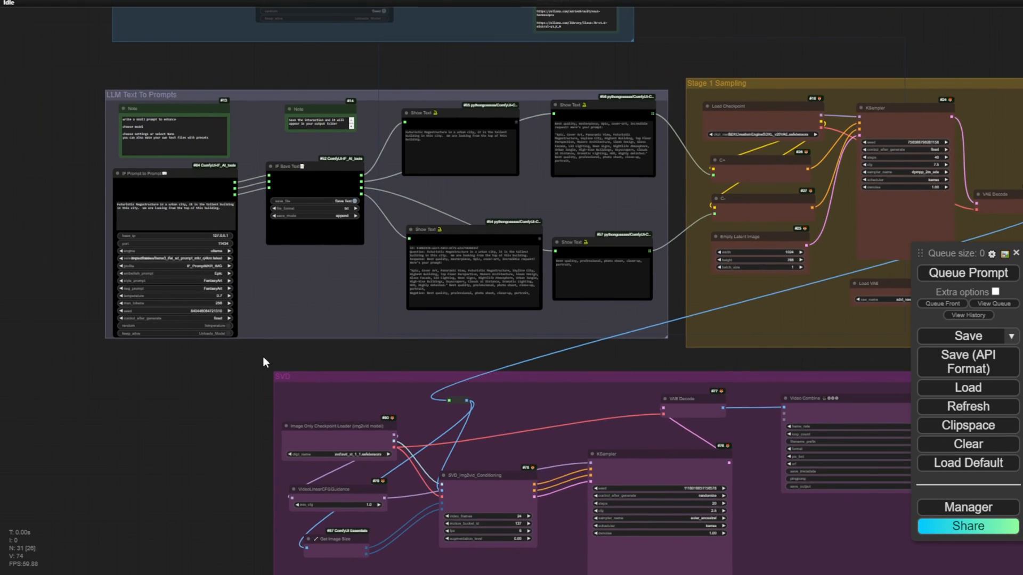
pyautogui.scroll(3)
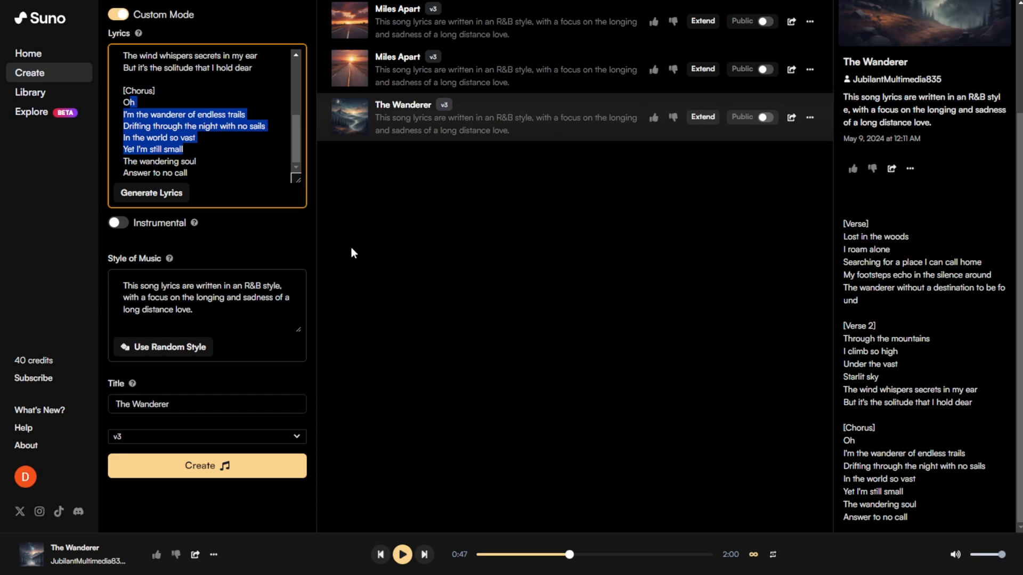
pyautogui.moveTo(285, 194)
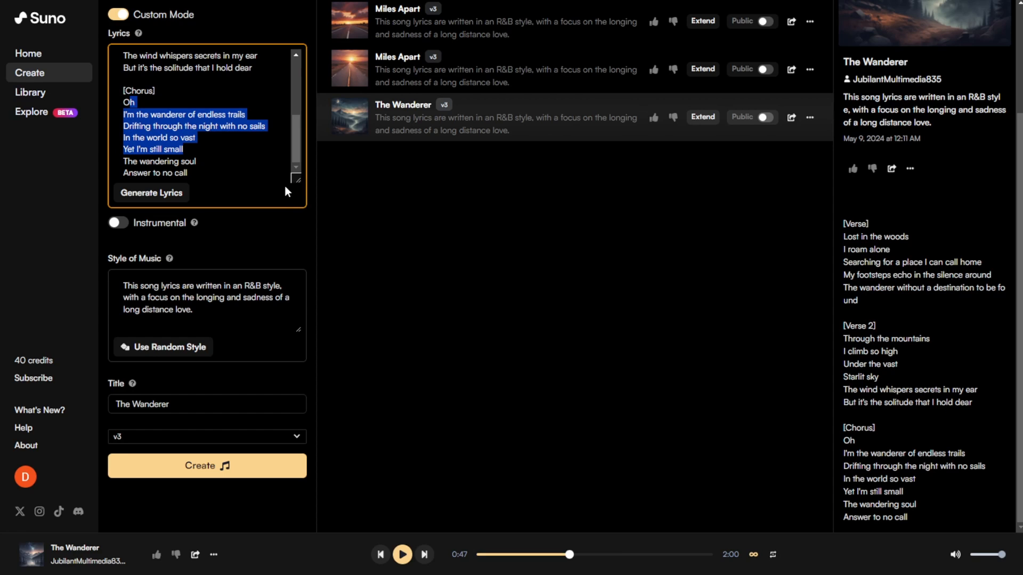
pyautogui.moveTo(286, 179)
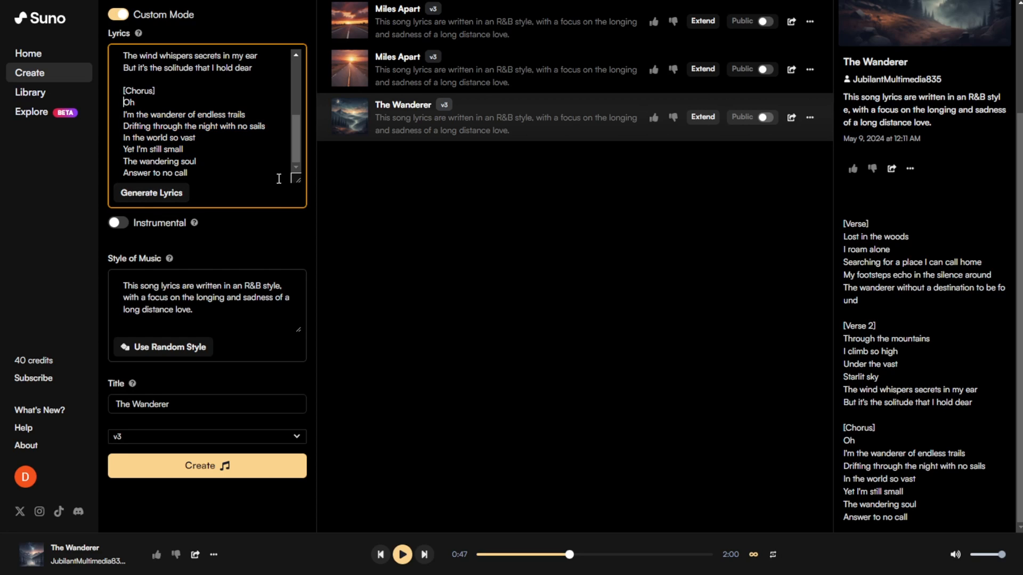
pyautogui.moveTo(72, 206)
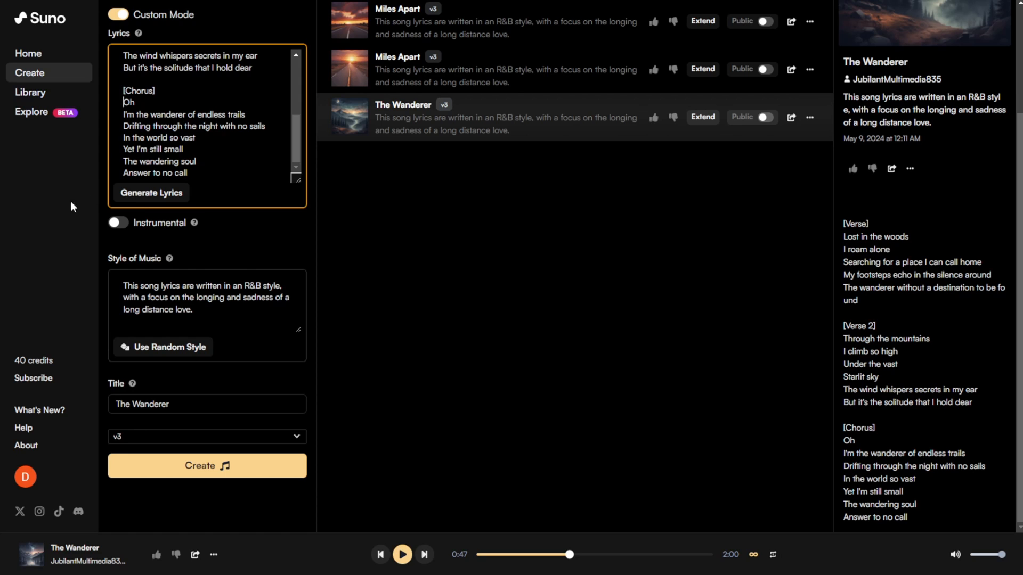
pyautogui.moveTo(242, 103)
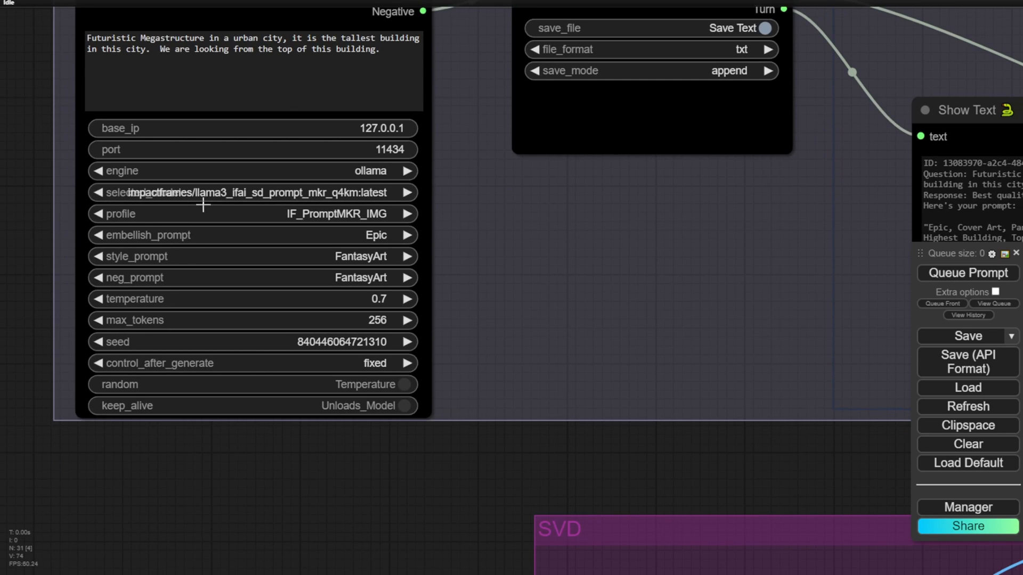
pyautogui.moveTo(267, 195)
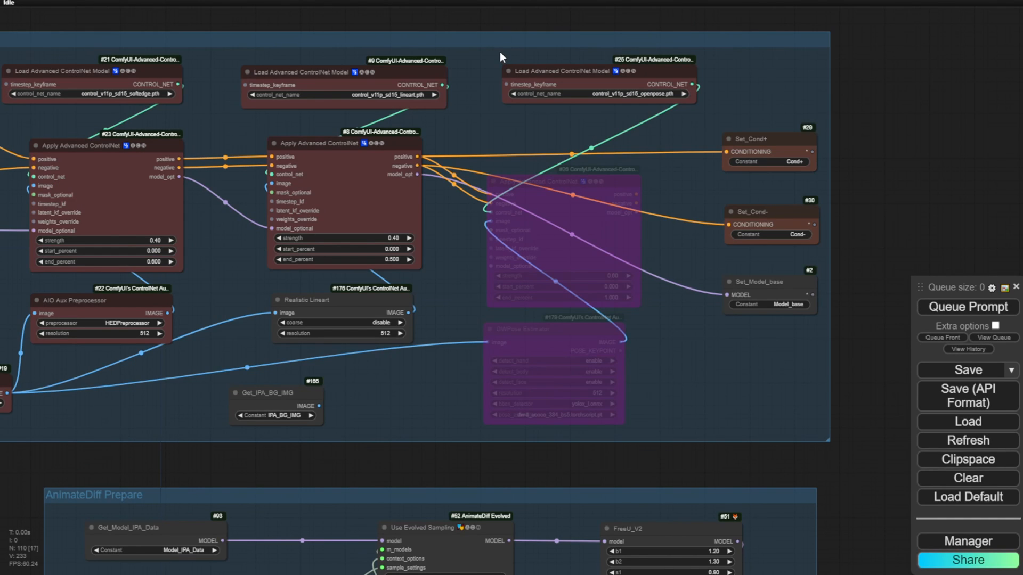
pyautogui.moveTo(472, 109)
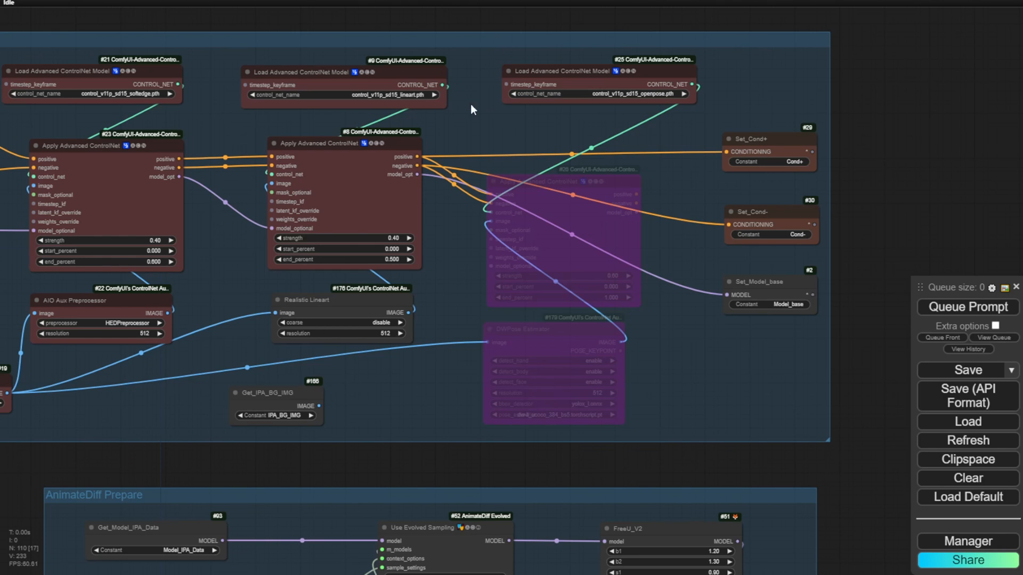
pyautogui.moveTo(46, 476)
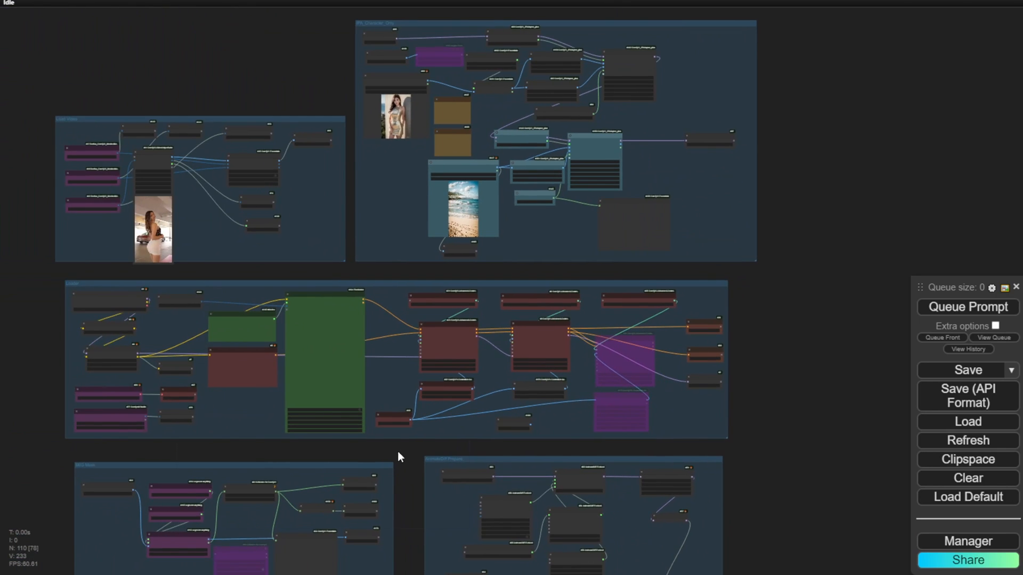
pyautogui.scroll(-3)
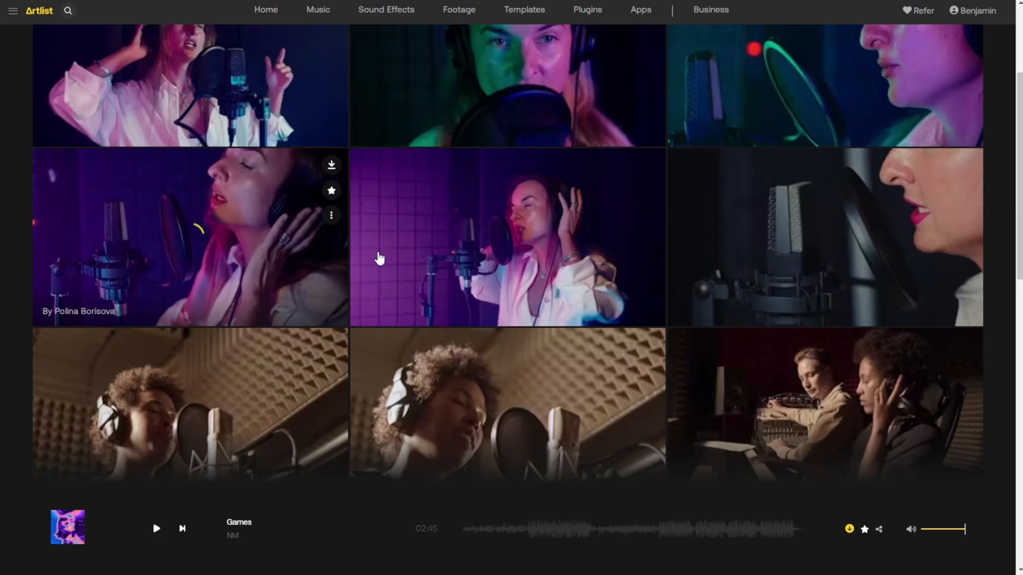
# - Scroll back up through the Artlist results of women singing into studio microphones
pyautogui.scroll(3)
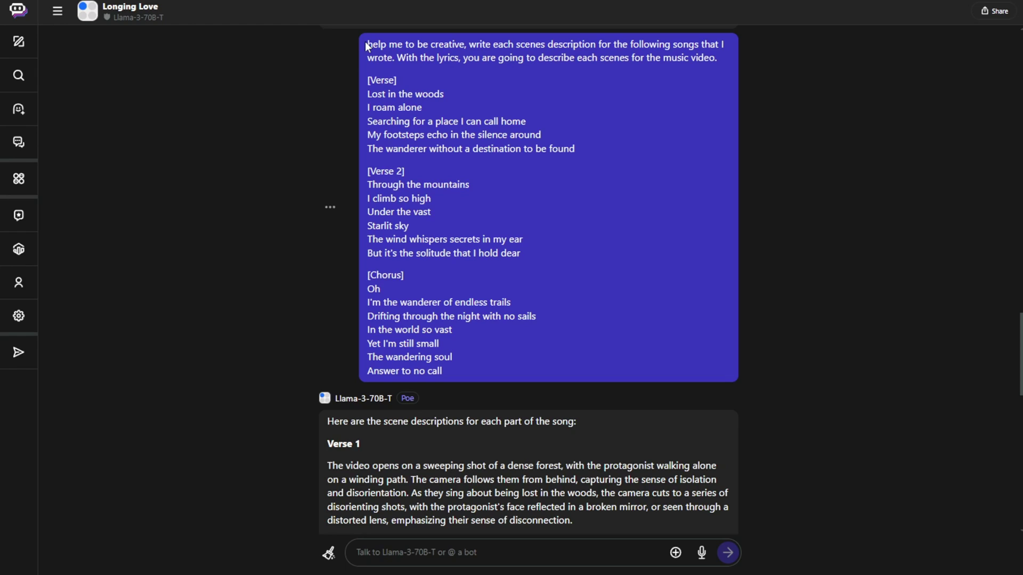
pyautogui.moveTo(726, 53)
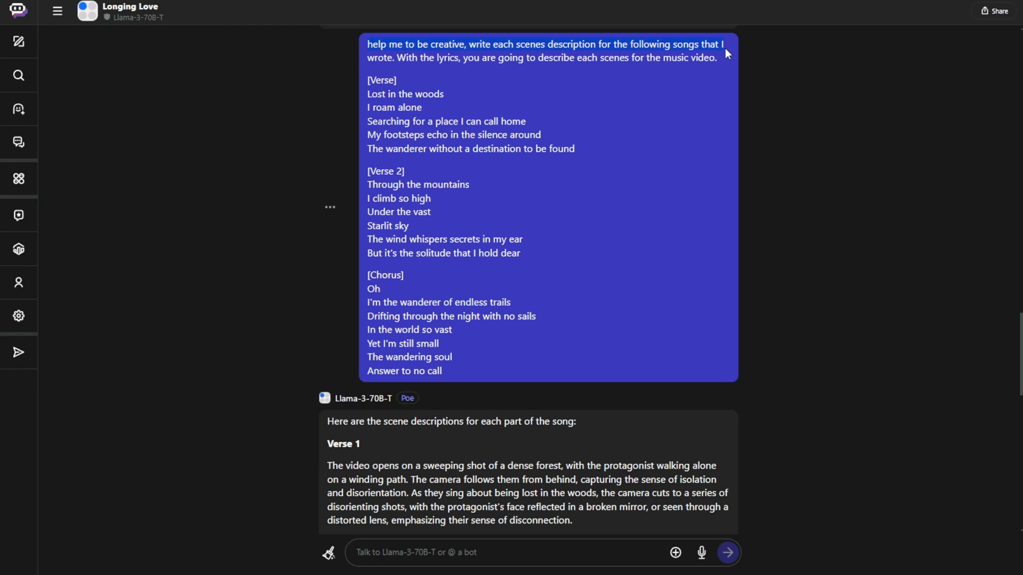
pyautogui.moveTo(480, 49)
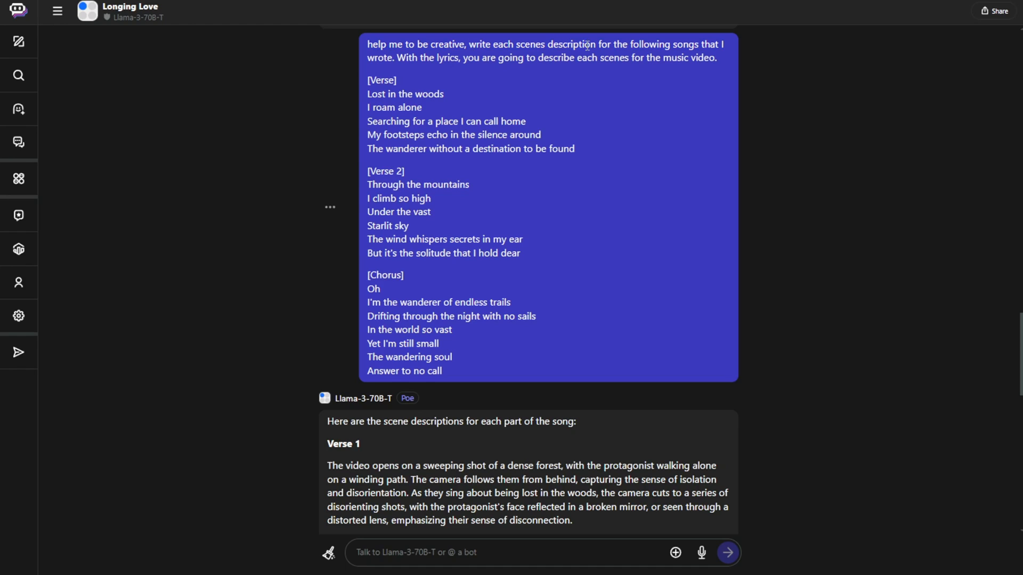
pyautogui.moveTo(499, 60)
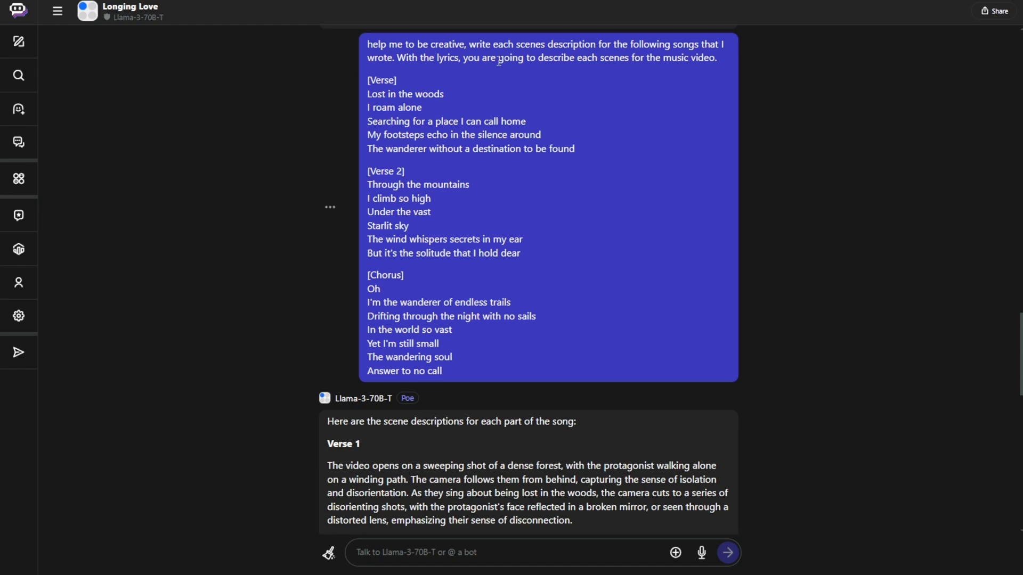
pyautogui.moveTo(593, 61)
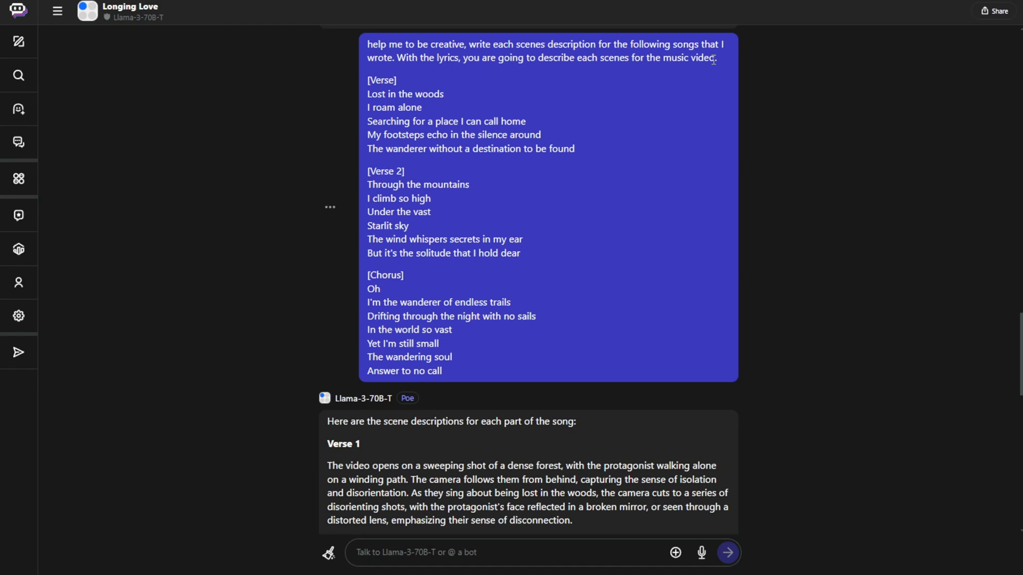
pyautogui.moveTo(379, 83)
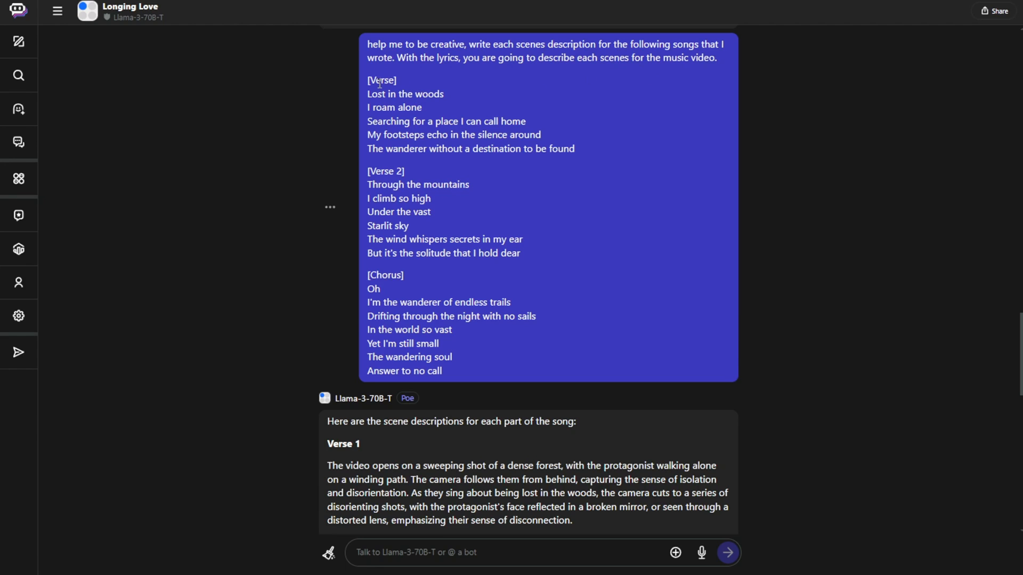
# - Scroll down the Llama-3-70B-T reply to read the scene descriptions for The Wanderer's lyrics
pyautogui.scroll(-3)
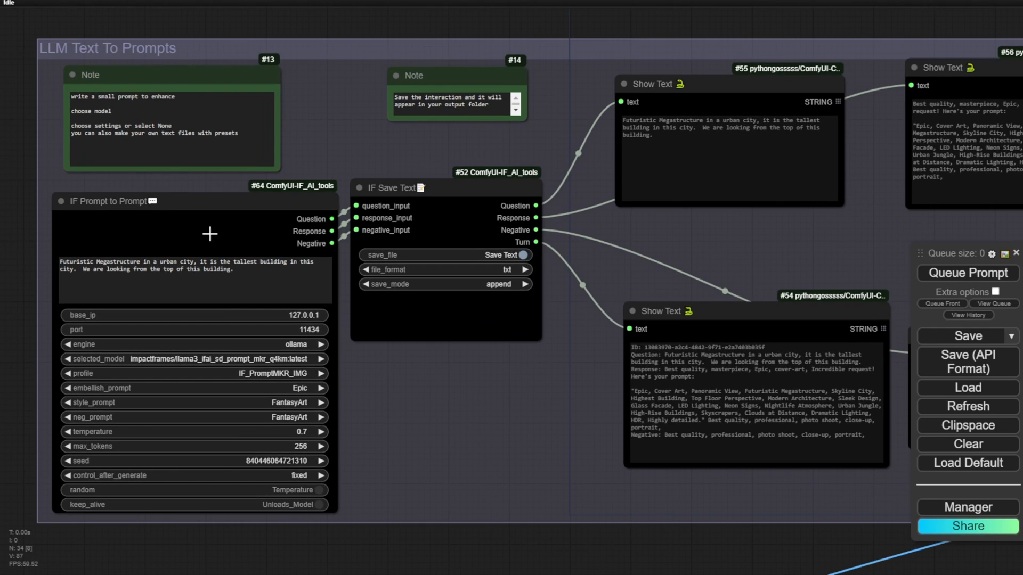
pyautogui.moveTo(84, 217)
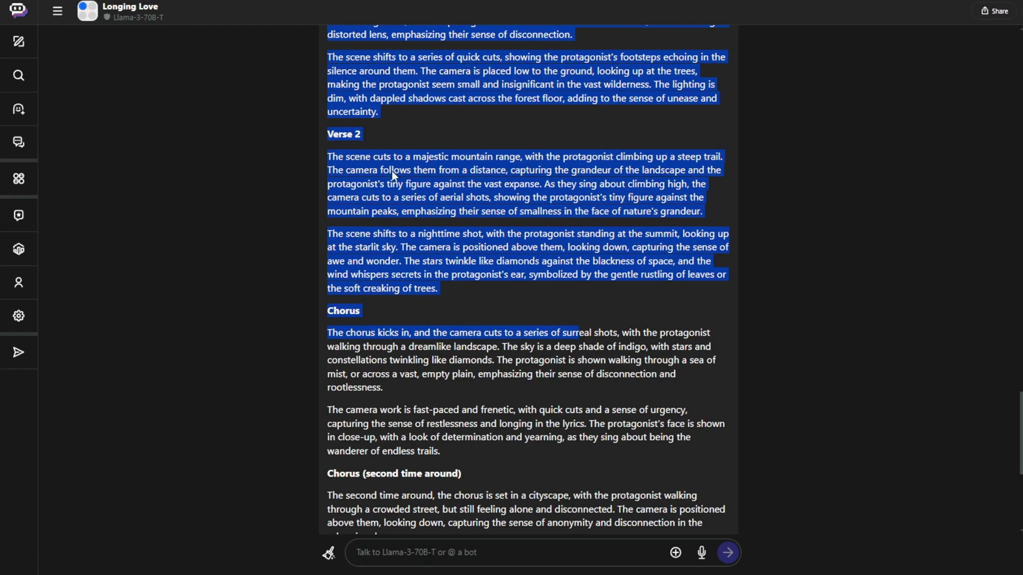
# - Put the Verse 1 forest scene description into the IF Prompt to Prompt node for the girl-in-forest image
pyautogui.scroll(3)
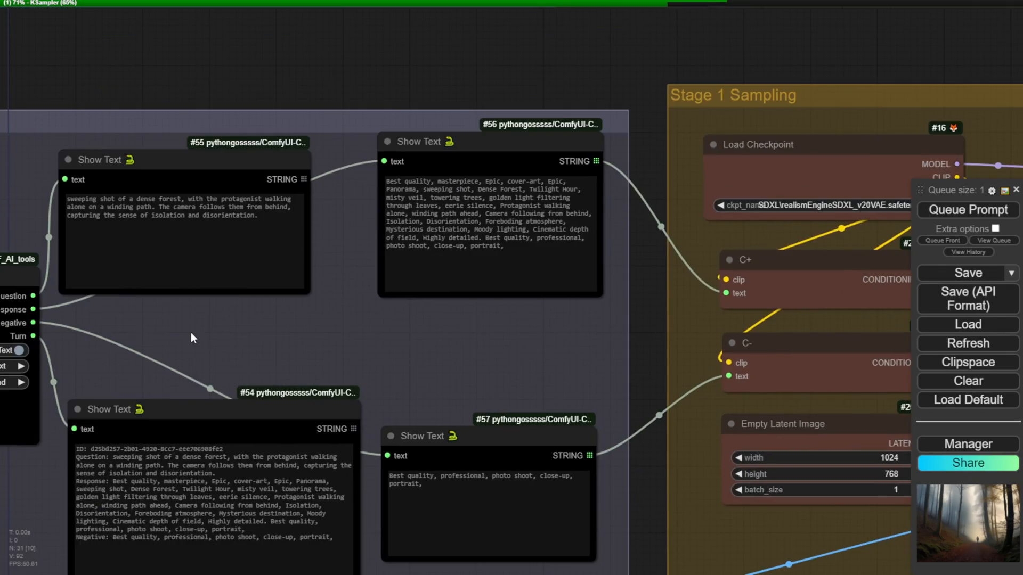
pyautogui.scroll(-3)
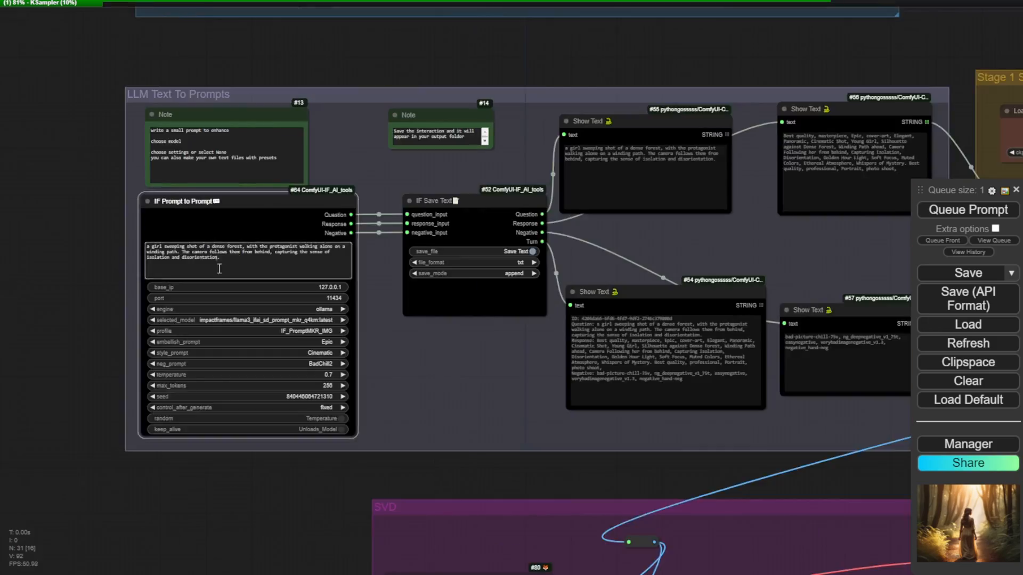
pyautogui.click(967, 210)
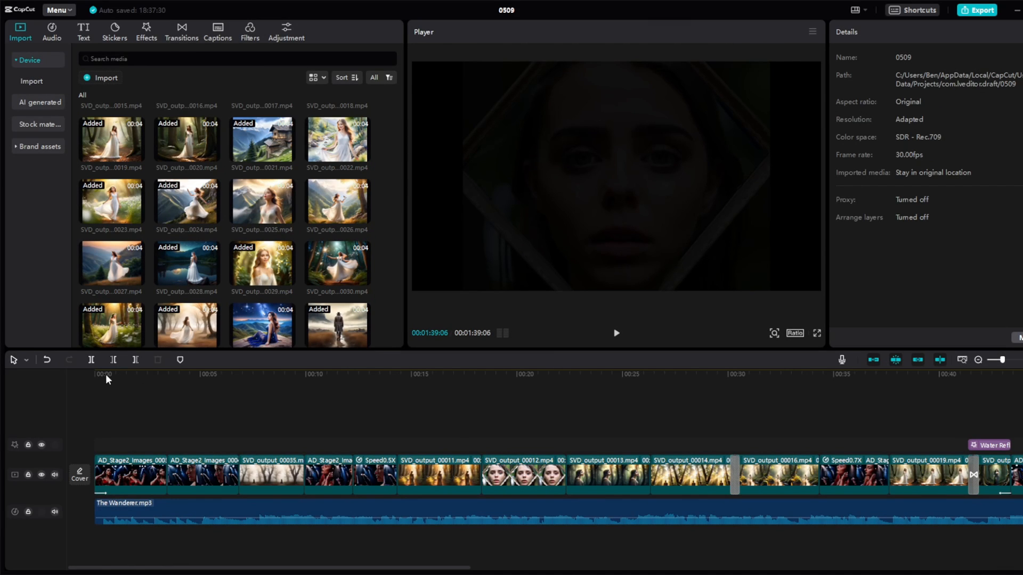
pyautogui.click(95, 374)
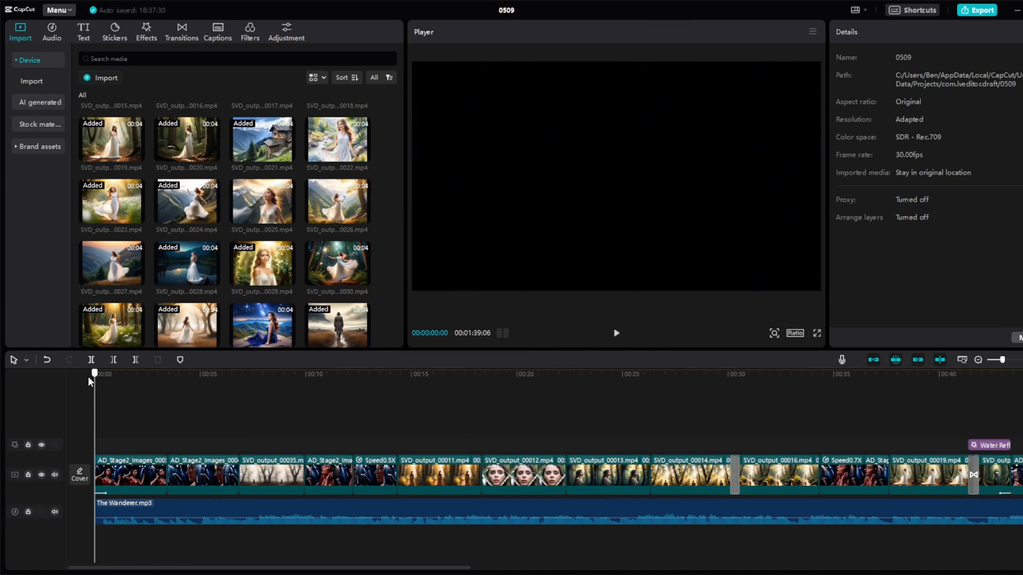
pyautogui.moveTo(450, 324)
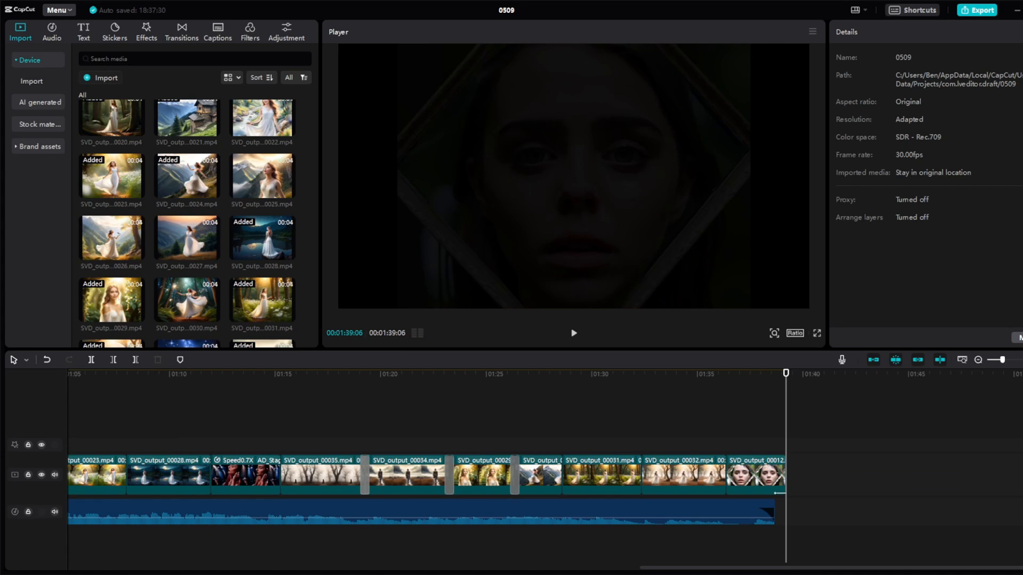
pyautogui.moveTo(298, 426)
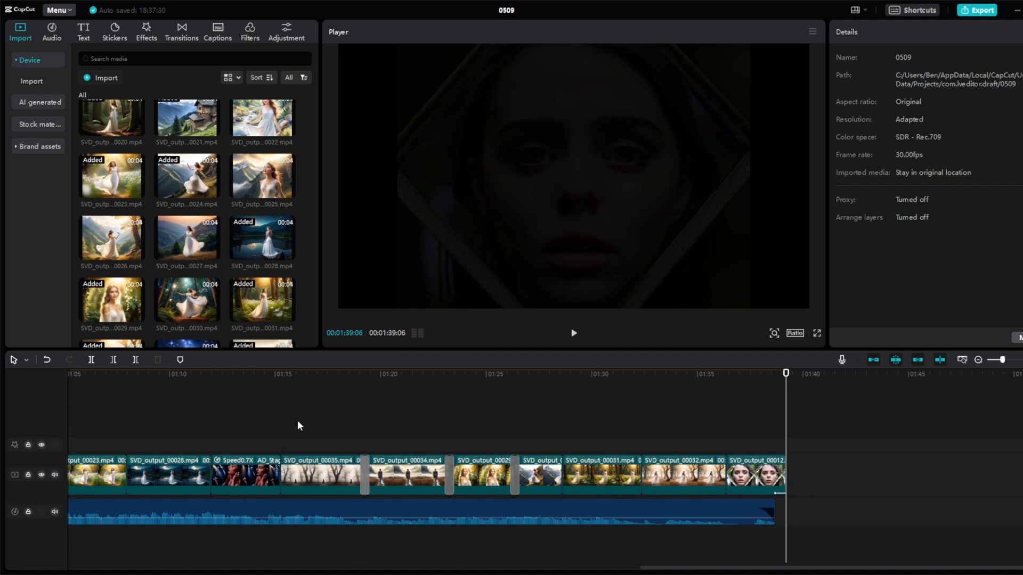
pyautogui.click(298, 374)
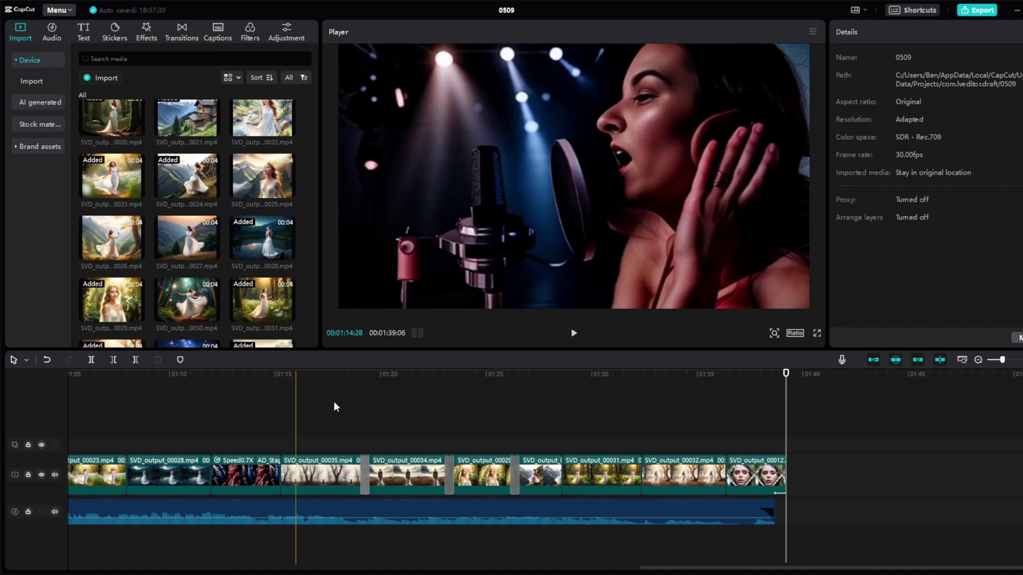
pyautogui.click(417, 512)
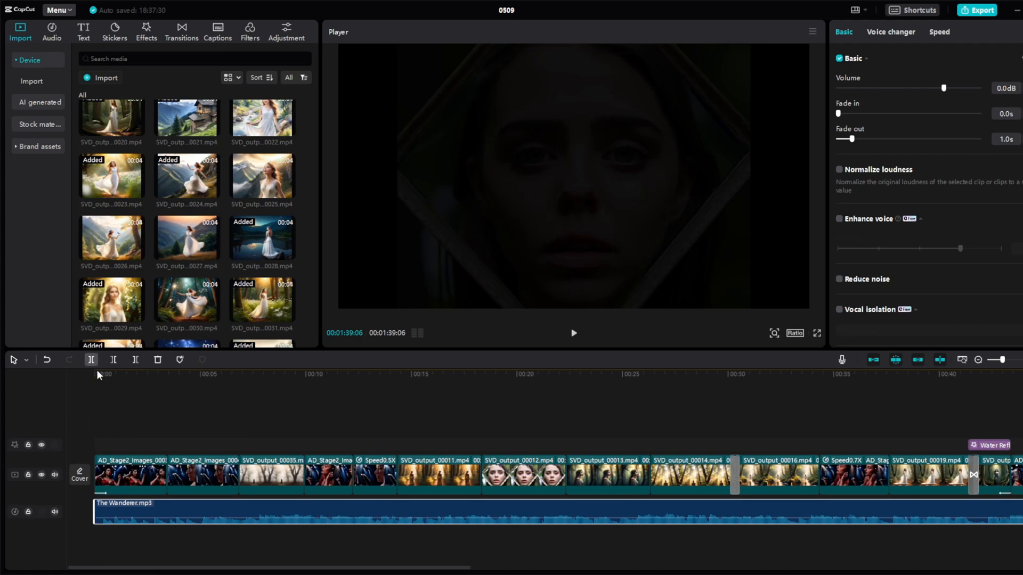
pyautogui.moveTo(236, 365)
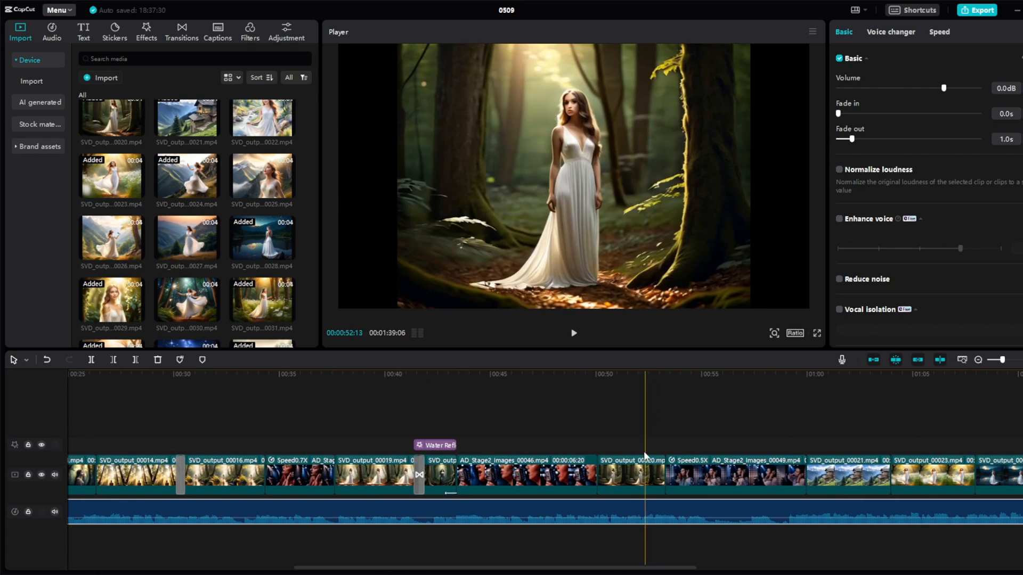
pyautogui.click(461, 373)
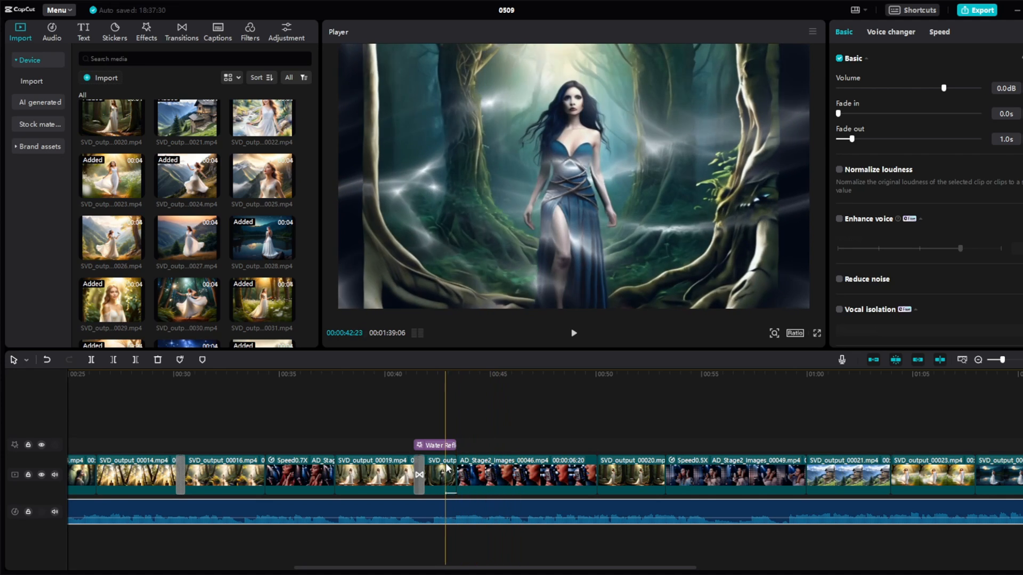
pyautogui.click(698, 519)
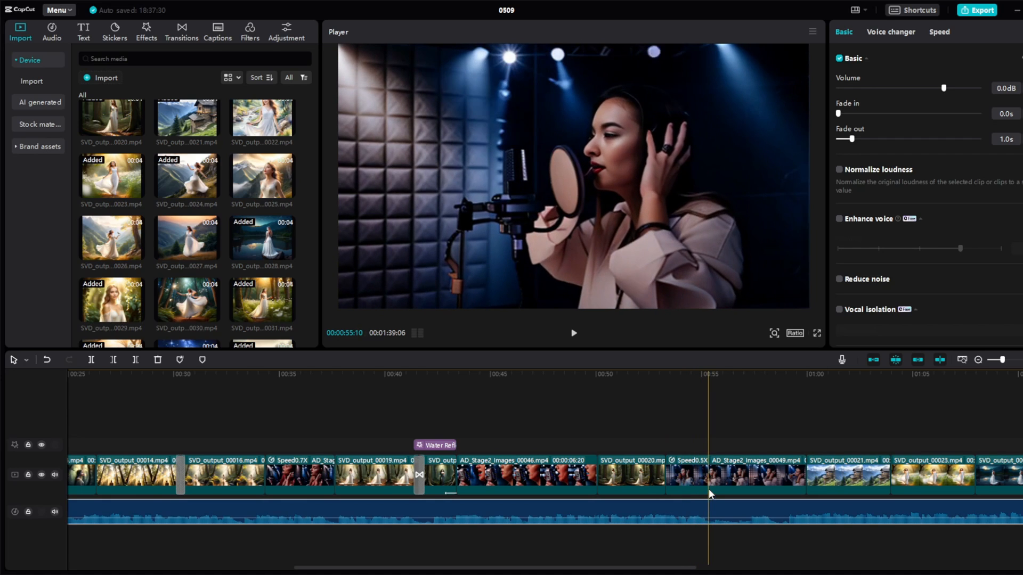
pyautogui.click(730, 488)
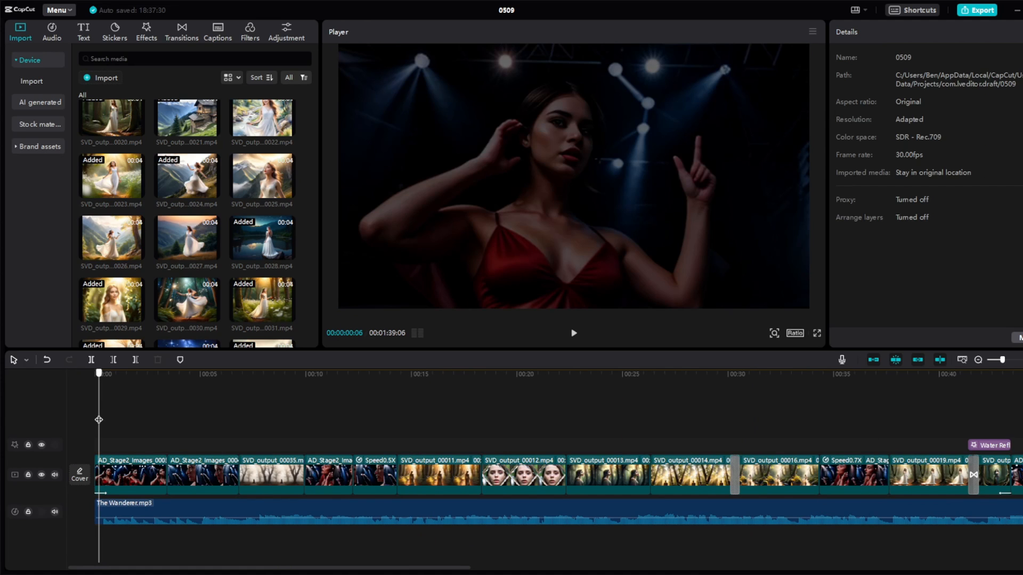
pyautogui.click(156, 504)
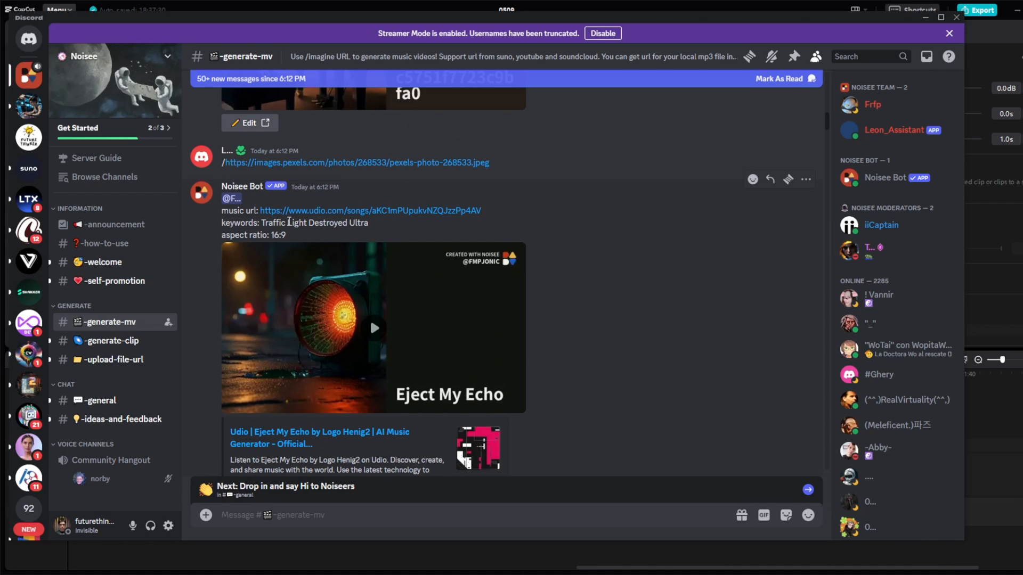
pyautogui.moveTo(289, 294)
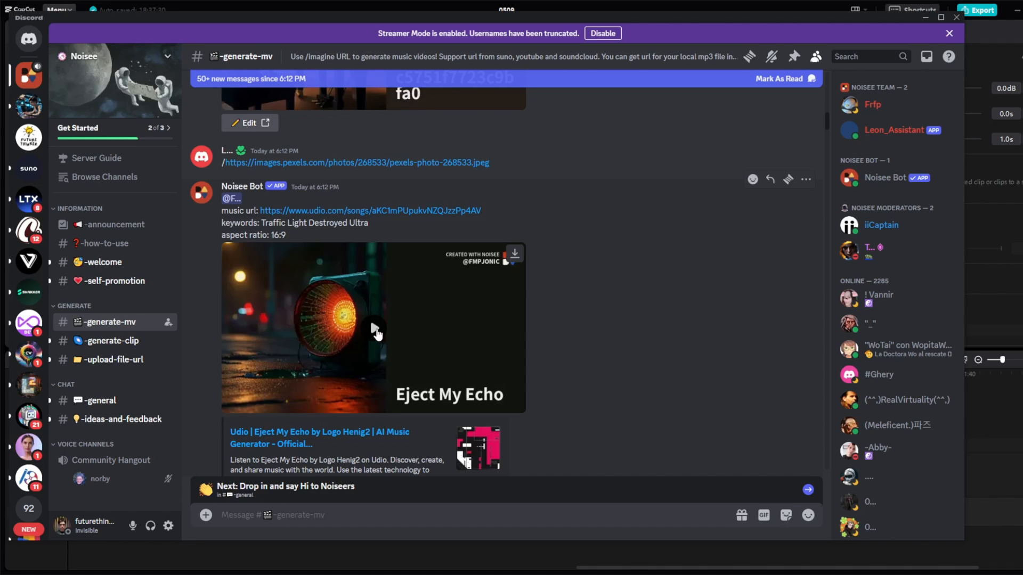
# - Play the Noisee Bot's 'Eject My Echo' music video in the #generate-mv channel
pyautogui.click(372, 326)
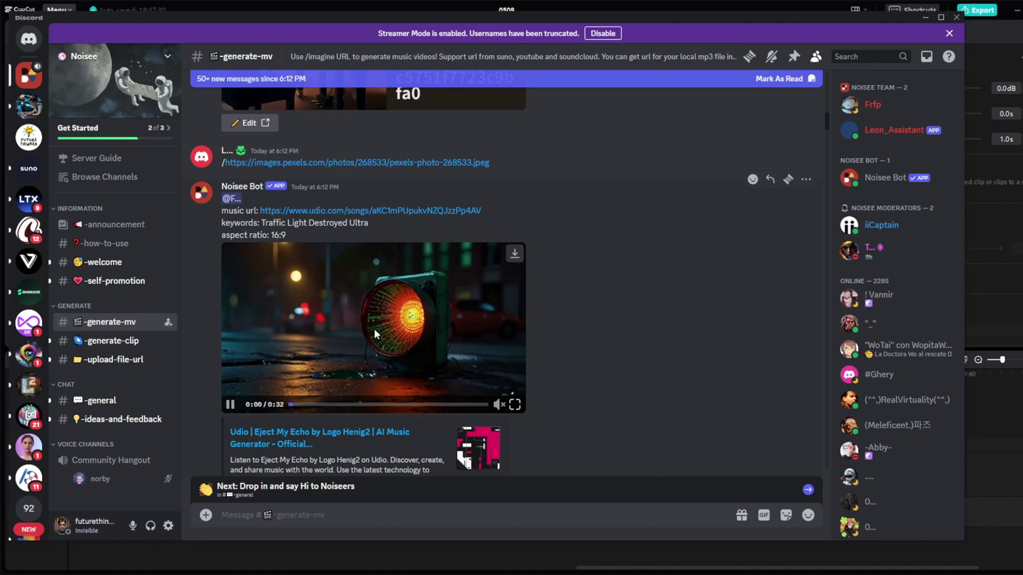